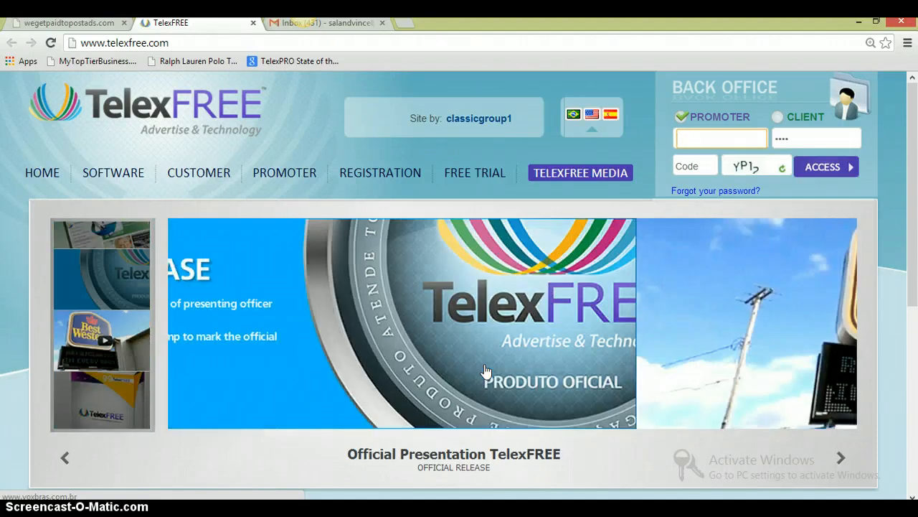
{"action": "left_click", "coordinate": [101, 337]}
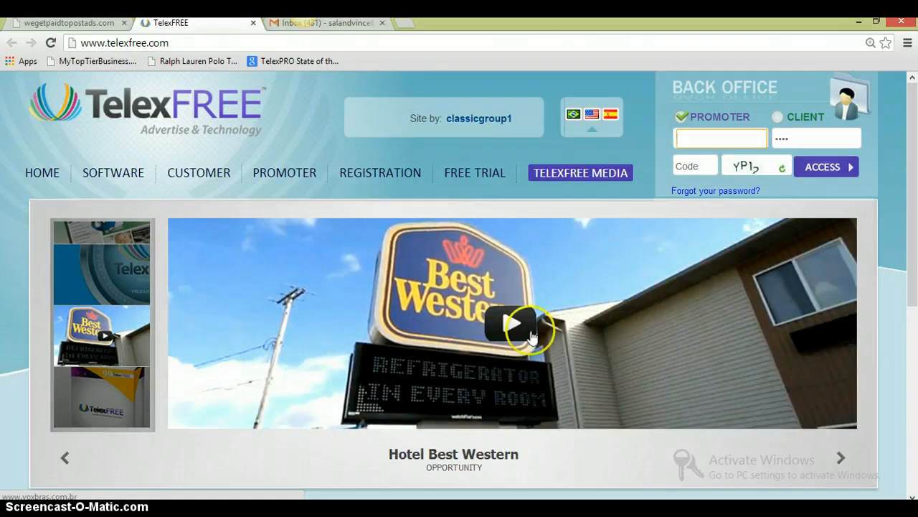
{"action": "type", "text": "mastertraders1"}
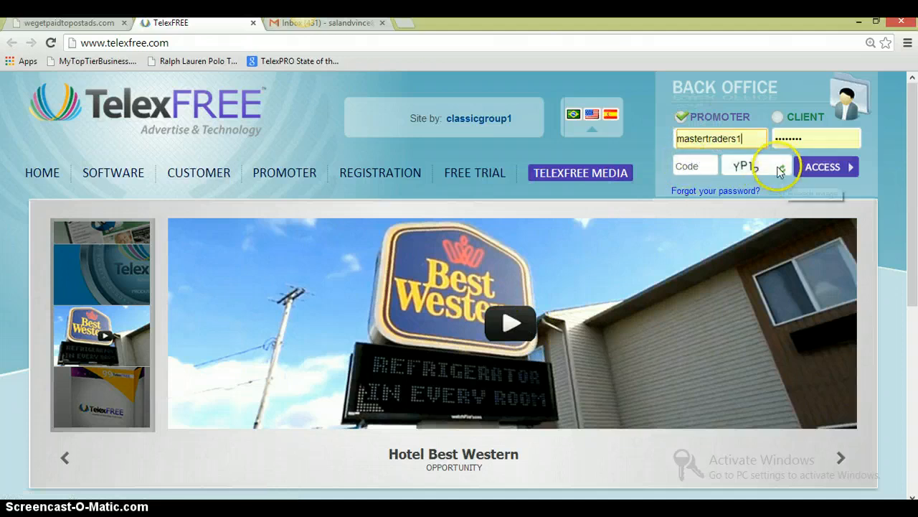
Refresh the security code, enter 'AL' and log into the back office.
{"action": "left_click", "coordinate": [781, 167]}
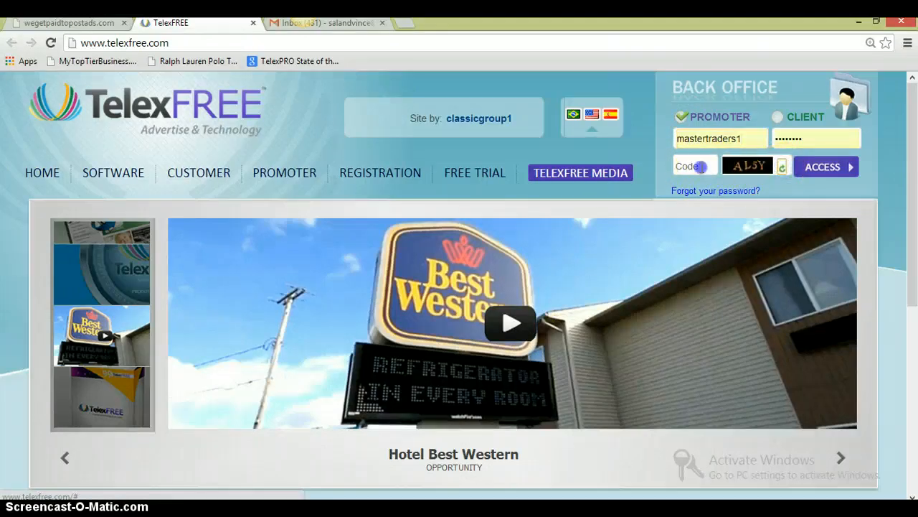
{"action": "left_click", "coordinate": [695, 167]}
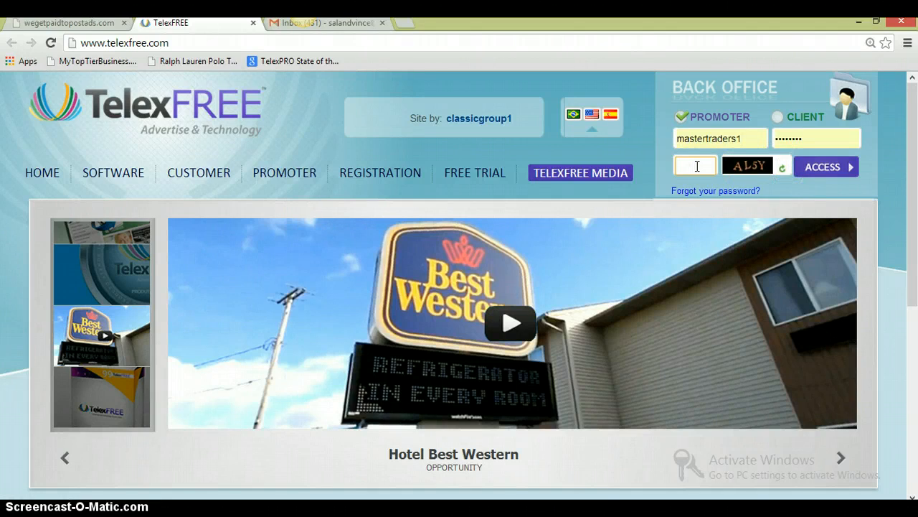
{"action": "type", "text": "AL5Y"}
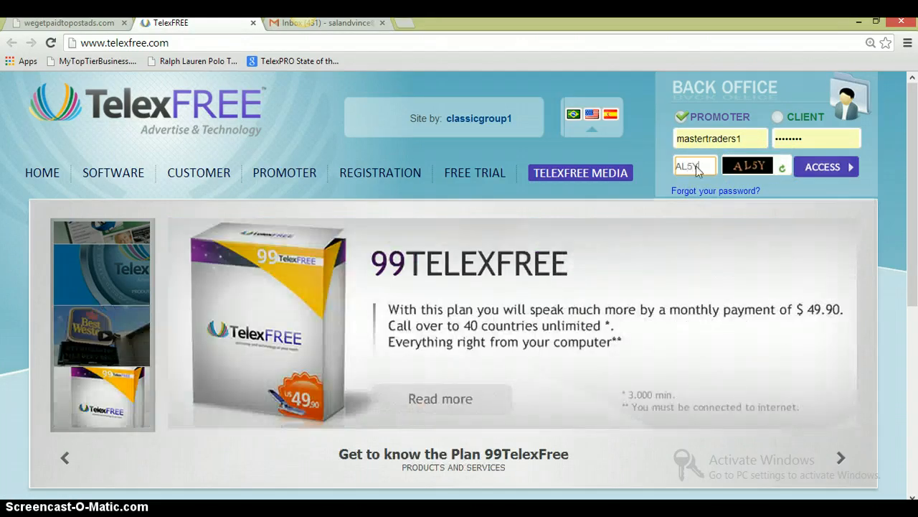
{"action": "left_click", "coordinate": [824, 167]}
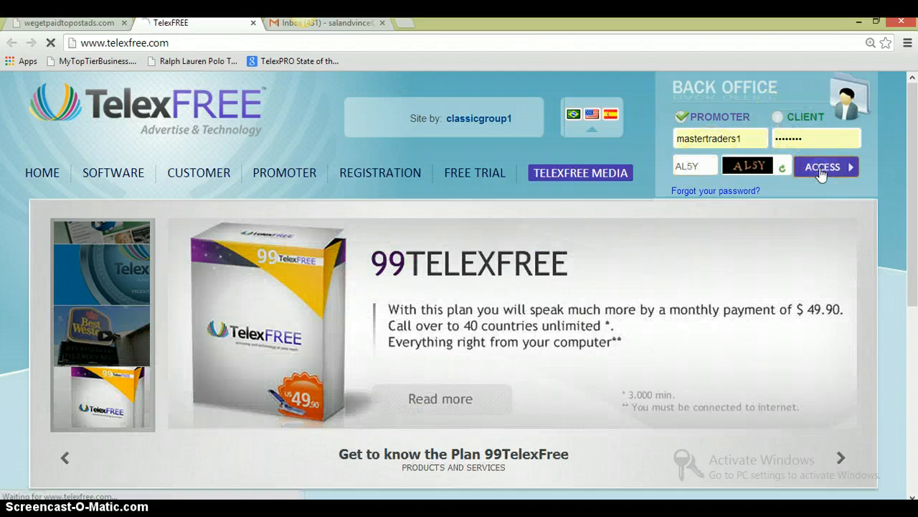
{"action": "left_click", "coordinate": [825, 167]}
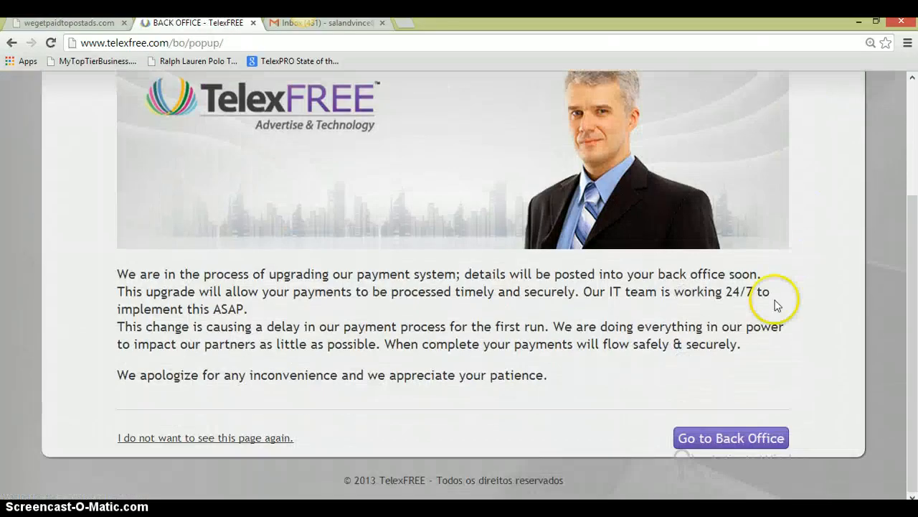
Continue past the upgrade notice and scroll the home dashboard to the network configuration section.
{"action": "left_click", "coordinate": [732, 437]}
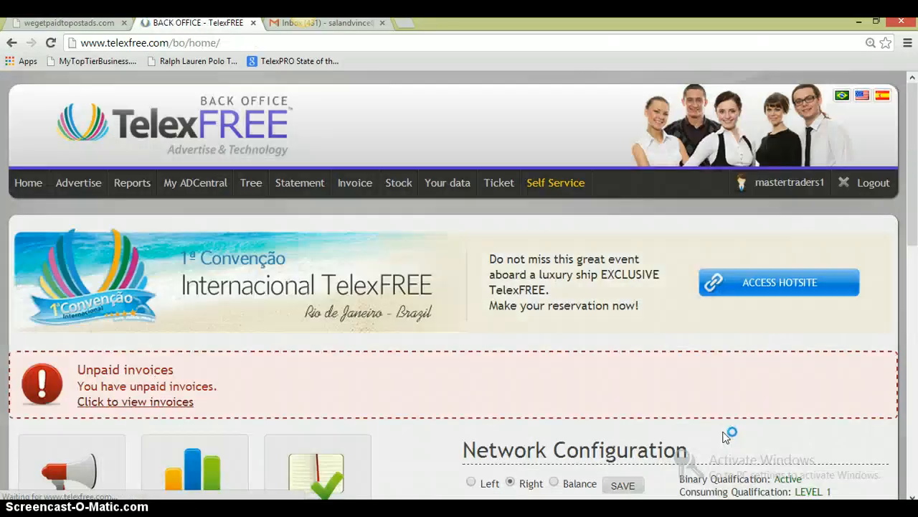
{"action": "scroll", "scroll_direction": "down", "scroll_amount": 3}
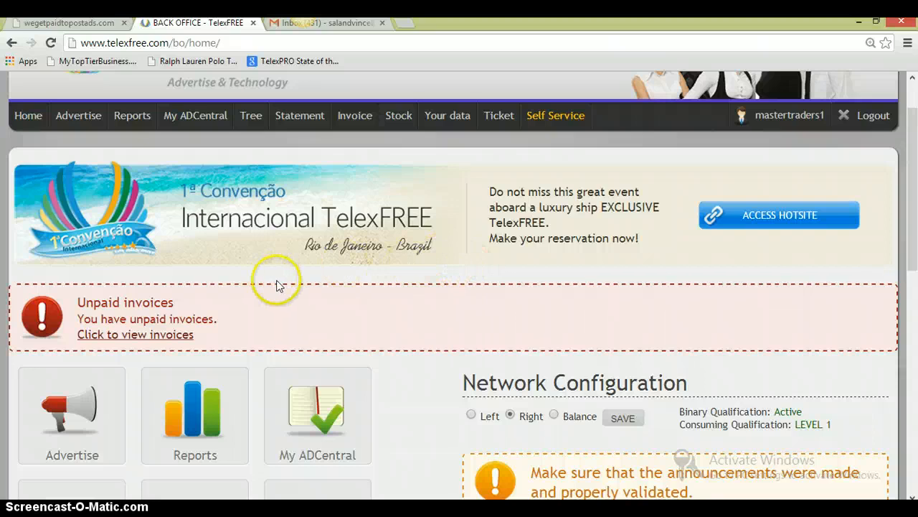
{"action": "mouse_move", "coordinate": [227, 278]}
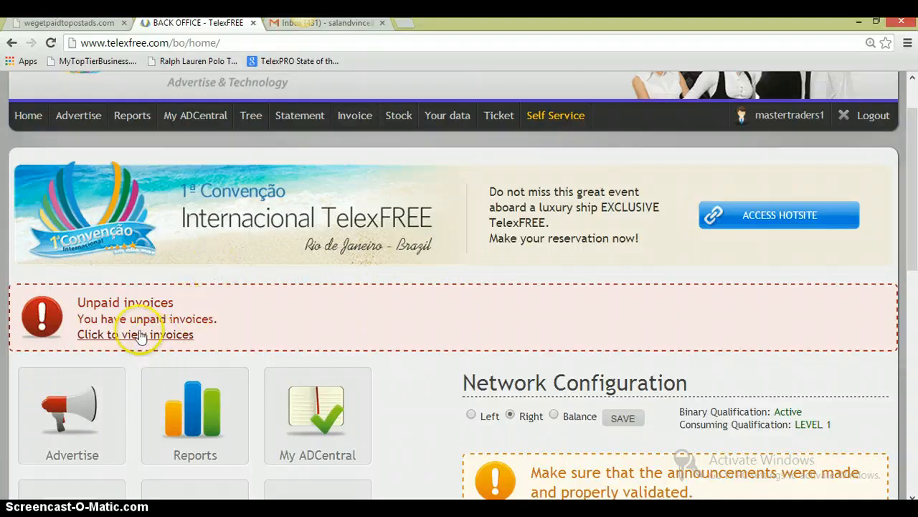
{"action": "scroll", "scroll_direction": "down", "scroll_amount": 3}
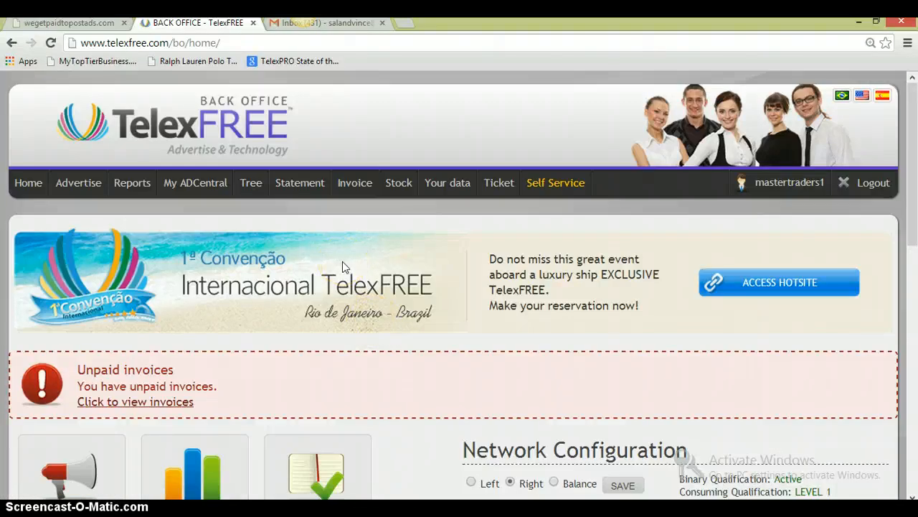
{"action": "mouse_move", "coordinate": [250, 190]}
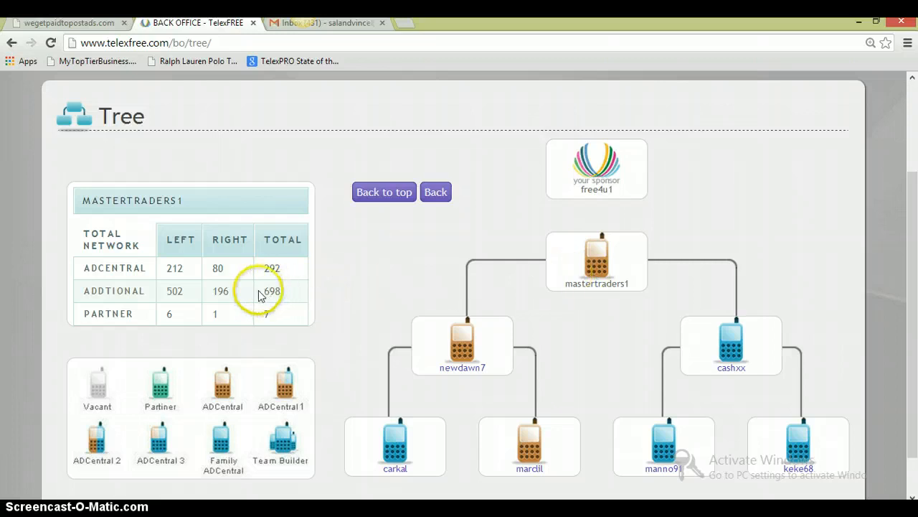
{"action": "mouse_move", "coordinate": [190, 268]}
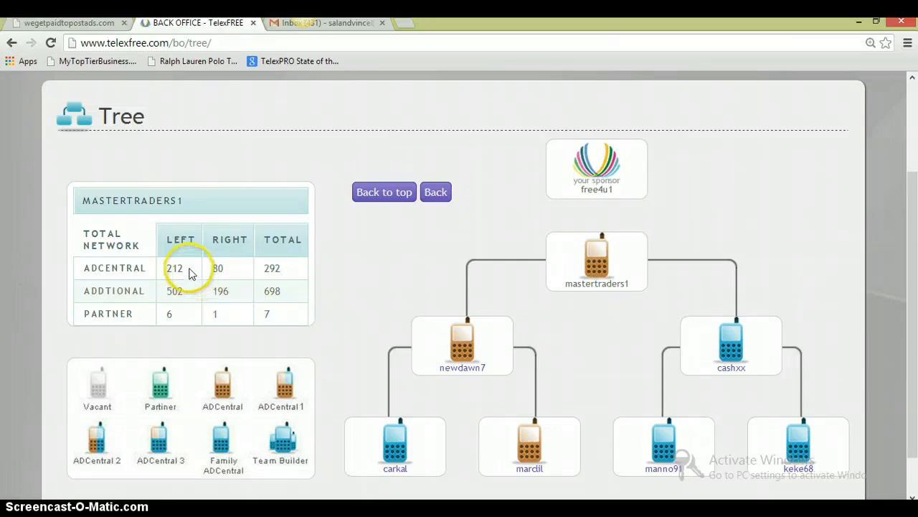
{"action": "mouse_move", "coordinate": [183, 290]}
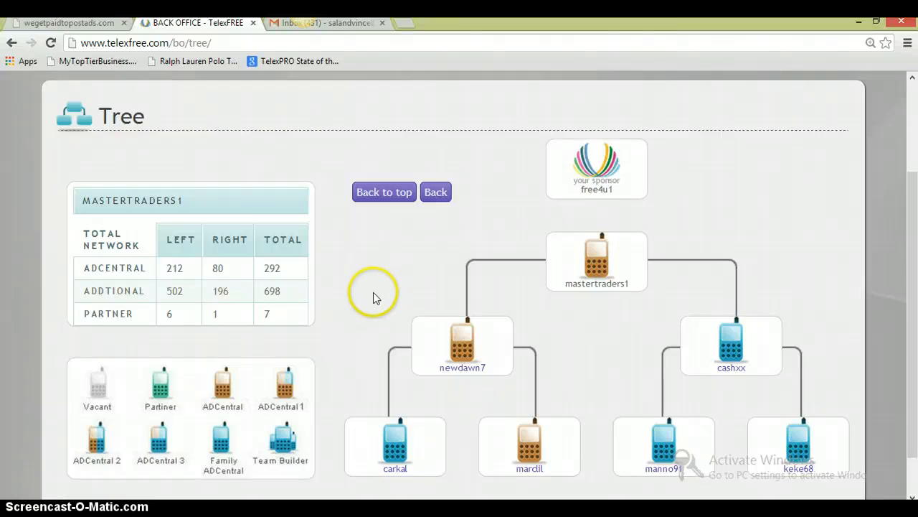
{"action": "mouse_move", "coordinate": [376, 297]}
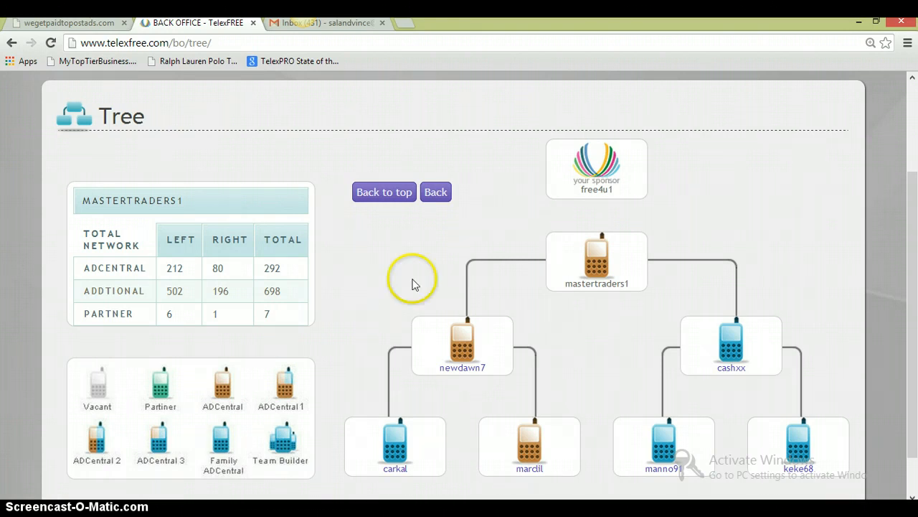
{"action": "mouse_move", "coordinate": [696, 201]}
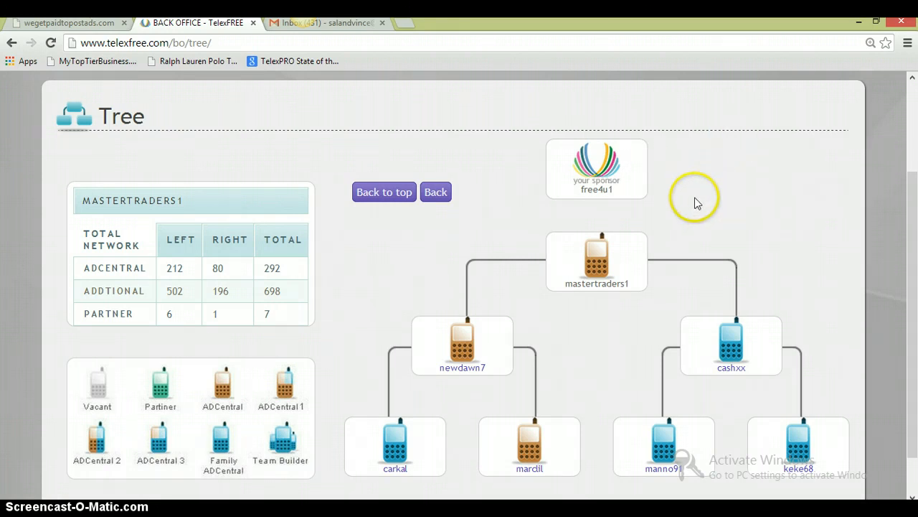
{"action": "mouse_move", "coordinate": [632, 247]}
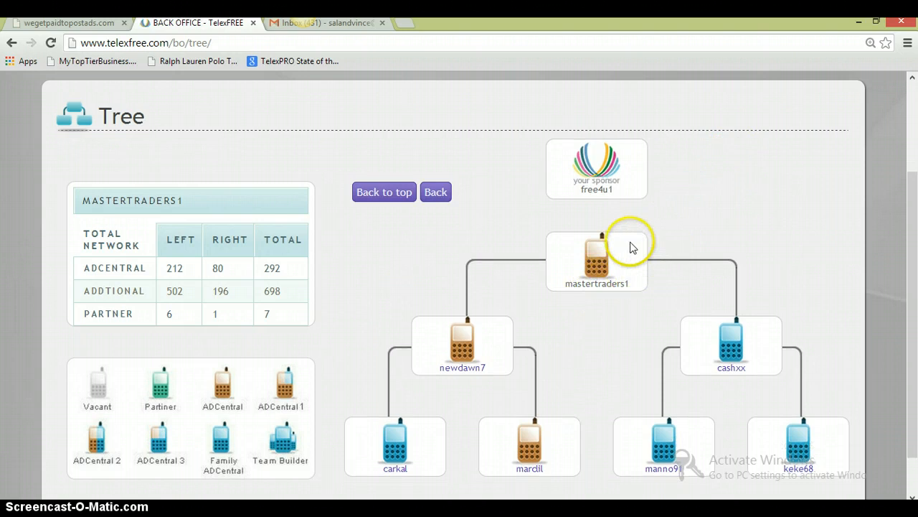
Show network counts for the left-branch member, then return to mastertraders1's own totals.
{"action": "scroll", "scroll_direction": "down", "scroll_amount": 3}
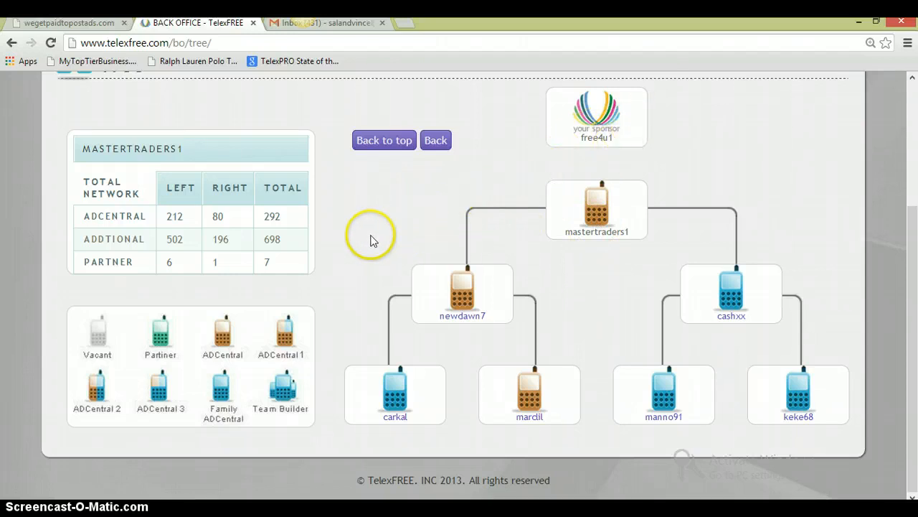
{"action": "left_click", "coordinate": [462, 293]}
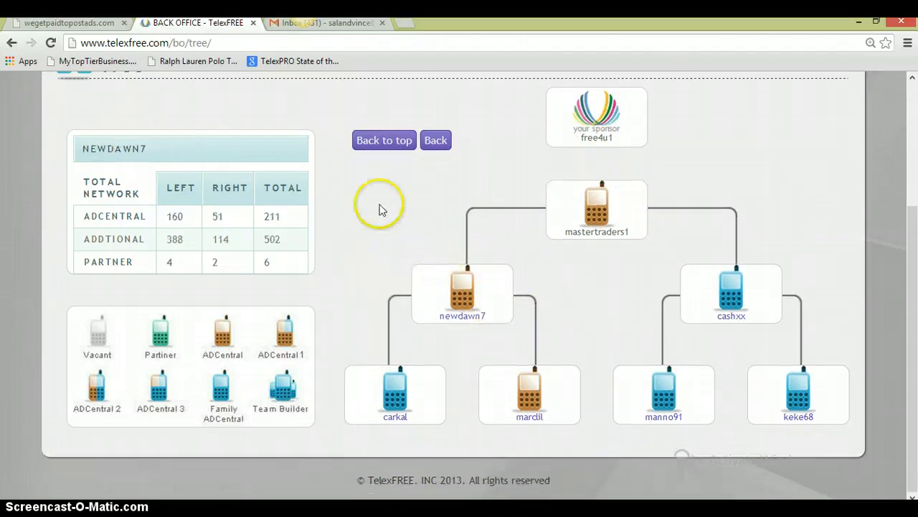
{"action": "left_click", "coordinate": [597, 208]}
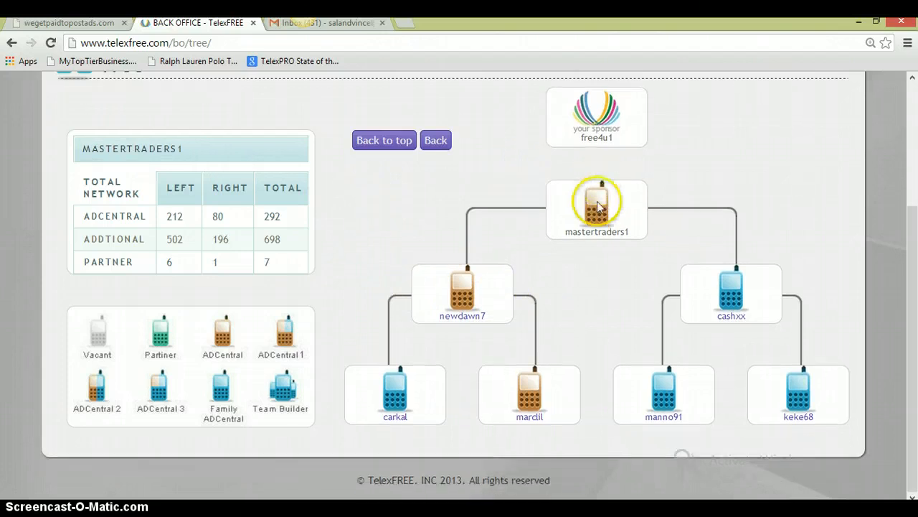
{"action": "mouse_move", "coordinate": [179, 228]}
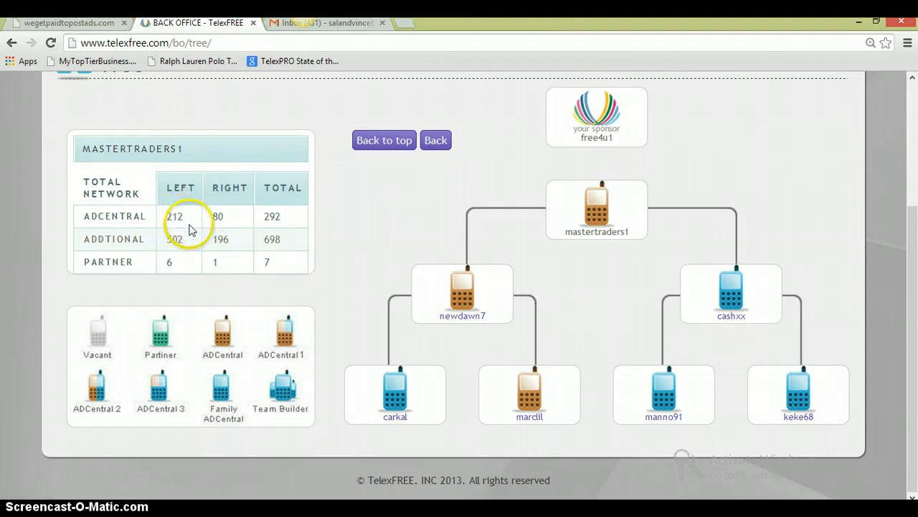
{"action": "mouse_move", "coordinate": [237, 207]}
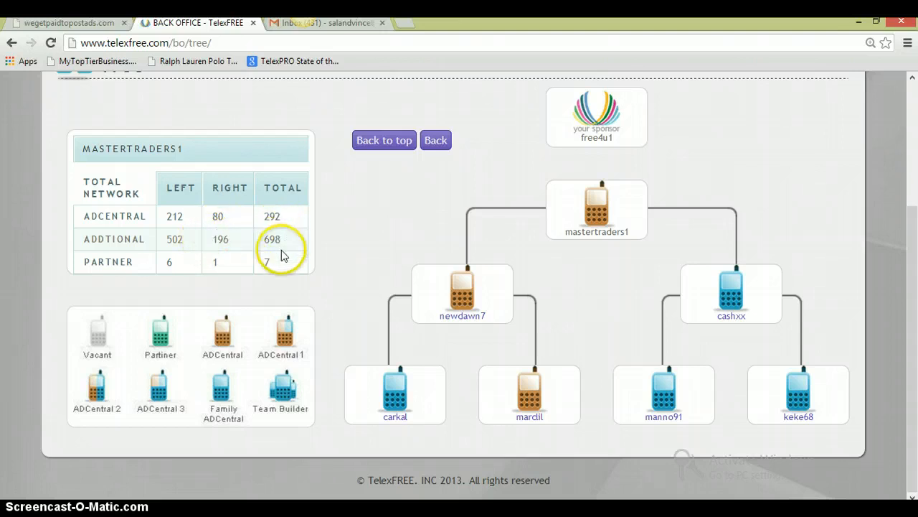
{"action": "mouse_move", "coordinate": [192, 247]}
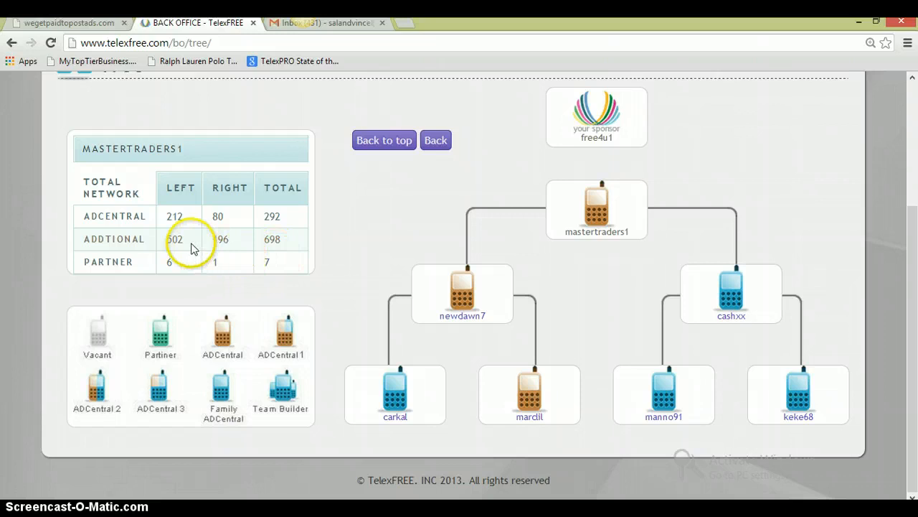
{"action": "mouse_move", "coordinate": [183, 253]}
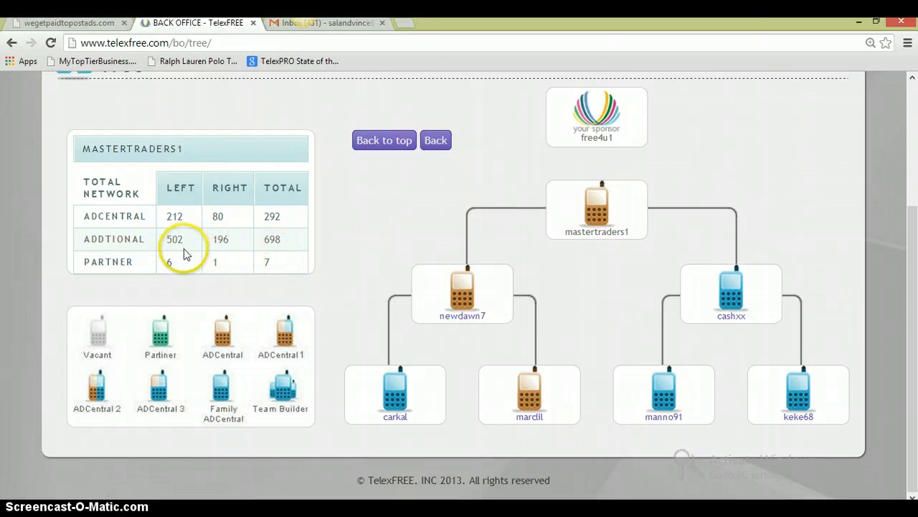
{"action": "mouse_move", "coordinate": [209, 295]}
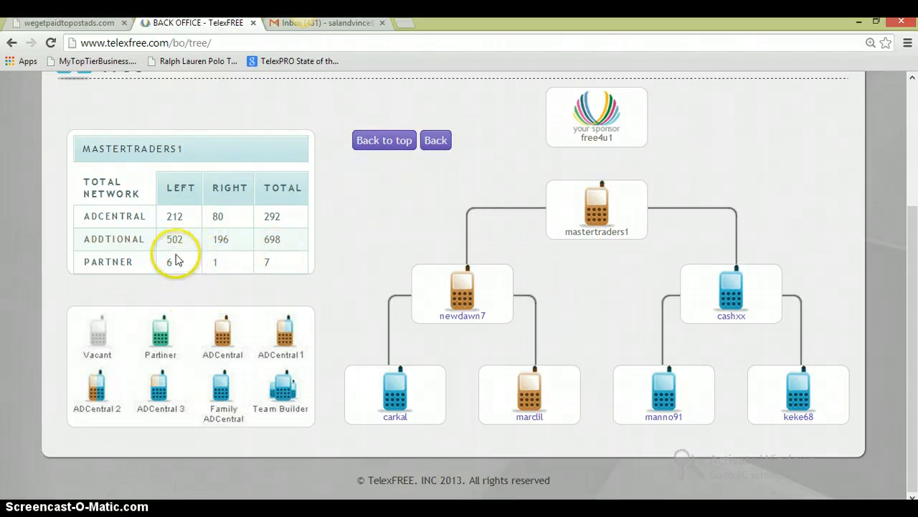
{"action": "mouse_move", "coordinate": [263, 282]}
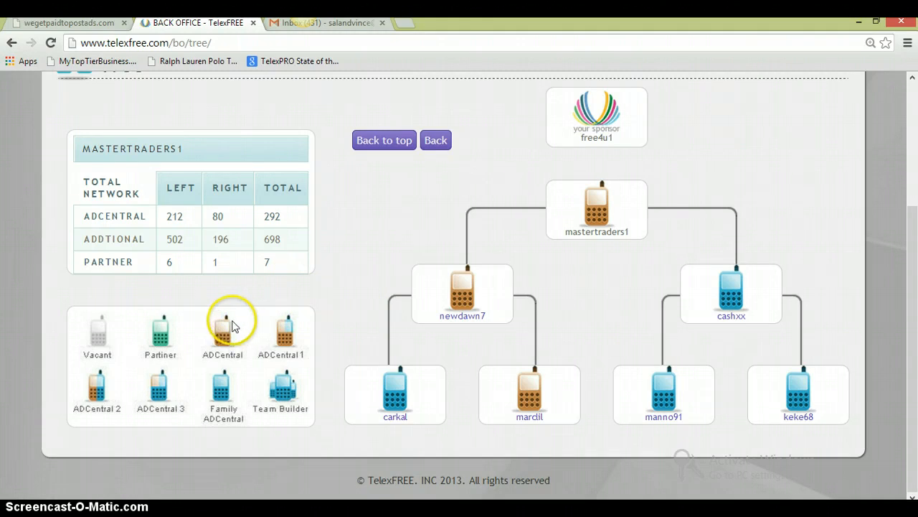
{"action": "mouse_move", "coordinate": [231, 336]}
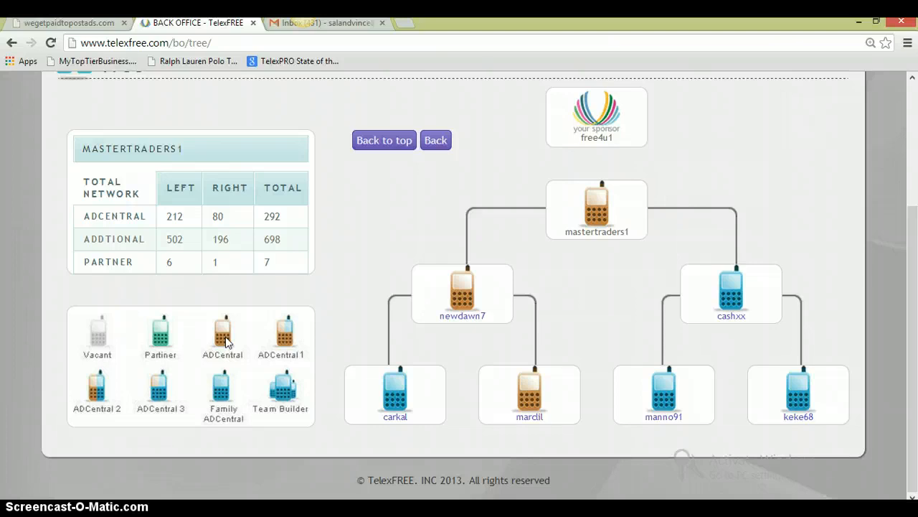
{"action": "mouse_move", "coordinate": [347, 293]}
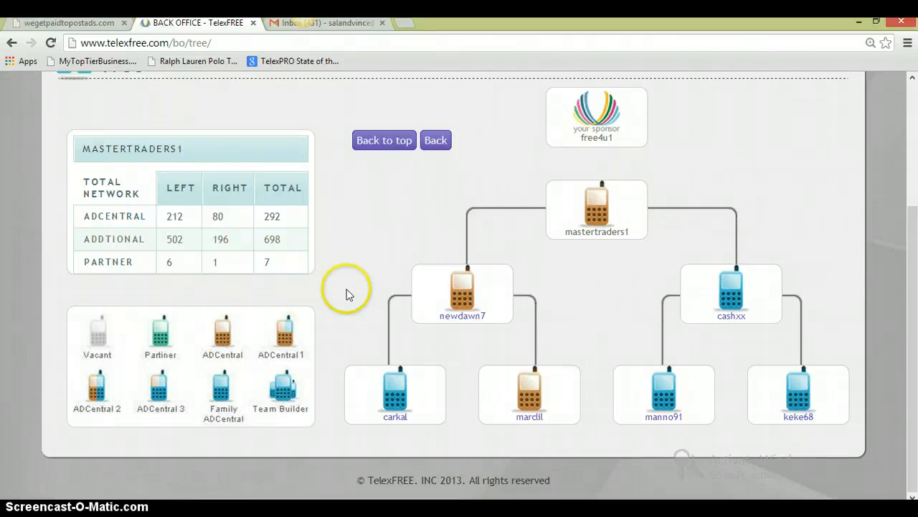
Open the statement history and log in with the second password.
{"action": "left_click", "coordinate": [300, 182]}
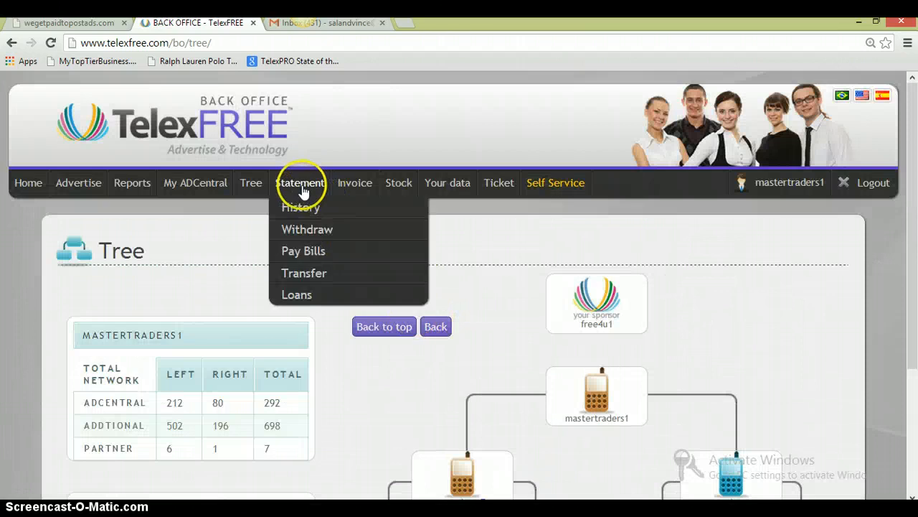
{"action": "mouse_move", "coordinate": [297, 207]}
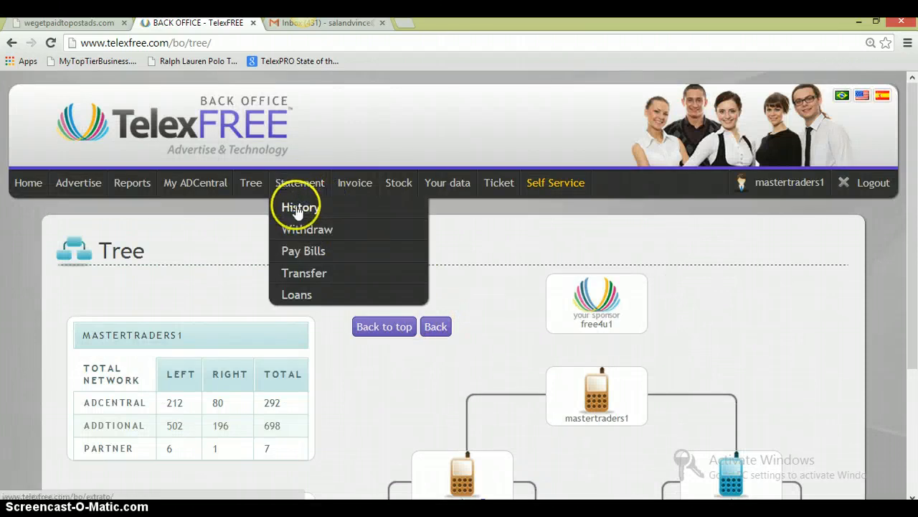
{"action": "left_click", "coordinate": [299, 207]}
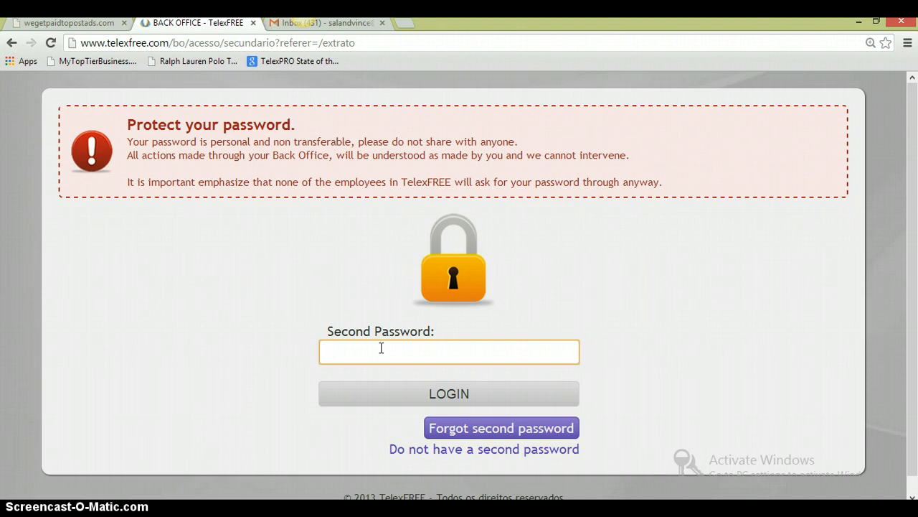
{"action": "type", "text": "••"}
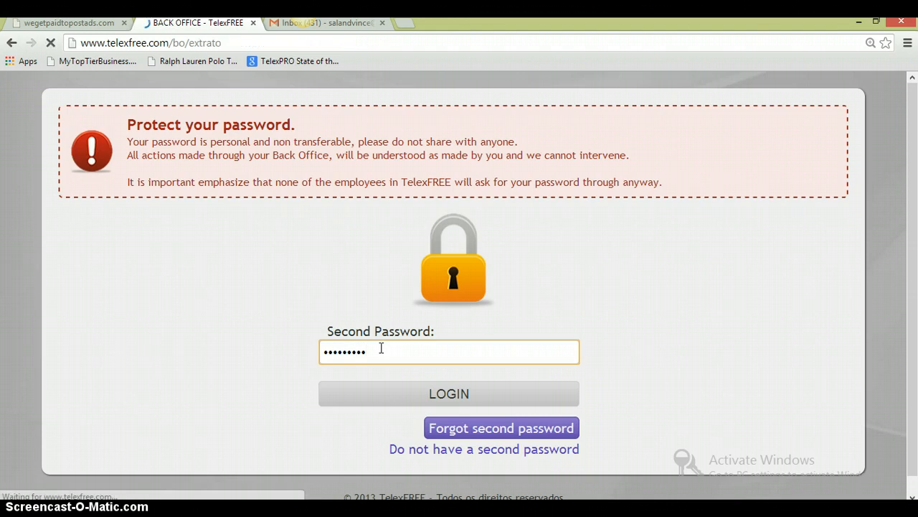
{"action": "left_click", "coordinate": [448, 393]}
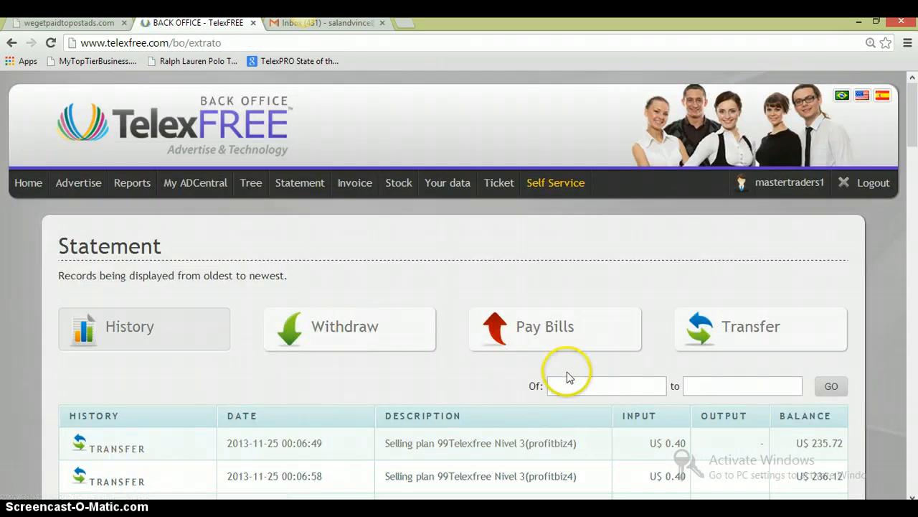
{"action": "scroll", "scroll_direction": "down", "scroll_amount": 3}
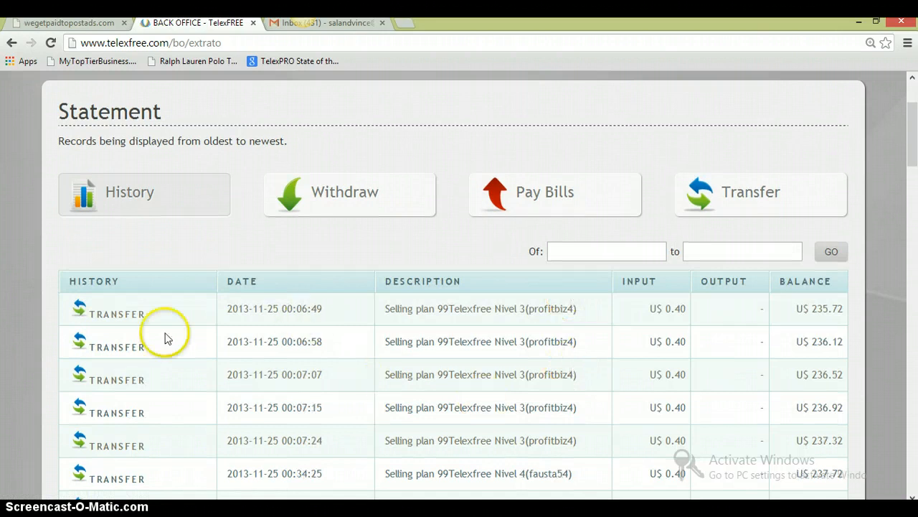
{"action": "mouse_move", "coordinate": [120, 336]}
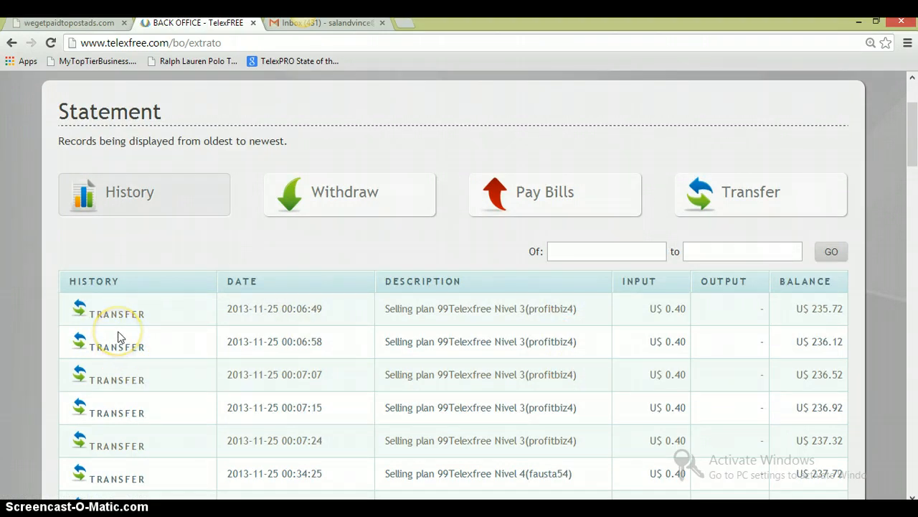
{"action": "mouse_move", "coordinate": [120, 336]}
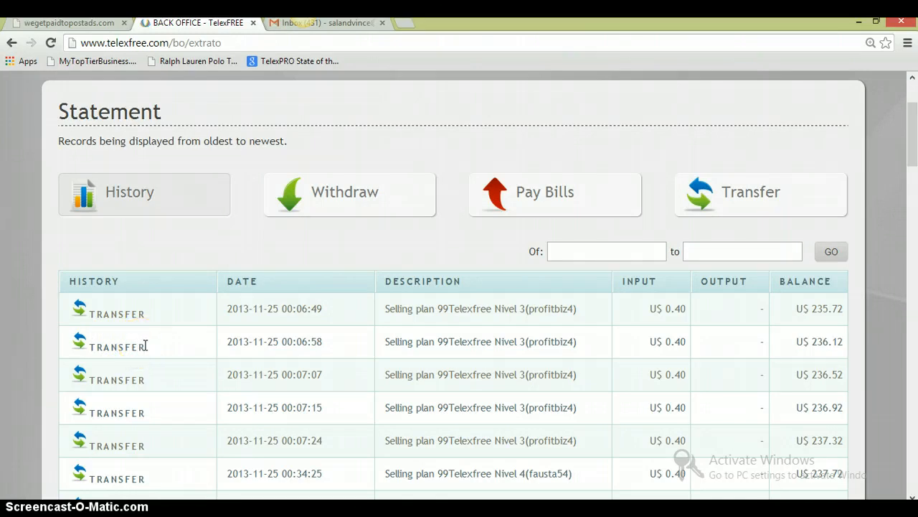
{"action": "mouse_move", "coordinate": [149, 353]}
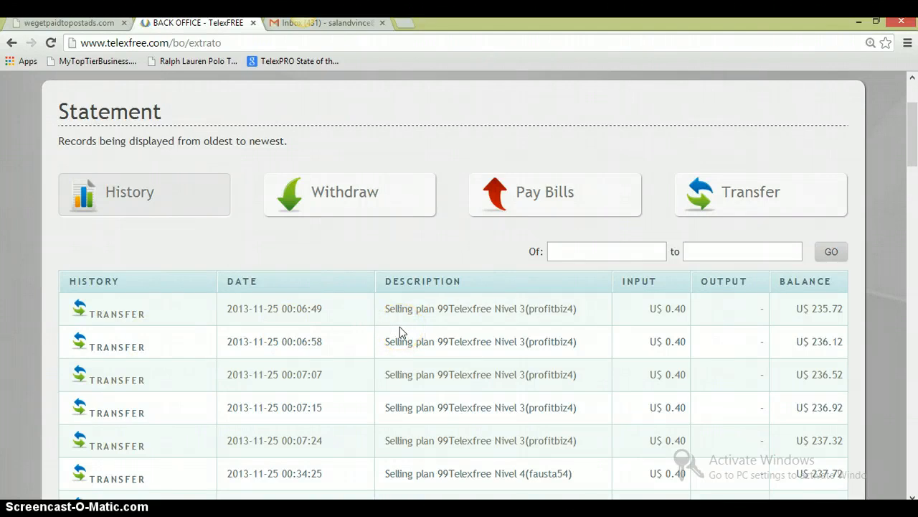
{"action": "mouse_move", "coordinate": [395, 339]}
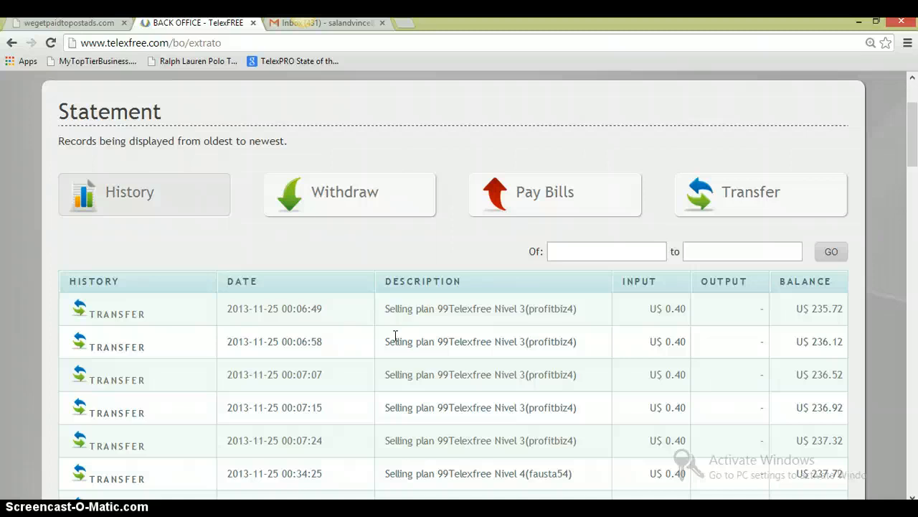
{"action": "mouse_move", "coordinate": [726, 297]}
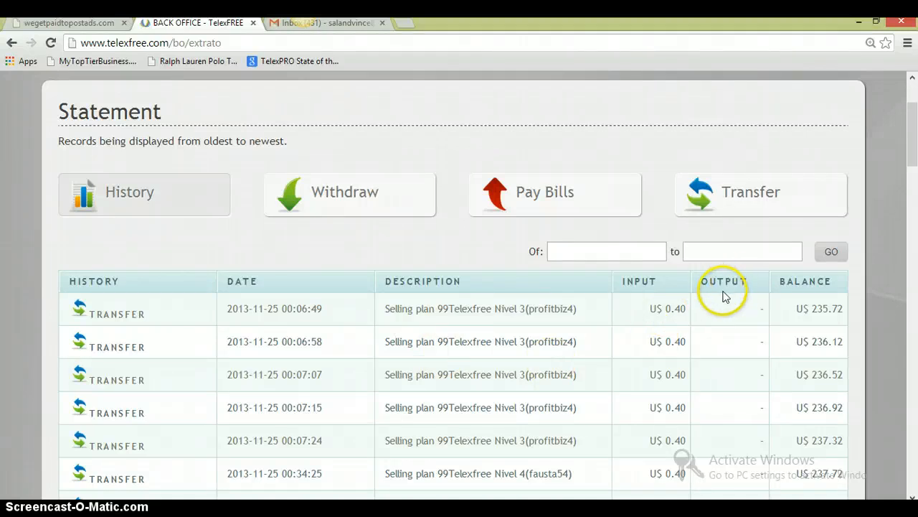
{"action": "scroll", "scroll_direction": "down", "scroll_amount": 3}
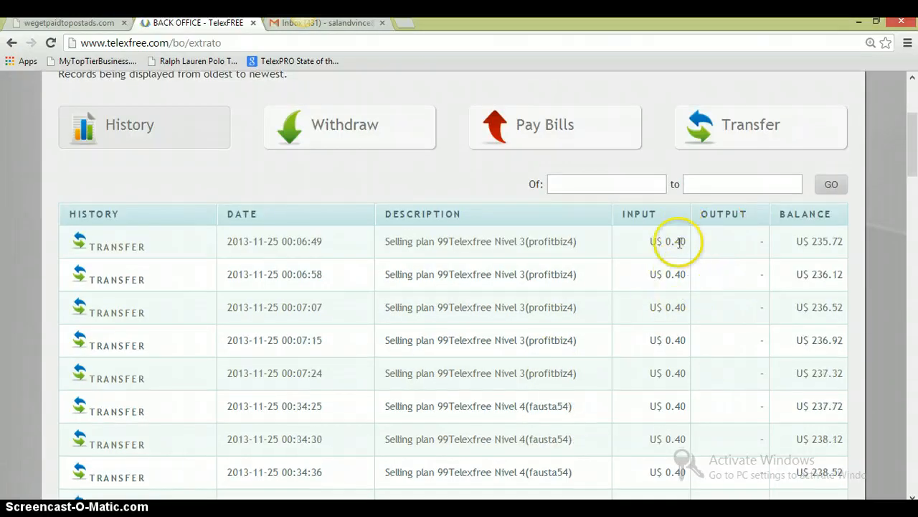
{"action": "scroll", "scroll_direction": "down", "scroll_amount": 3}
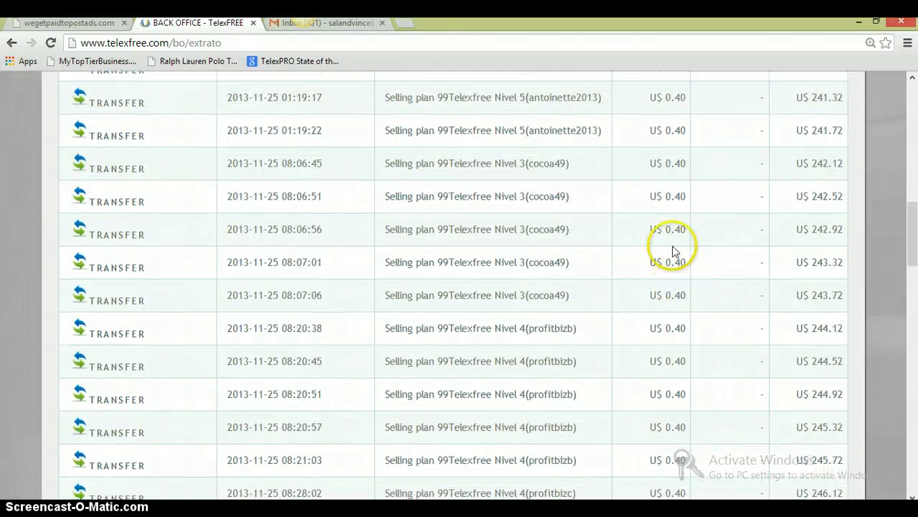
{"action": "scroll", "scroll_direction": "down", "scroll_amount": 3}
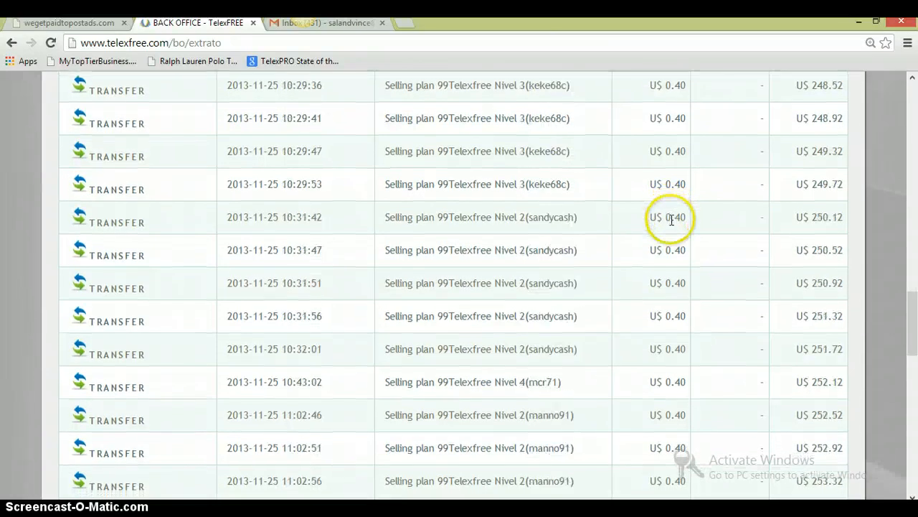
{"action": "scroll", "scroll_direction": "down", "scroll_amount": 3}
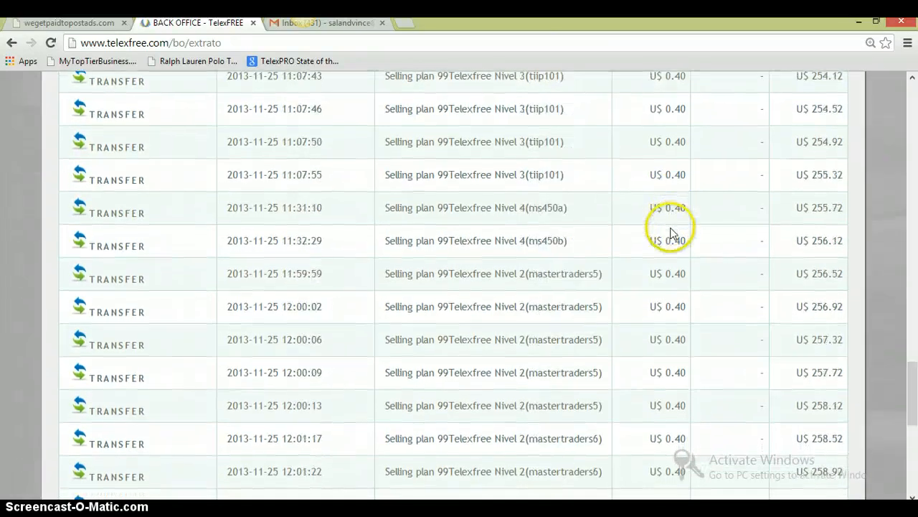
{"action": "scroll", "scroll_direction": "down", "scroll_amount": 3}
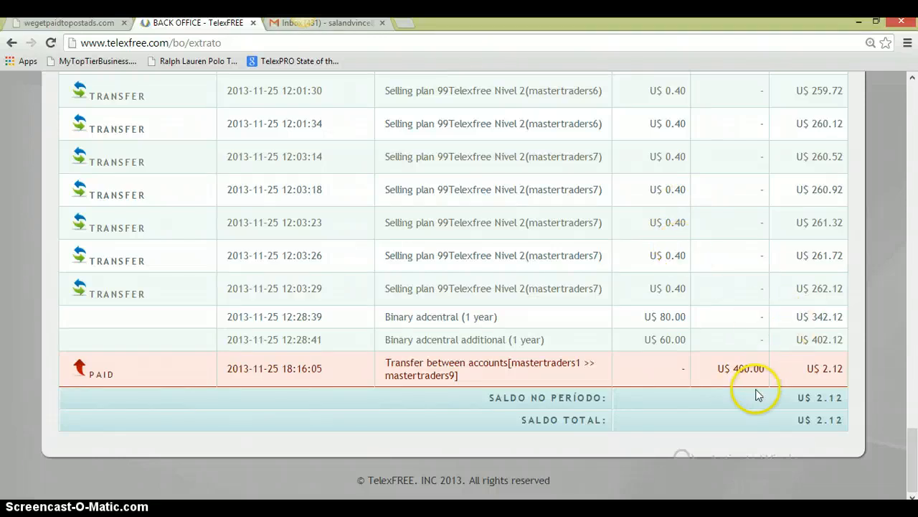
{"action": "mouse_move", "coordinate": [683, 386]}
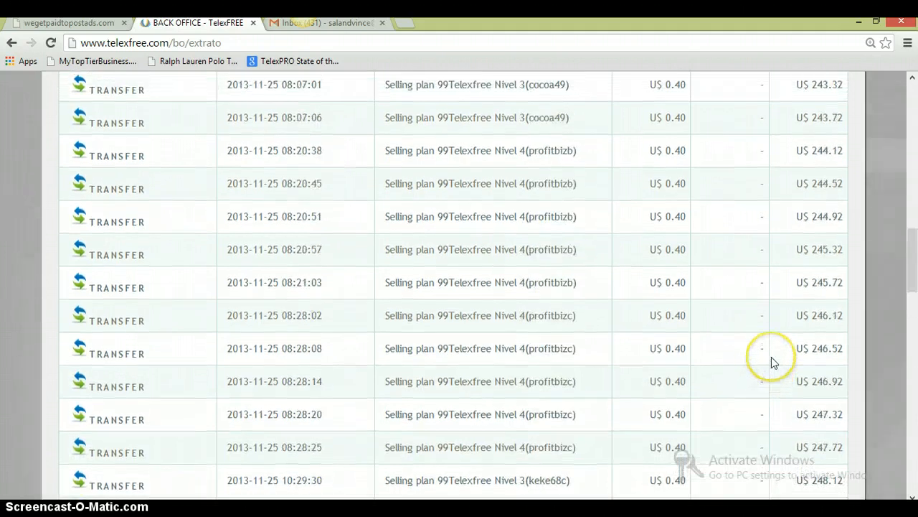
Open the start-date picker and browse the 2013 months to August and September.
{"action": "scroll", "scroll_direction": "up", "scroll_amount": 3}
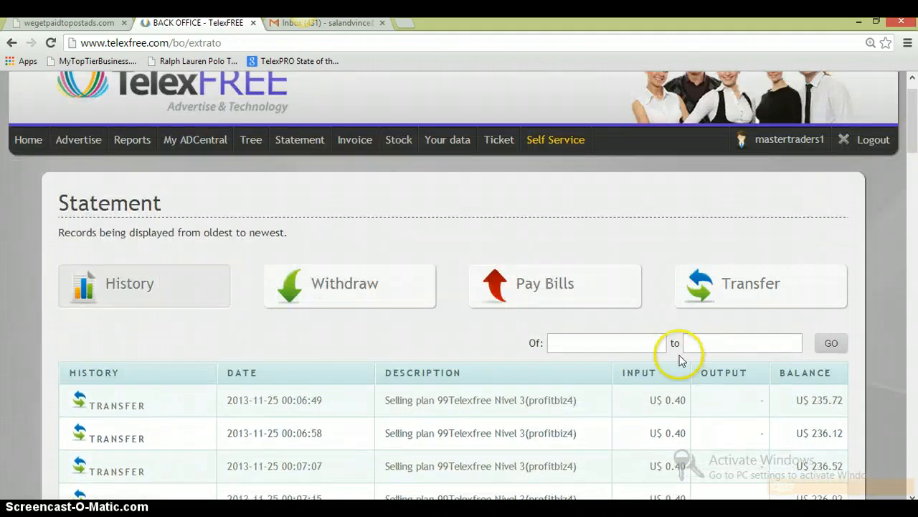
{"action": "left_click", "coordinate": [605, 342]}
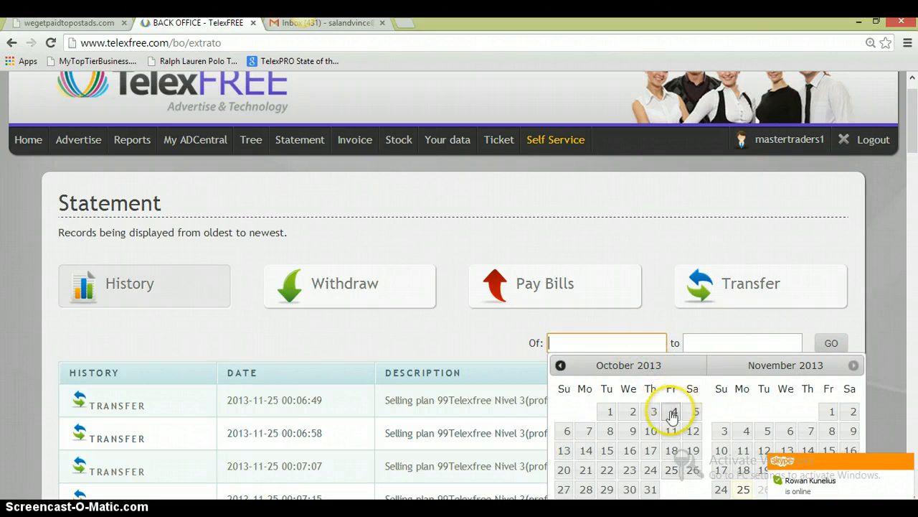
{"action": "left_click", "coordinate": [559, 366]}
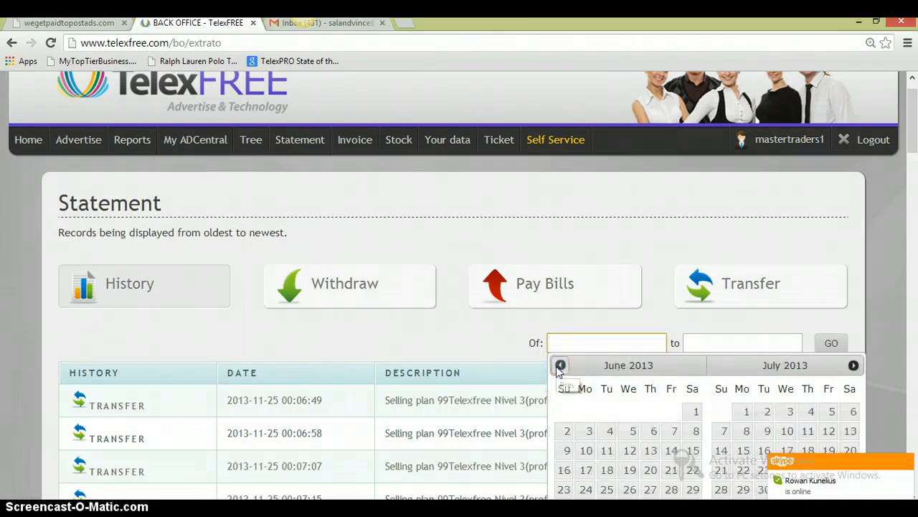
{"action": "left_click", "coordinate": [853, 366]}
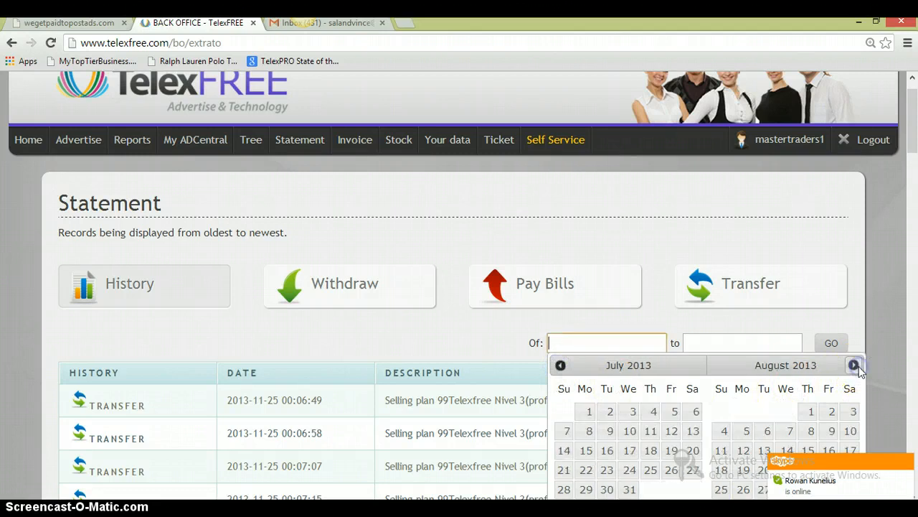
{"action": "left_click", "coordinate": [854, 365]}
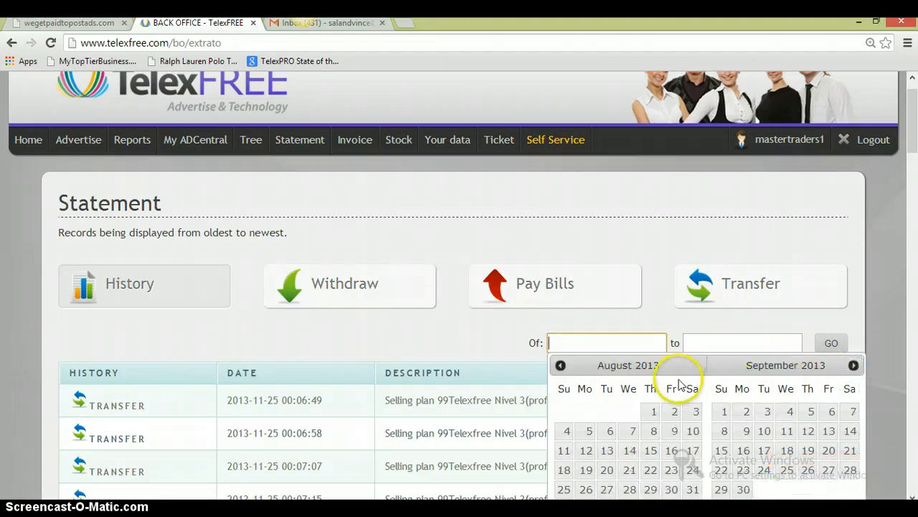
{"action": "scroll", "scroll_direction": "down", "scroll_amount": 3}
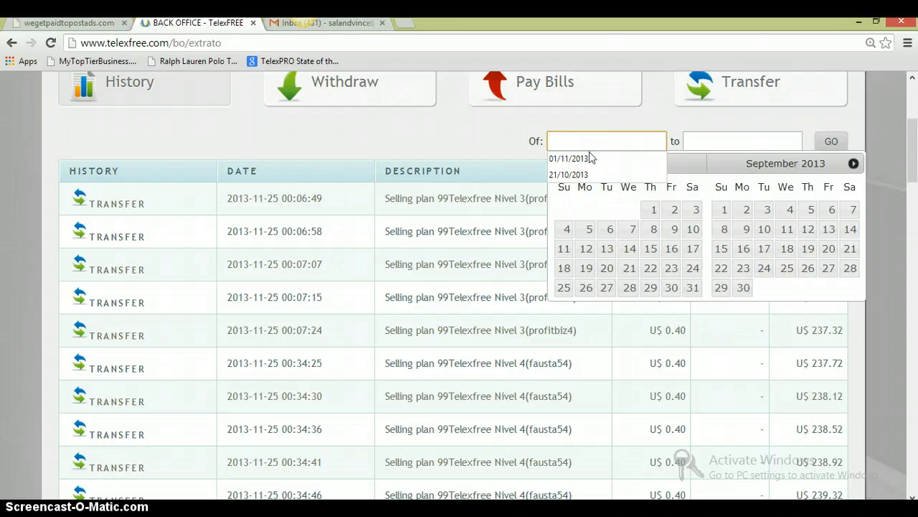
{"action": "mouse_move", "coordinate": [640, 69]}
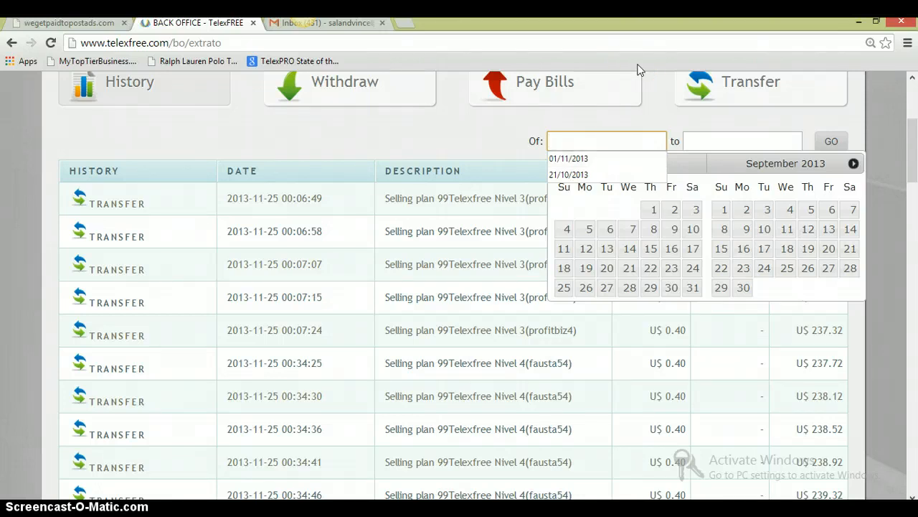
Enter 01/07/2013 as the statement start date.
{"action": "type", "text": "0"}
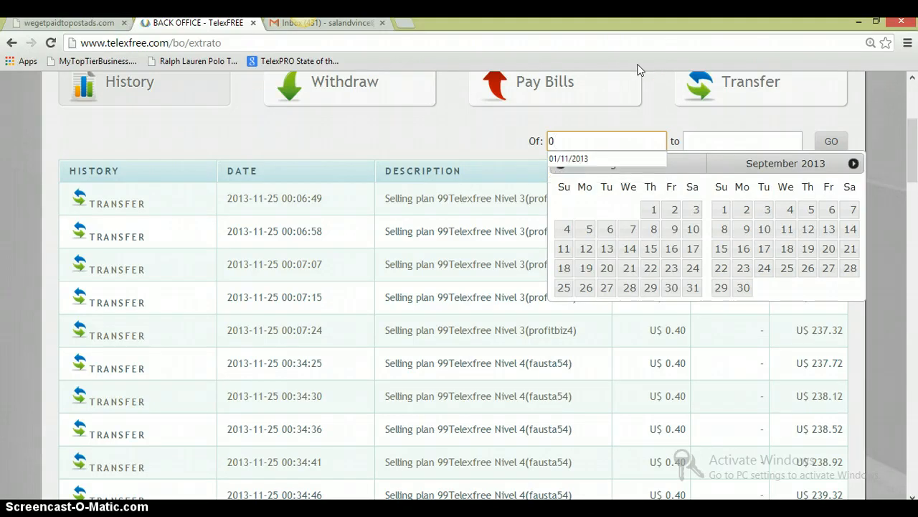
{"action": "type", "text": "7"}
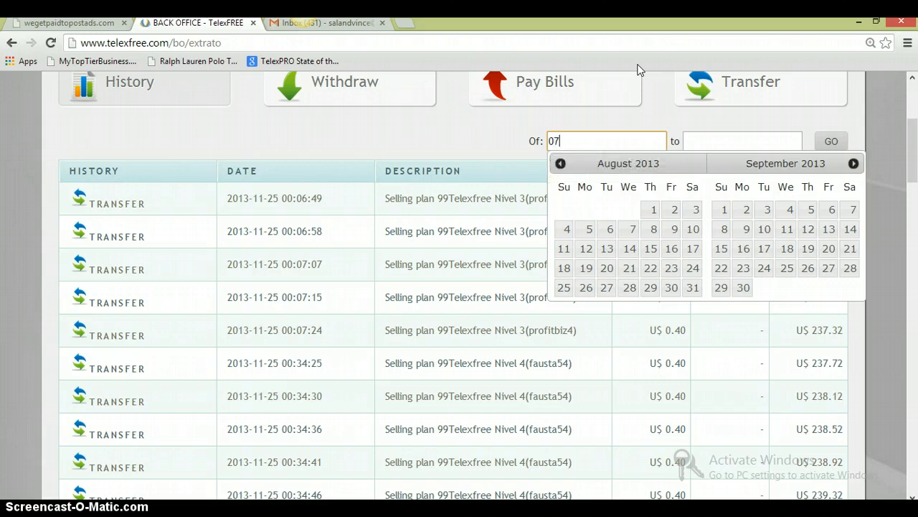
{"action": "type", "text": "/1/"}
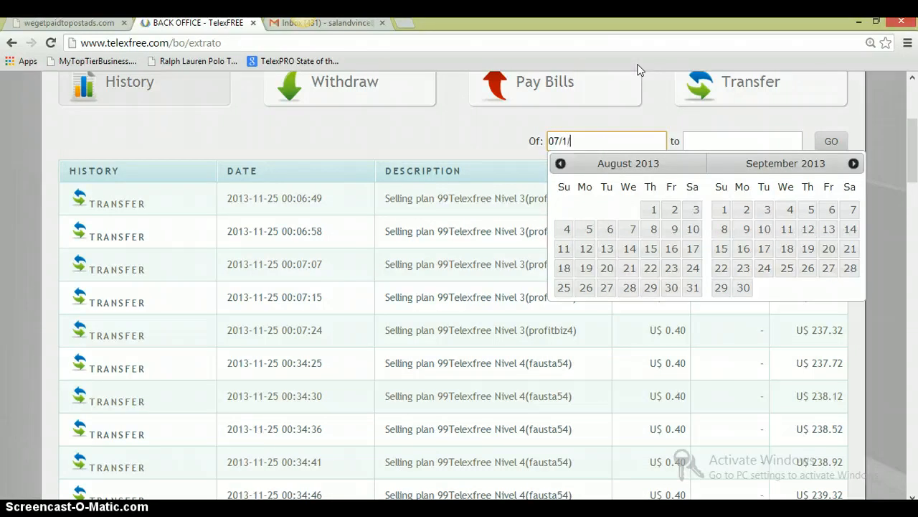
{"action": "type", "text": "013"}
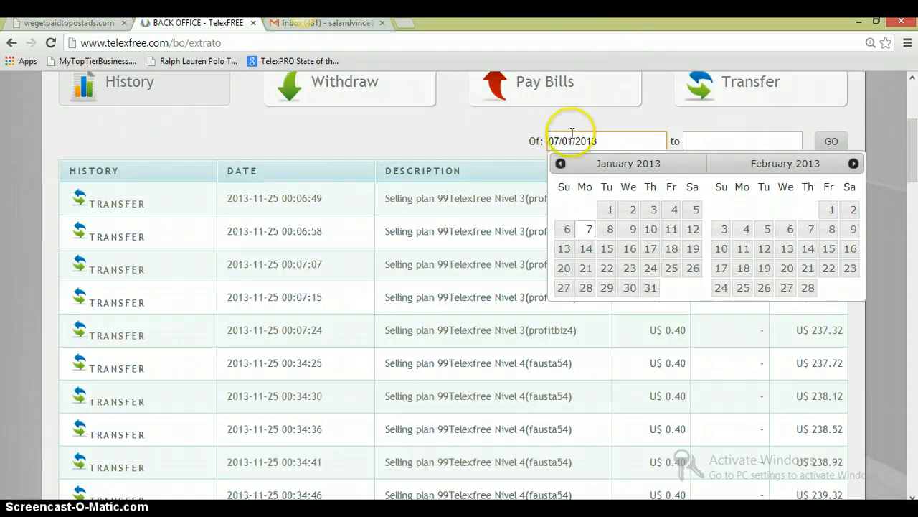
{"action": "left_click", "coordinate": [582, 141]}
{"action": "type", "text": "01/"}
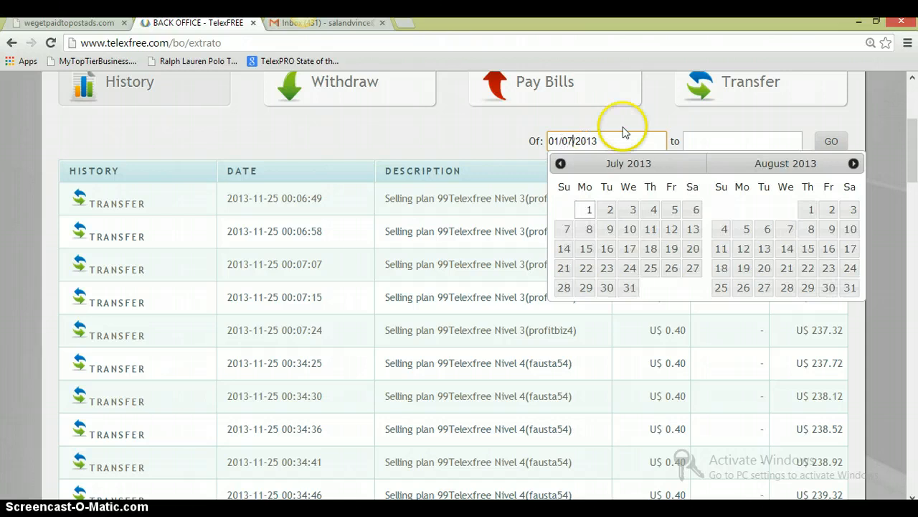
Pick 25/11/2013 as the end date and apply the range with GO.
{"action": "left_click", "coordinate": [743, 141]}
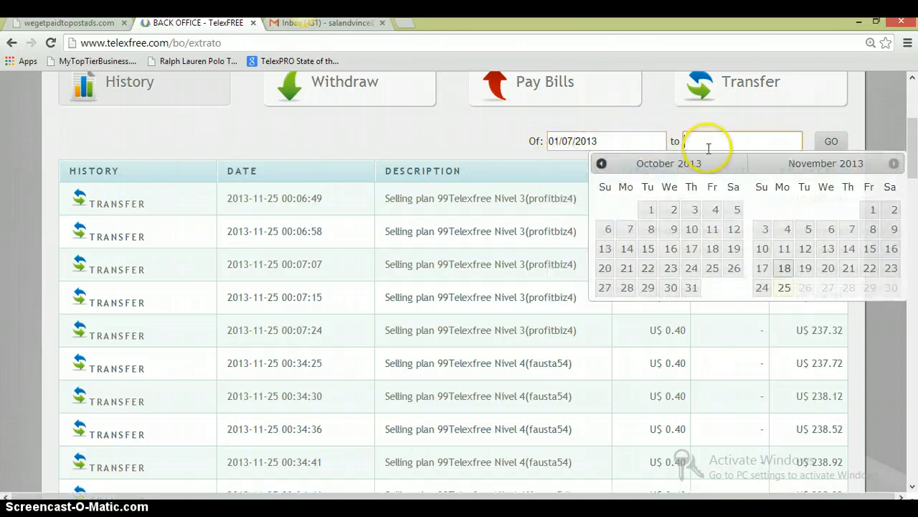
{"action": "mouse_move", "coordinate": [729, 142]}
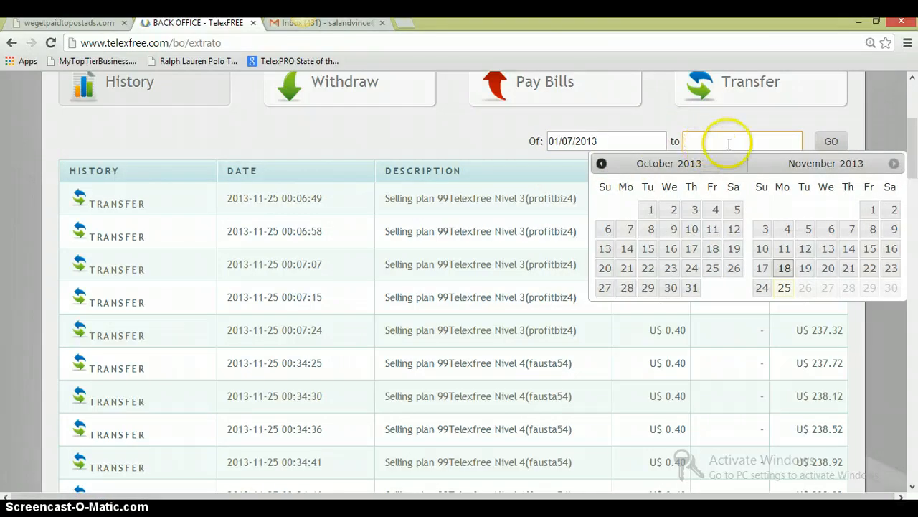
{"action": "left_click", "coordinate": [784, 287]}
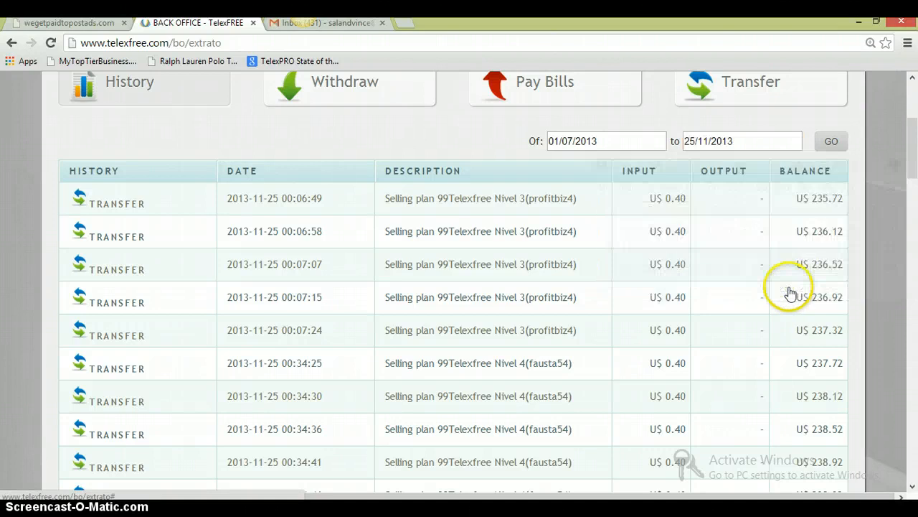
{"action": "left_click", "coordinate": [830, 141]}
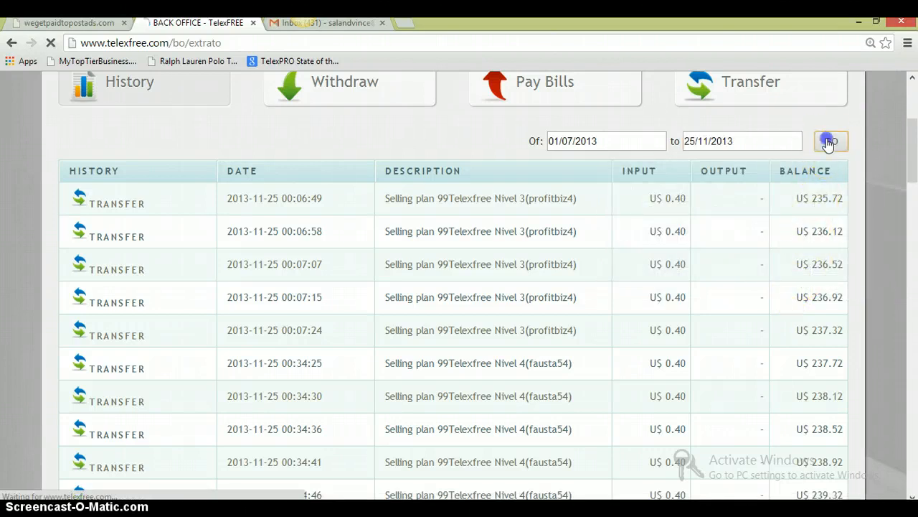
{"action": "left_click", "coordinate": [828, 141]}
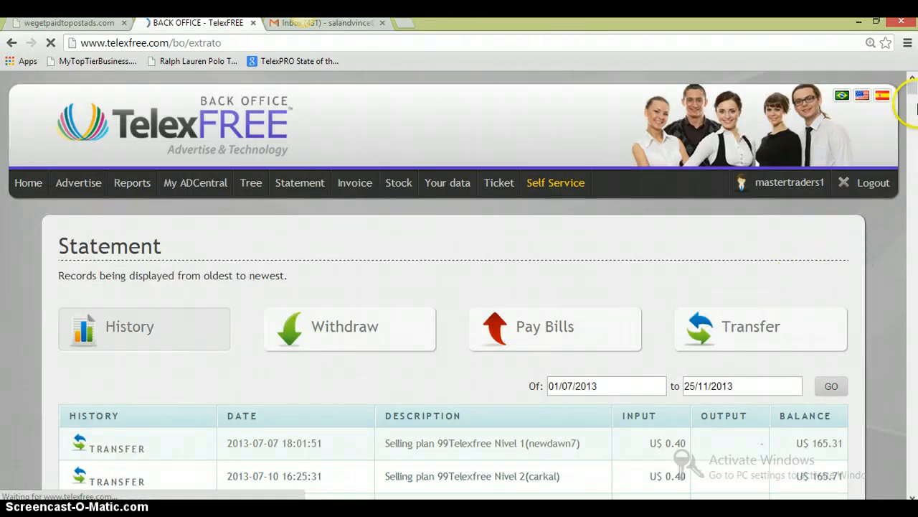
{"action": "scroll", "scroll_direction": "down", "scroll_amount": 3}
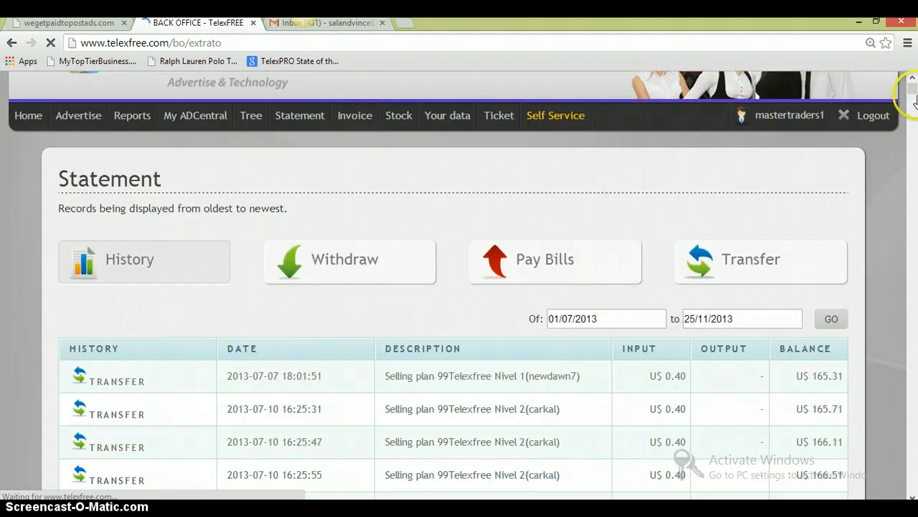
{"action": "scroll", "scroll_direction": "down", "scroll_amount": 3}
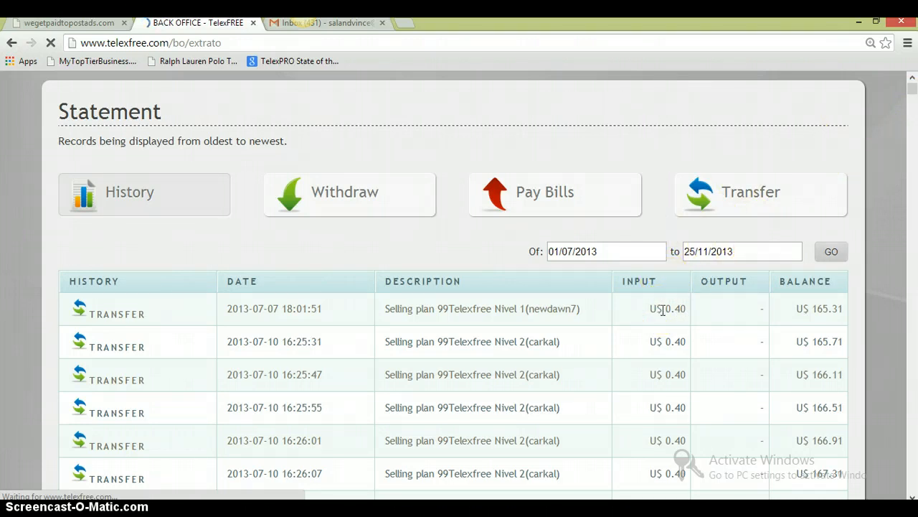
{"action": "scroll", "scroll_direction": "down", "scroll_amount": 3}
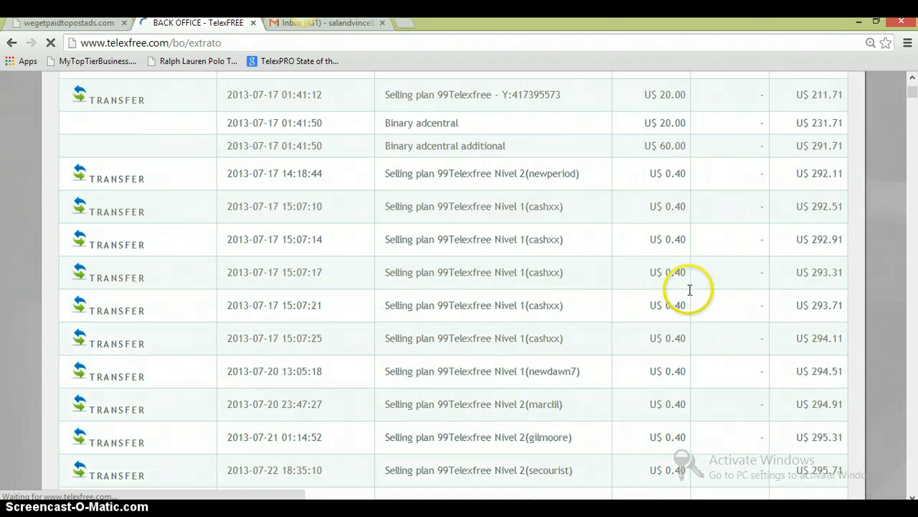
{"action": "mouse_move", "coordinate": [629, 151]}
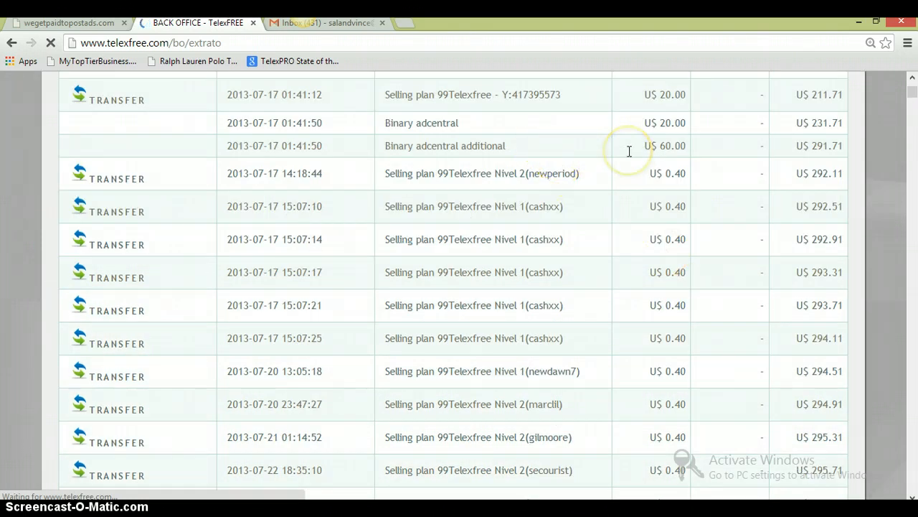
{"action": "scroll", "scroll_direction": "down", "scroll_amount": 3}
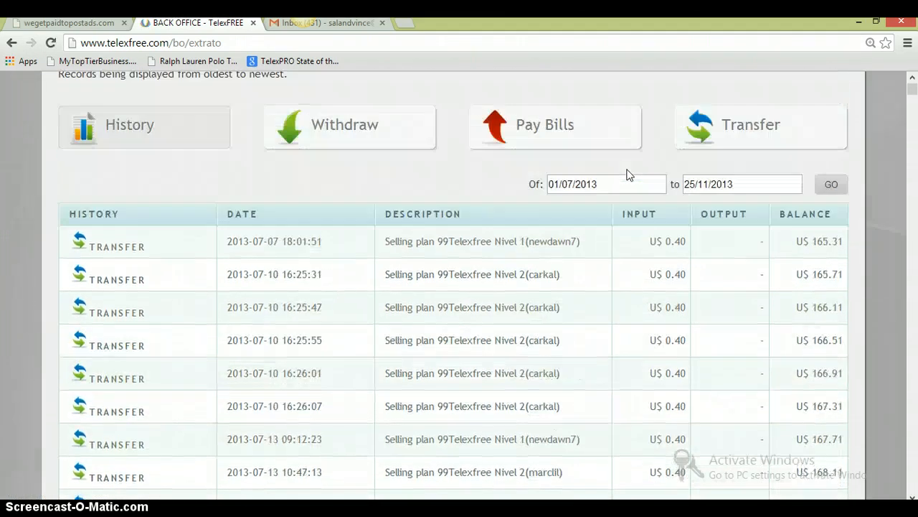
{"action": "scroll", "scroll_direction": "down", "scroll_amount": 3}
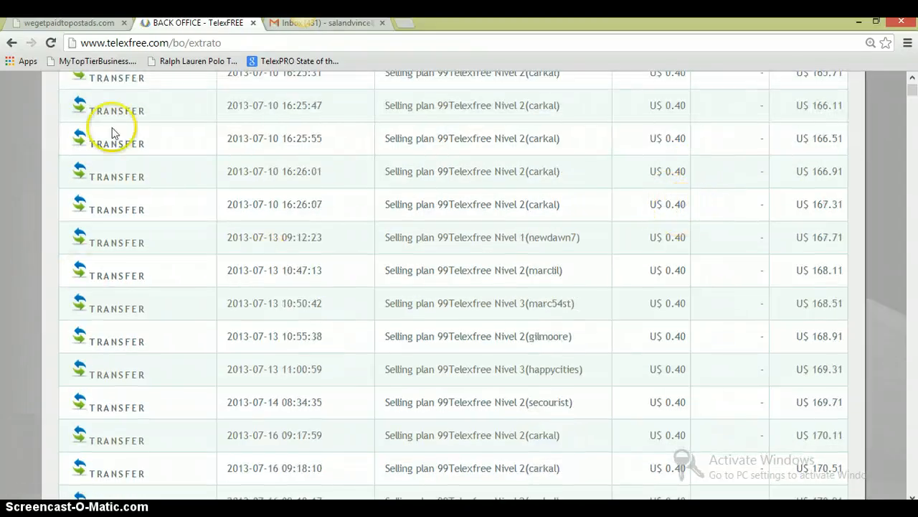
{"action": "scroll", "scroll_direction": "down", "scroll_amount": 3}
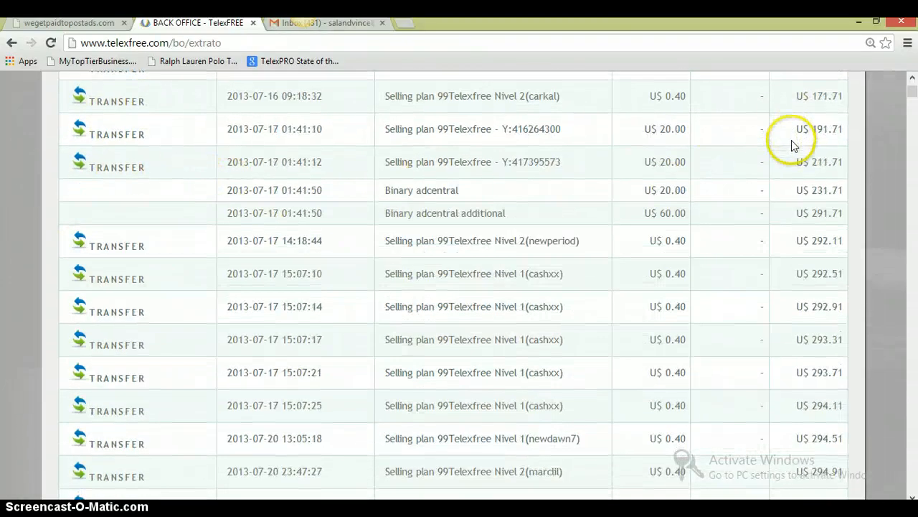
{"action": "mouse_move", "coordinate": [726, 175]}
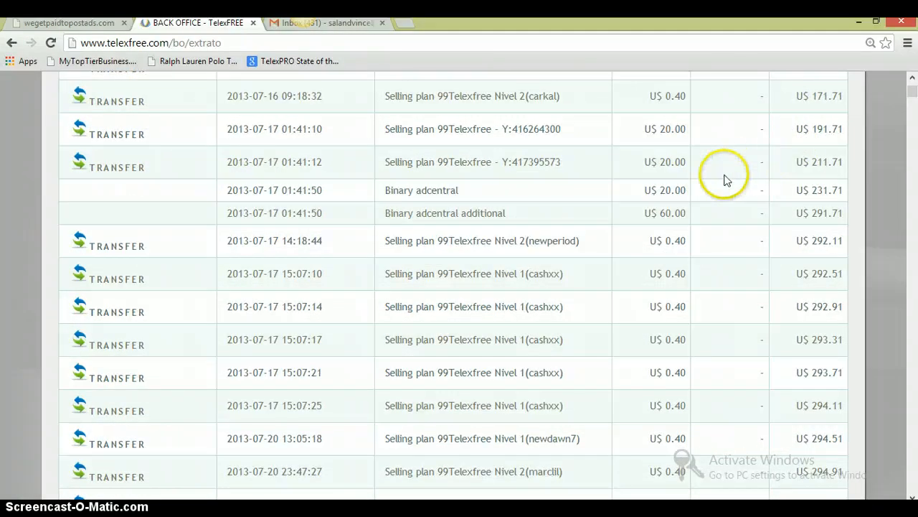
{"action": "mouse_move", "coordinate": [715, 215]}
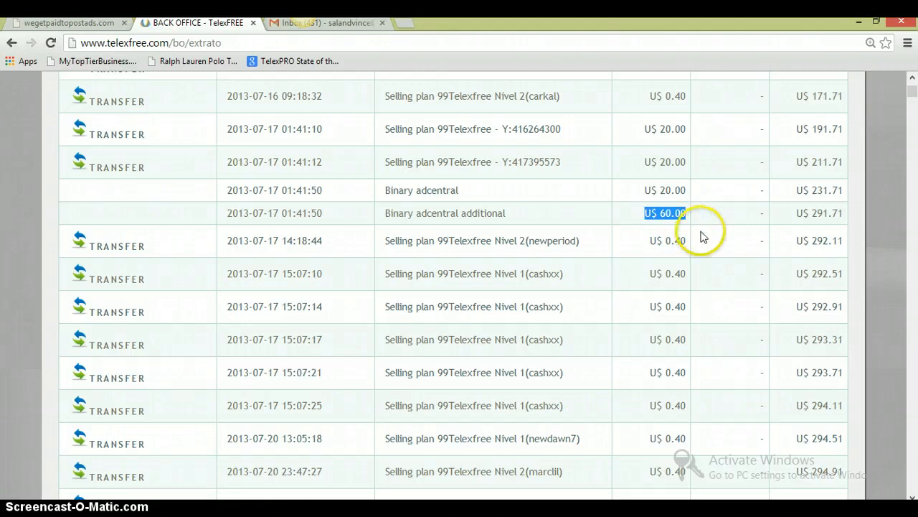
{"action": "scroll", "scroll_direction": "down", "scroll_amount": 3}
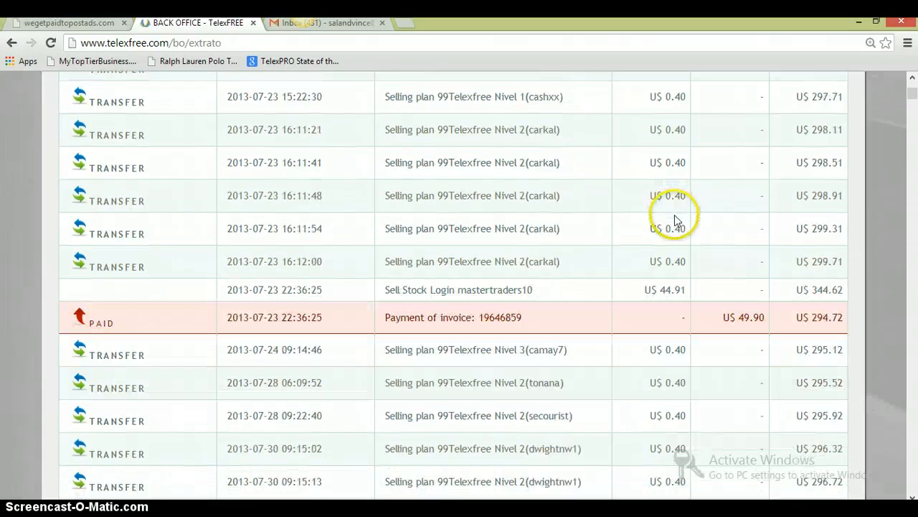
{"action": "scroll", "scroll_direction": "down", "scroll_amount": 3}
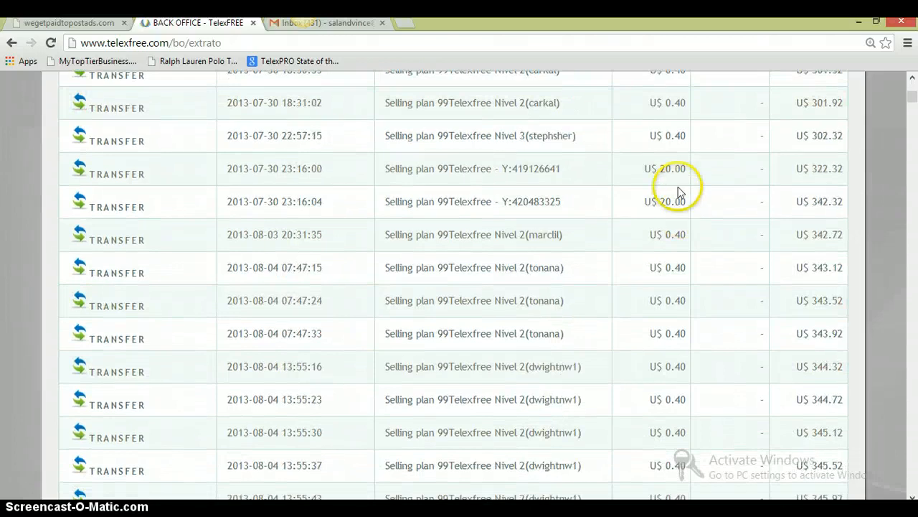
{"action": "double_click", "coordinate": [671, 169]}
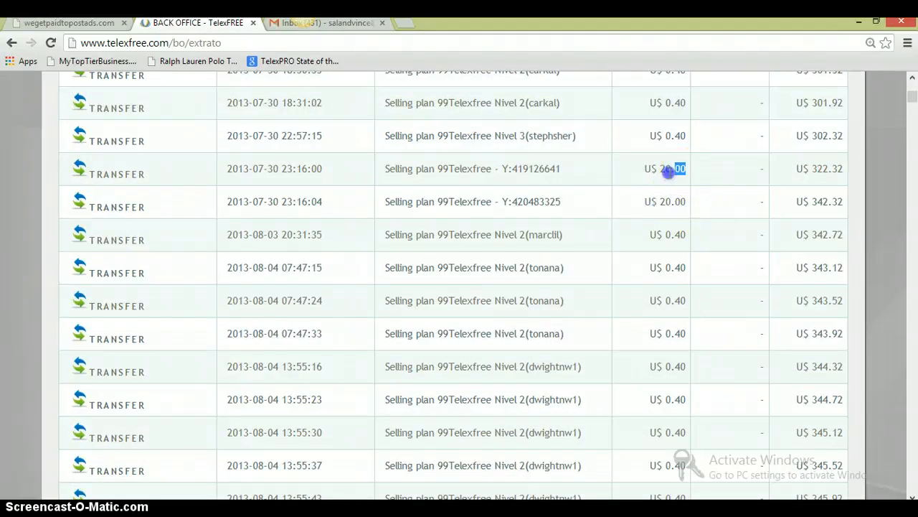
{"action": "scroll", "scroll_direction": "down", "scroll_amount": 3}
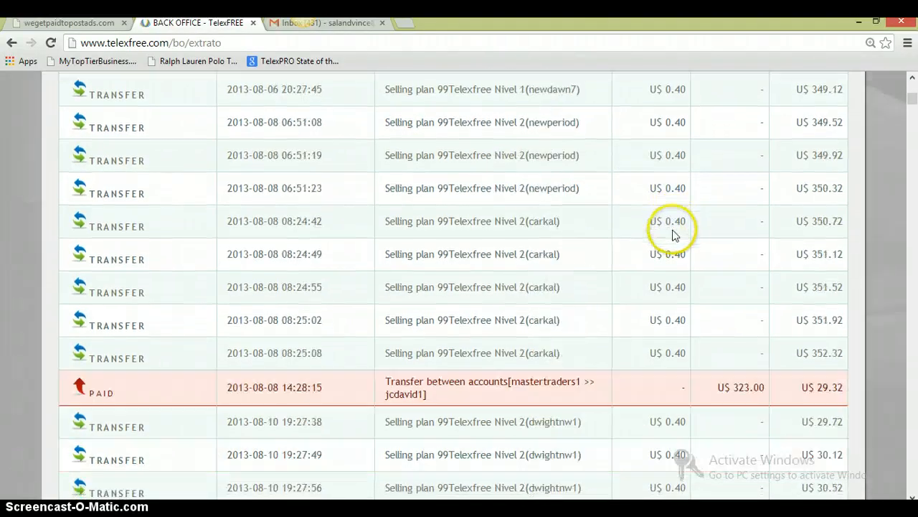
{"action": "scroll", "scroll_direction": "down", "scroll_amount": 3}
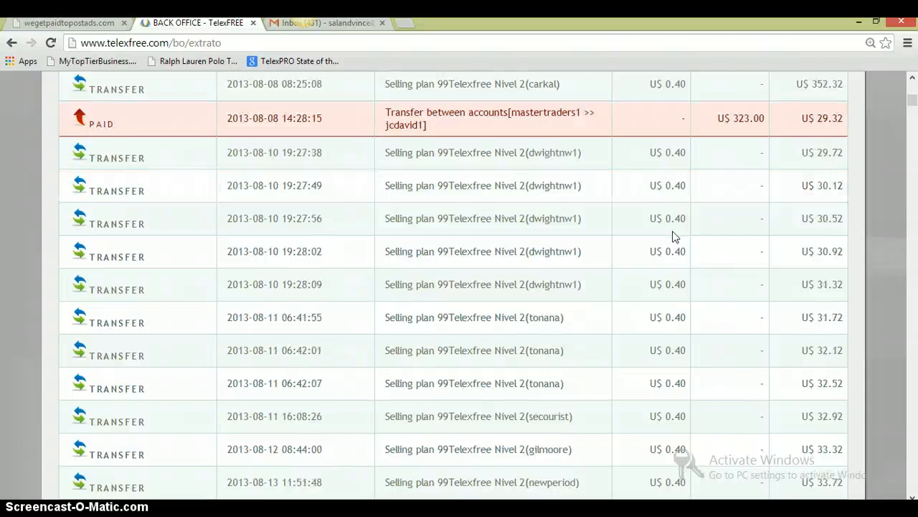
{"action": "mouse_move", "coordinate": [766, 175]}
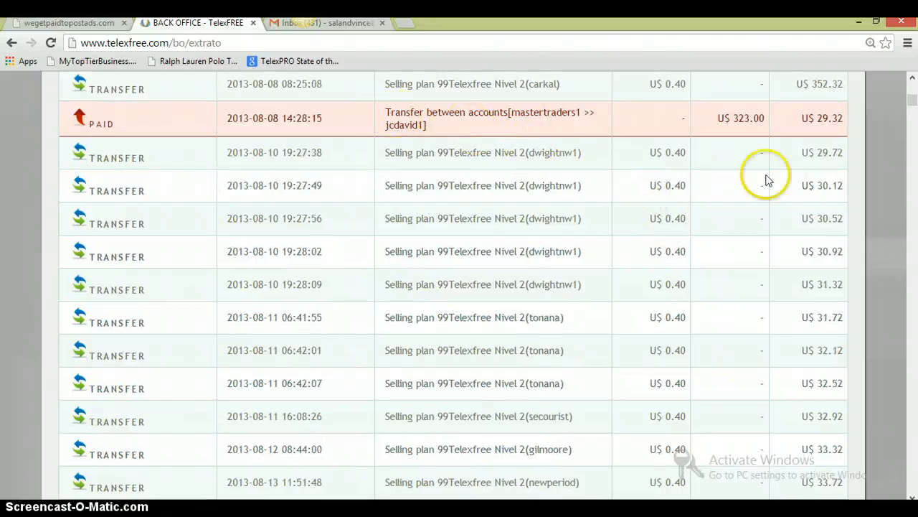
{"action": "scroll", "scroll_direction": "down", "scroll_amount": 3}
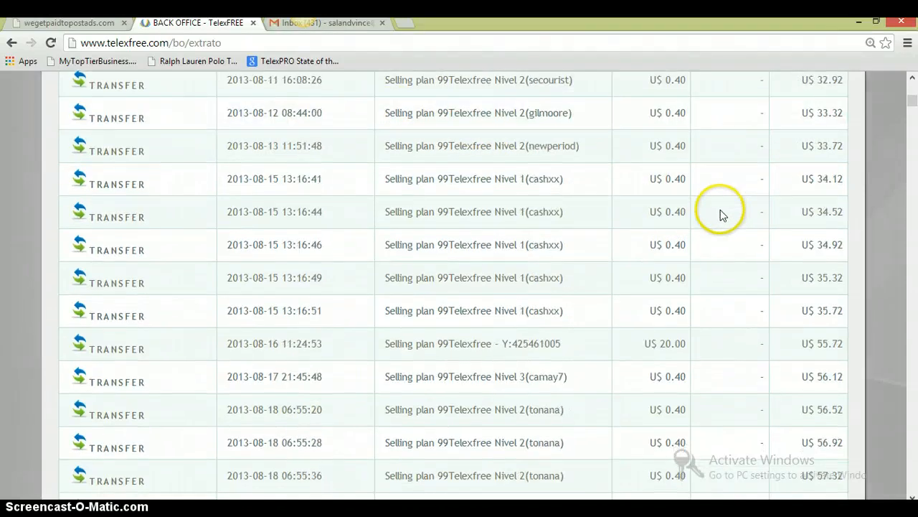
{"action": "scroll", "scroll_direction": "down", "scroll_amount": 3}
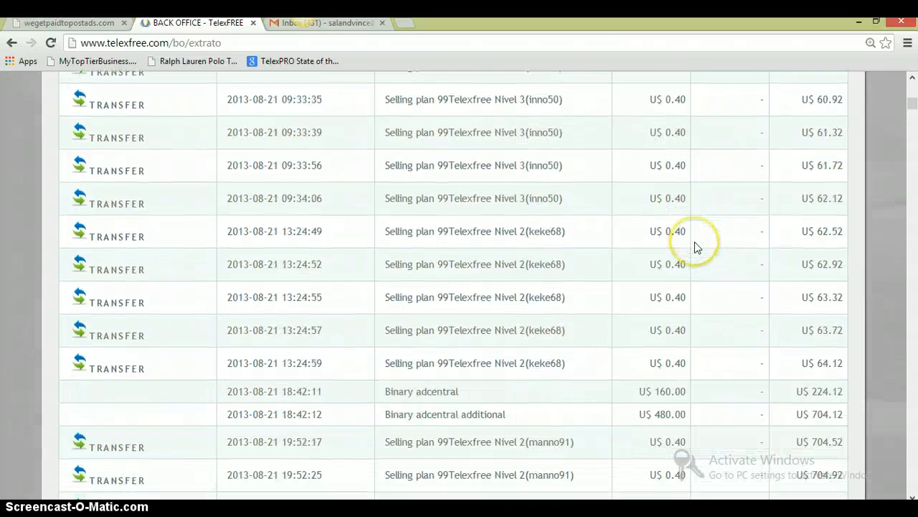
{"action": "scroll", "scroll_direction": "down", "scroll_amount": 3}
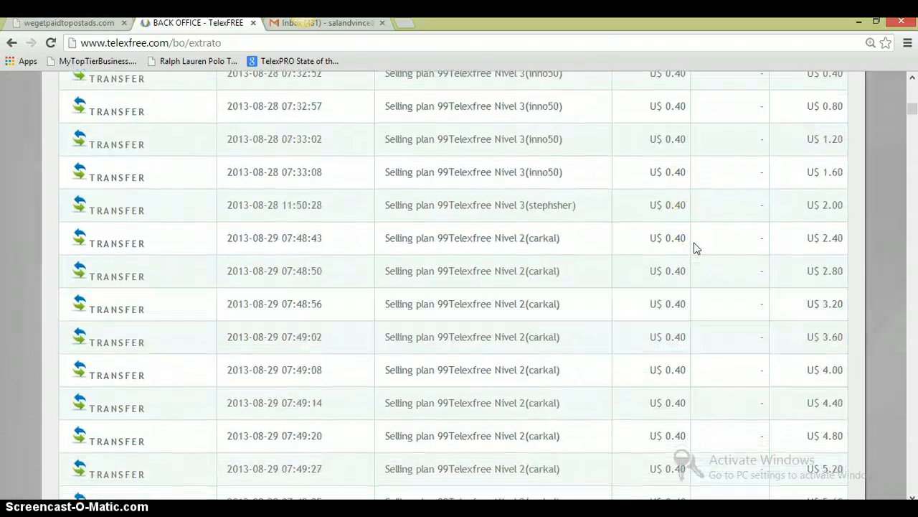
{"action": "scroll", "scroll_direction": "down", "scroll_amount": 3}
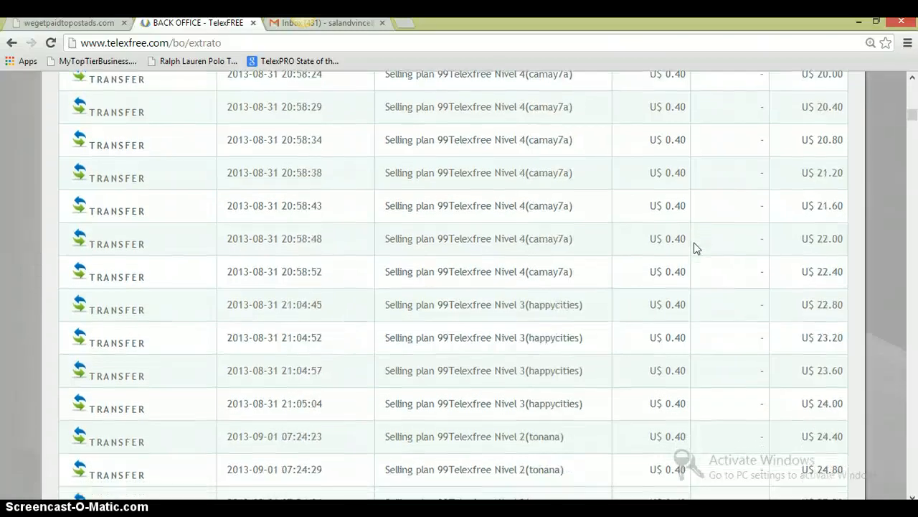
{"action": "scroll", "scroll_direction": "down", "scroll_amount": 3}
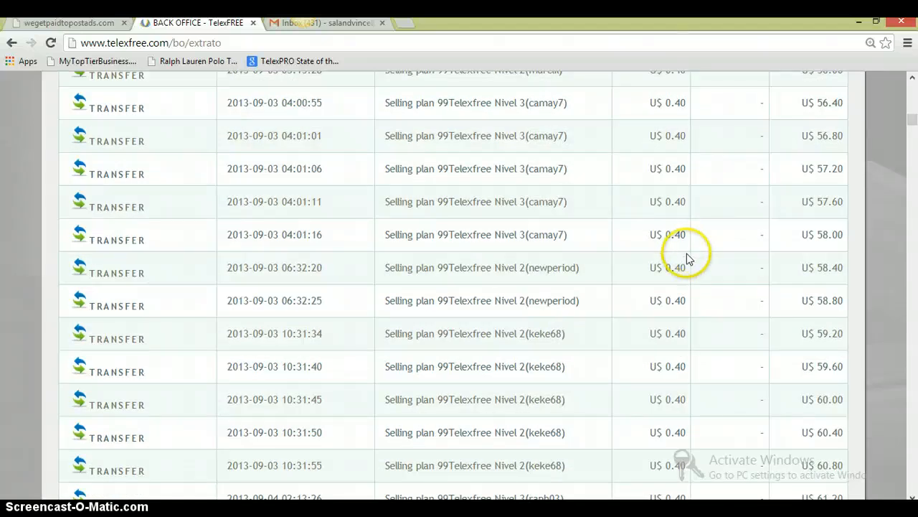
{"action": "mouse_move", "coordinate": [680, 269]}
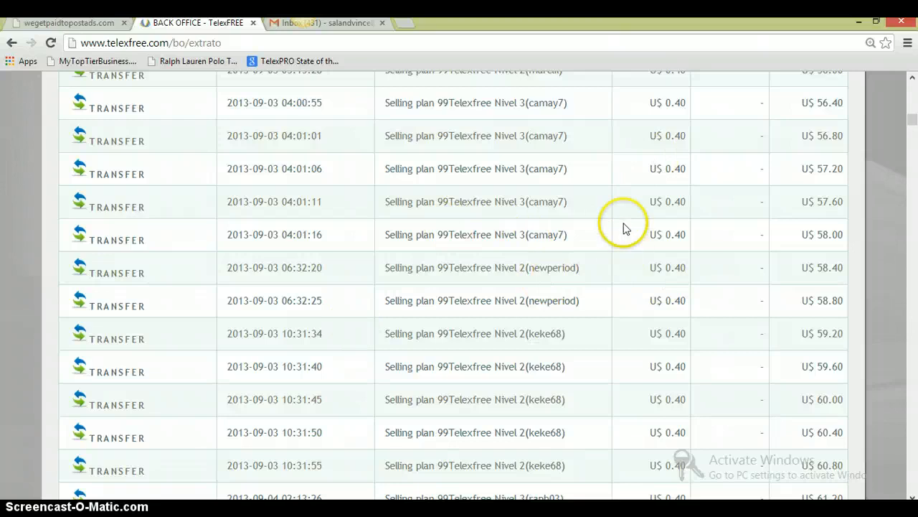
Scroll through the November 2013 statement records from the filtered range.
{"action": "scroll", "scroll_direction": "down", "scroll_amount": 3}
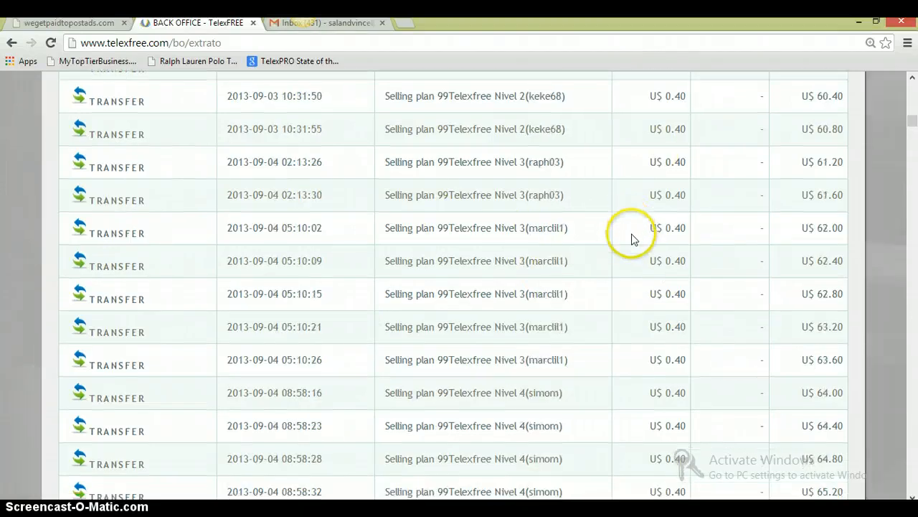
{"action": "scroll", "scroll_direction": "down", "scroll_amount": 3}
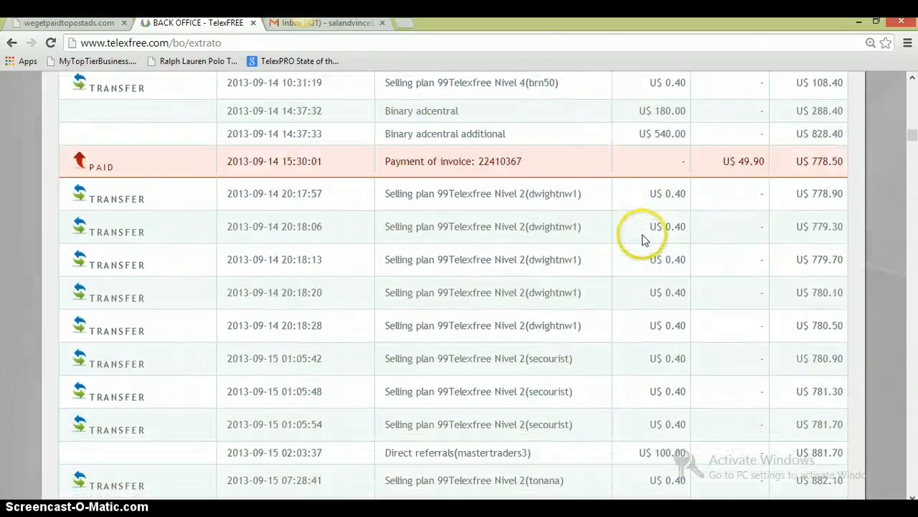
{"action": "scroll", "scroll_direction": "down", "scroll_amount": 3}
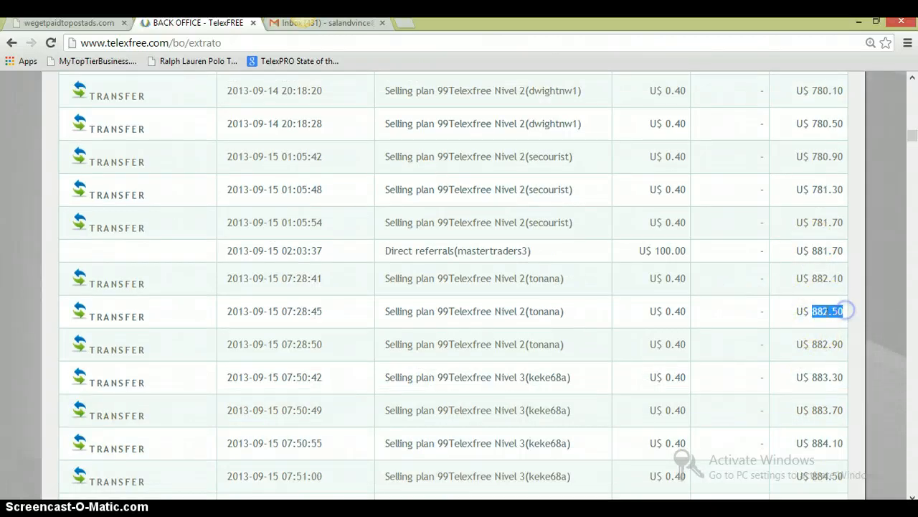
{"action": "mouse_move", "coordinate": [454, 216]}
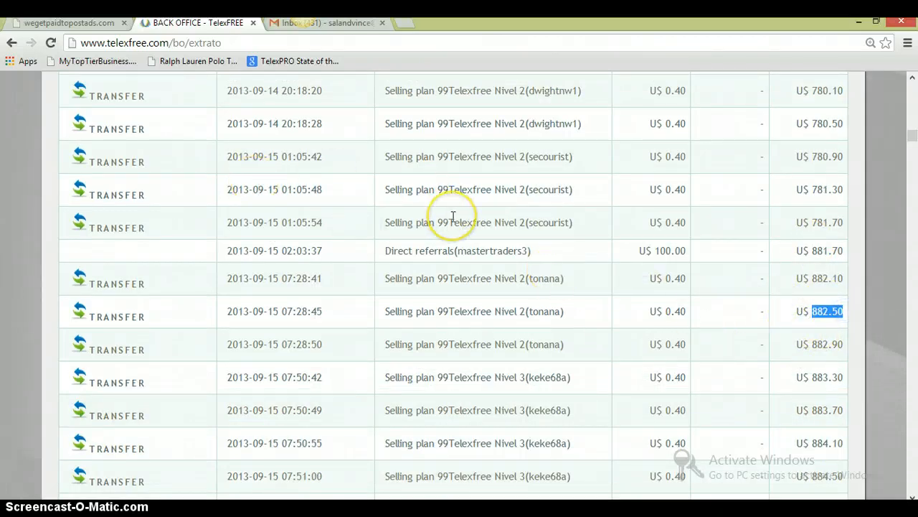
{"action": "scroll", "scroll_direction": "down", "scroll_amount": 3}
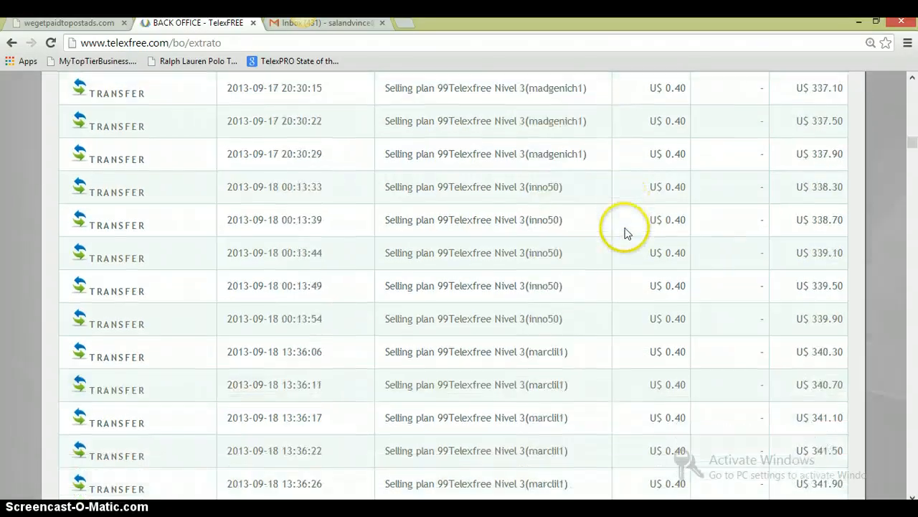
{"action": "scroll", "scroll_direction": "down", "scroll_amount": 3}
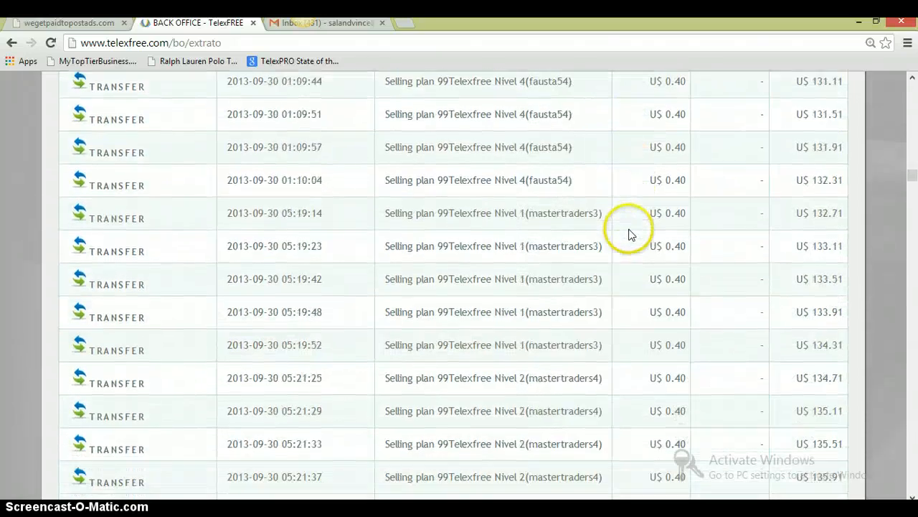
{"action": "scroll", "scroll_direction": "down", "scroll_amount": 3}
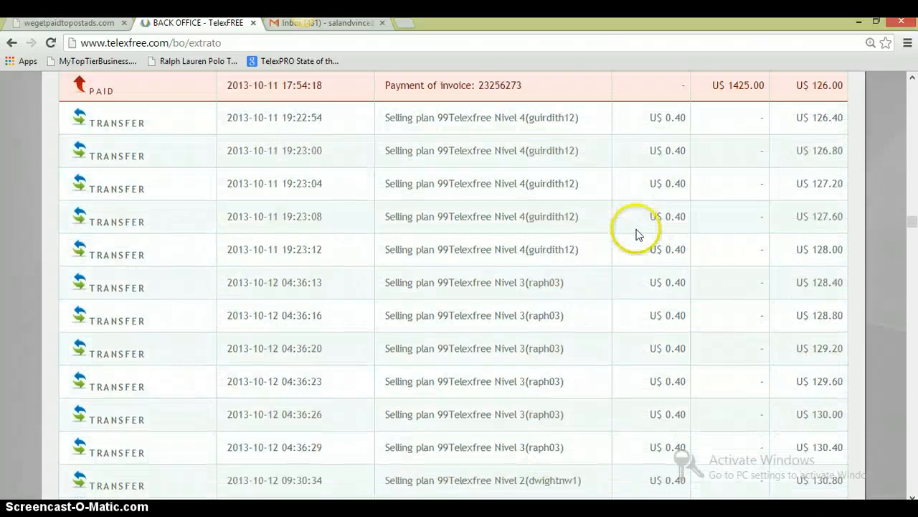
{"action": "scroll", "scroll_direction": "down", "scroll_amount": 3}
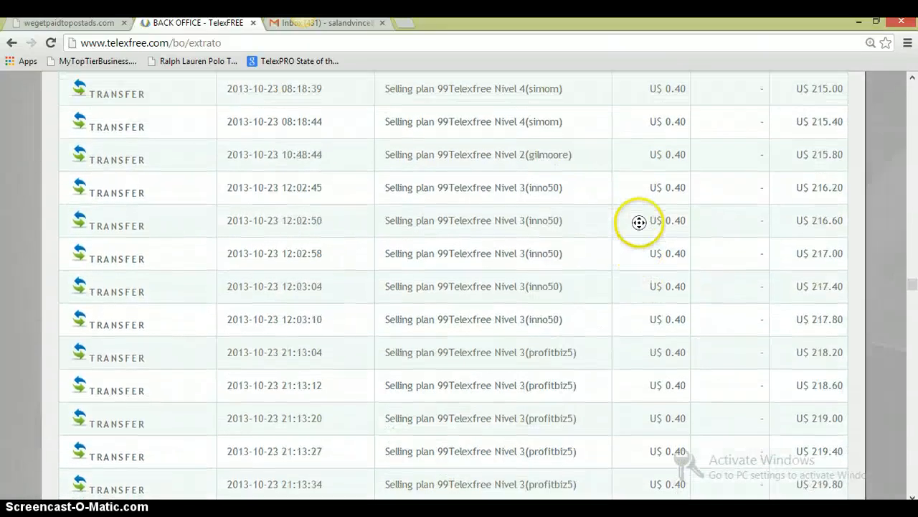
{"action": "scroll", "scroll_direction": "down", "scroll_amount": 3}
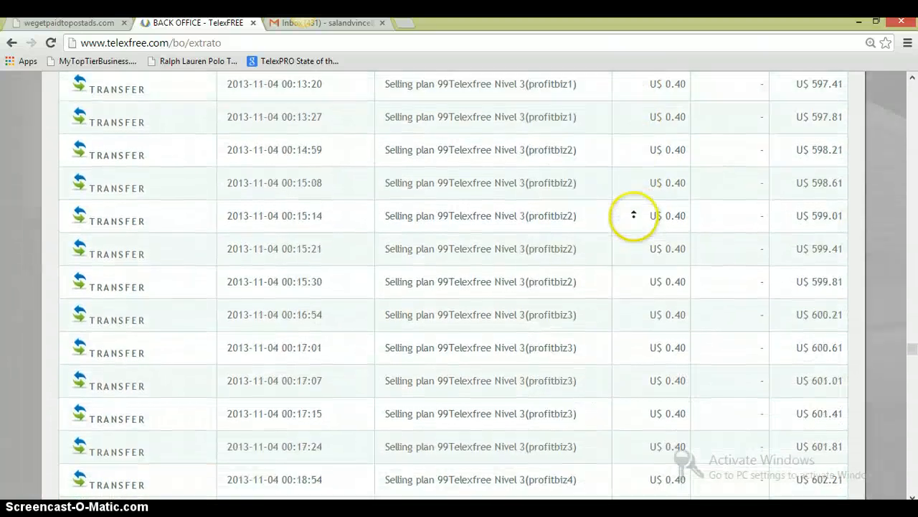
{"action": "scroll", "scroll_direction": "down", "scroll_amount": 3}
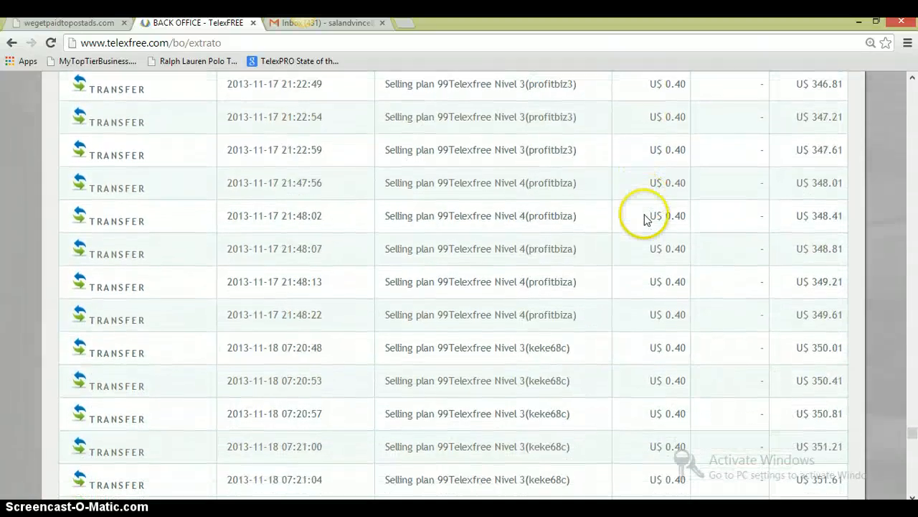
{"action": "scroll", "scroll_direction": "down", "scroll_amount": 3}
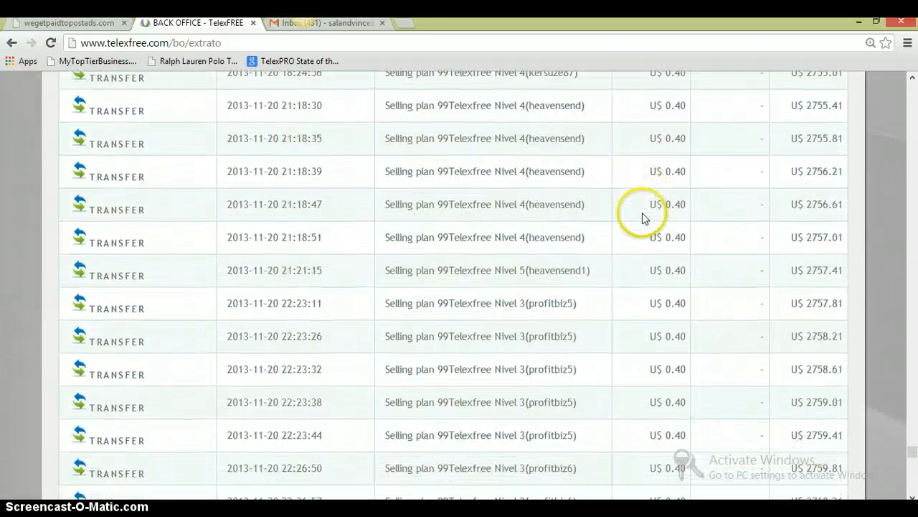
{"action": "scroll", "scroll_direction": "down", "scroll_amount": 3}
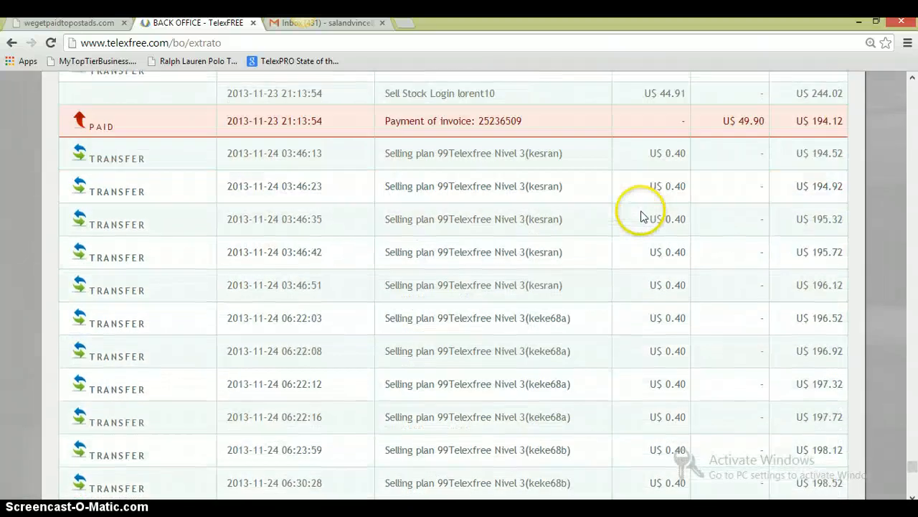
{"action": "scroll", "scroll_direction": "down", "scroll_amount": 3}
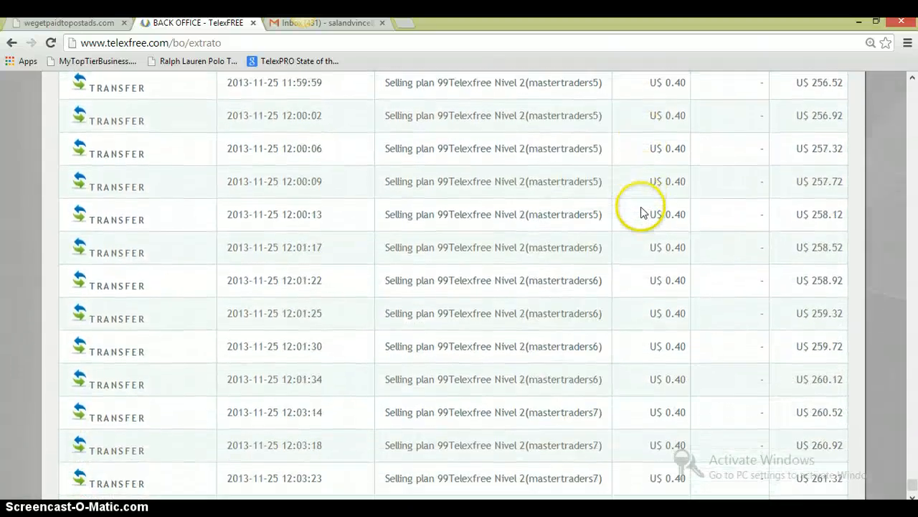
{"action": "scroll", "scroll_direction": "down", "scroll_amount": 3}
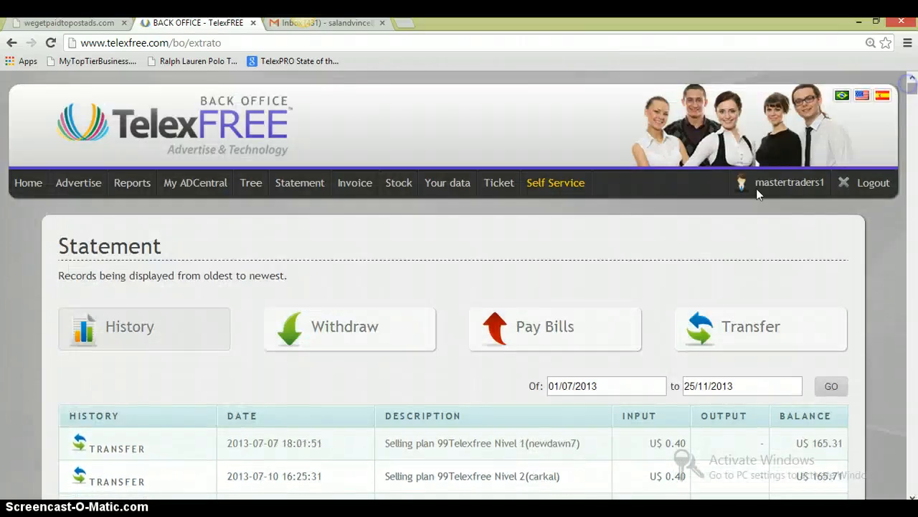
Open the Withdraw page showing the Tuesday notice and US$ 2.12 available balance.
{"action": "left_click", "coordinate": [350, 327]}
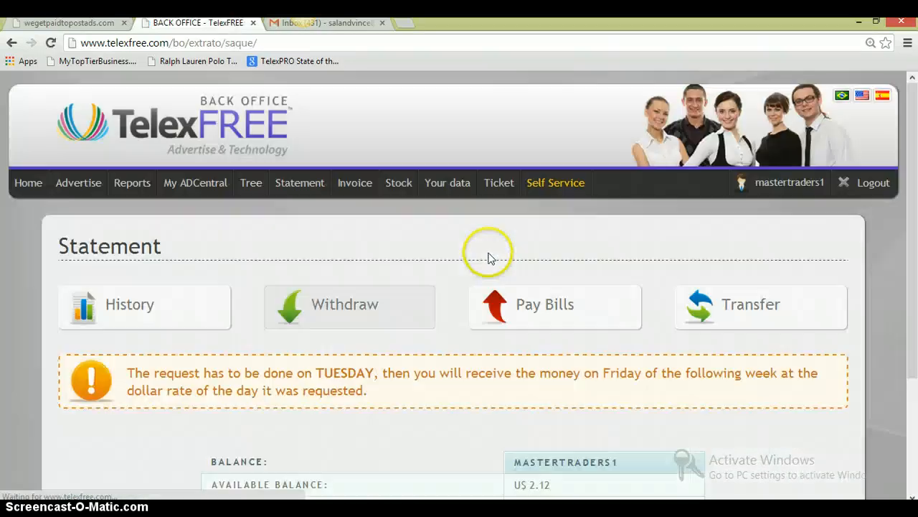
{"action": "scroll", "scroll_direction": "down", "scroll_amount": 3}
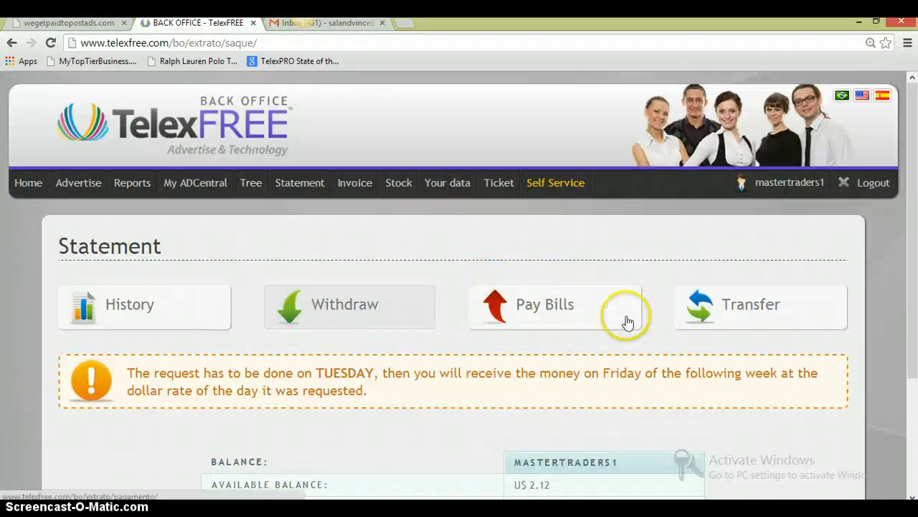
{"action": "mouse_move", "coordinate": [109, 304]}
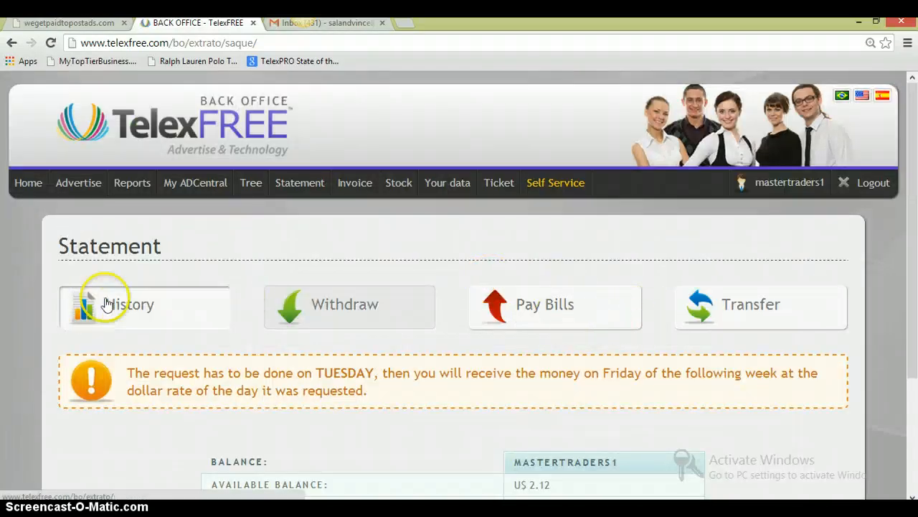
Return to the statement History and scroll the 2013-11-25 transfer records.
{"action": "left_click", "coordinate": [122, 304]}
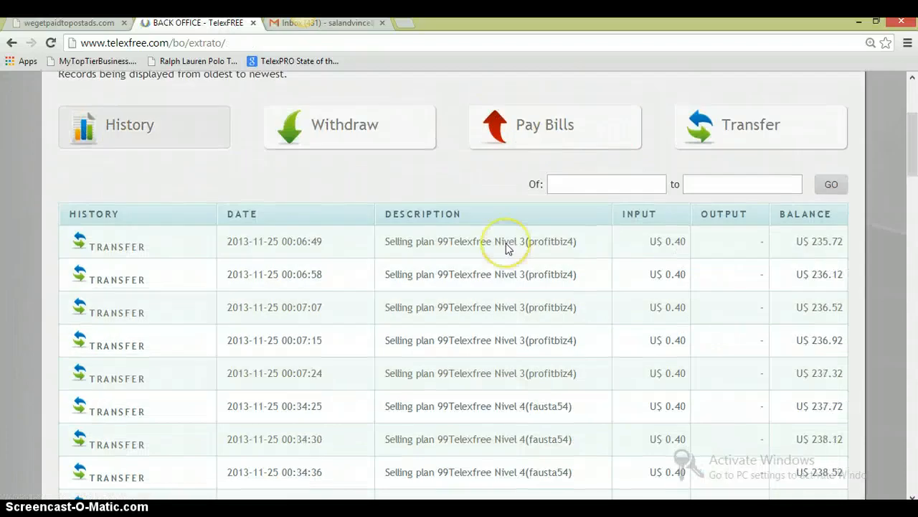
{"action": "scroll", "scroll_direction": "down", "scroll_amount": 3}
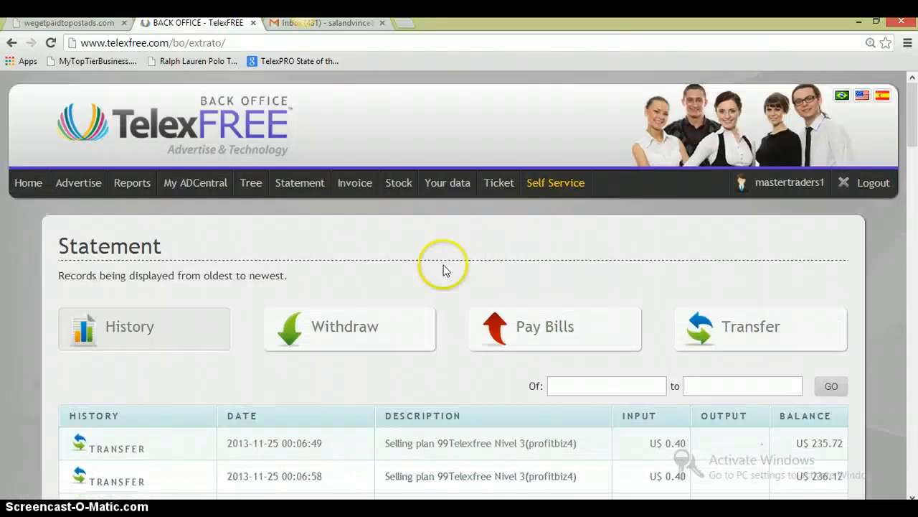
{"action": "mouse_move", "coordinate": [386, 279]}
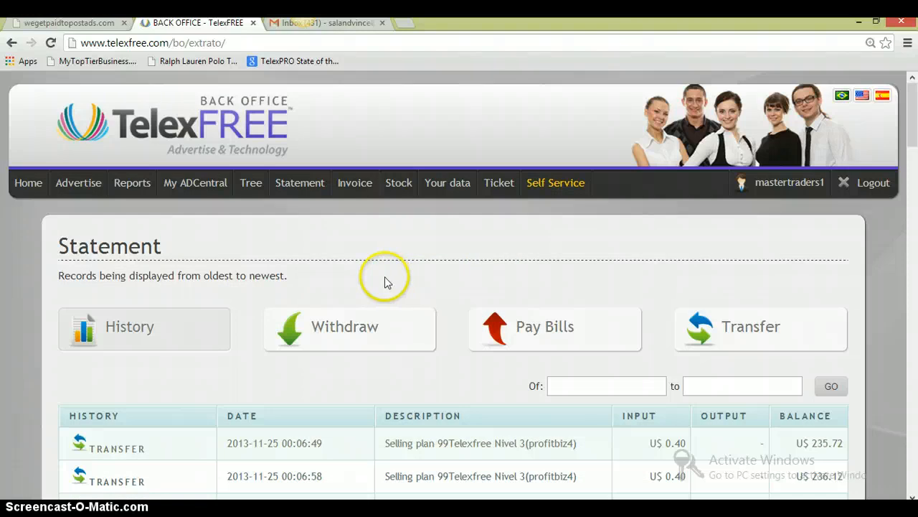
{"action": "mouse_move", "coordinate": [376, 278]}
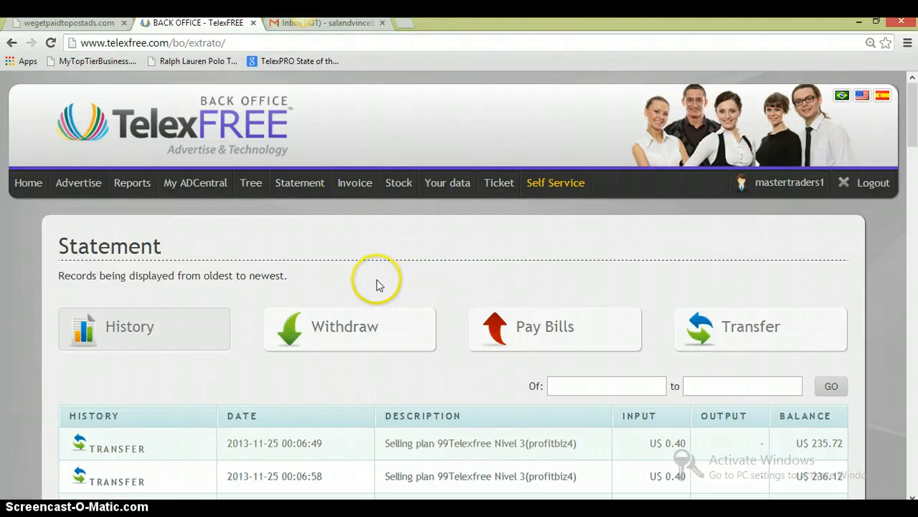
{"action": "mouse_move", "coordinate": [386, 315]}
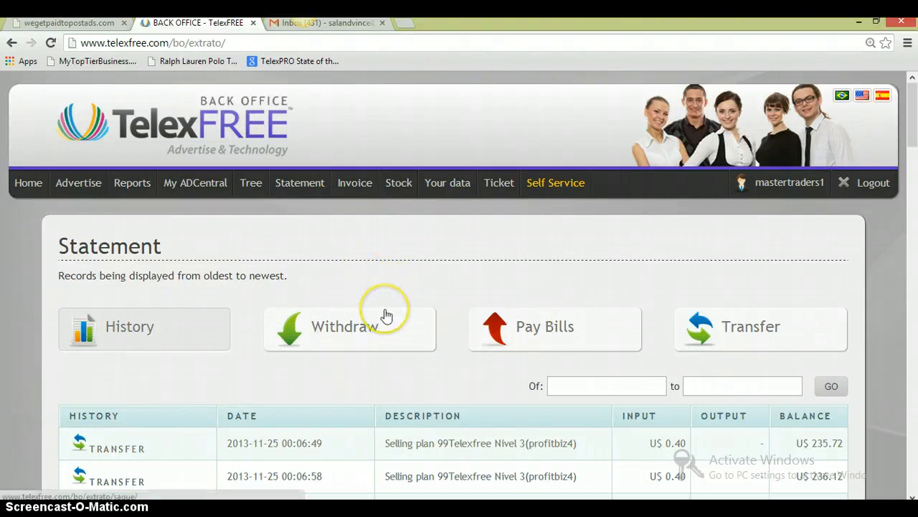
{"action": "mouse_move", "coordinate": [538, 282]}
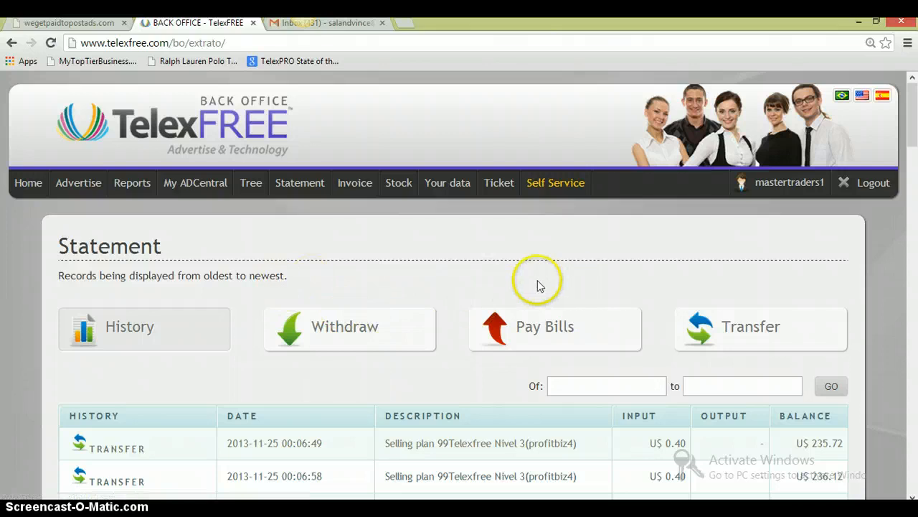
{"action": "mouse_move", "coordinate": [571, 296]}
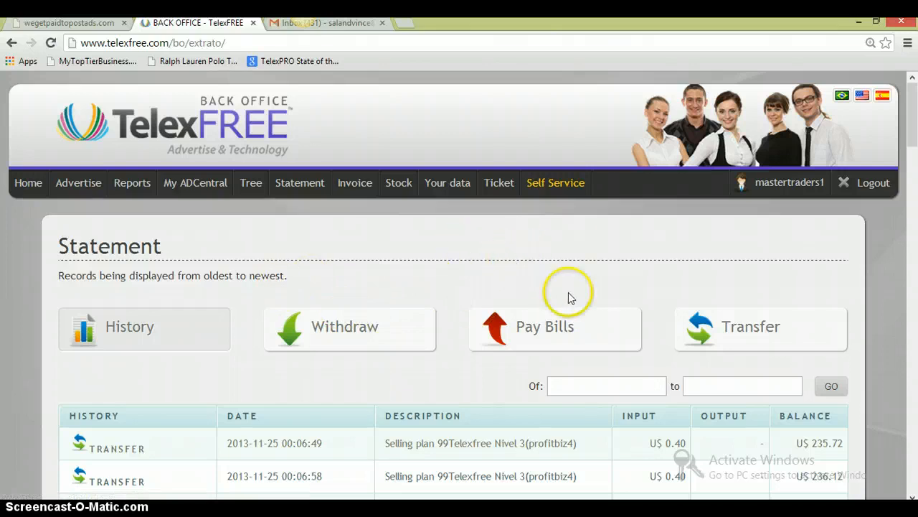
{"action": "mouse_move", "coordinate": [652, 371]}
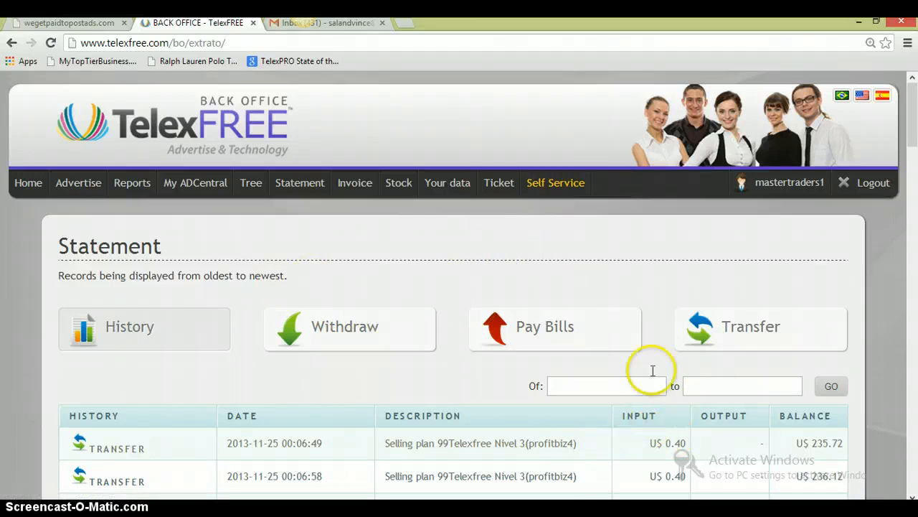
{"action": "scroll", "scroll_direction": "down", "scroll_amount": 3}
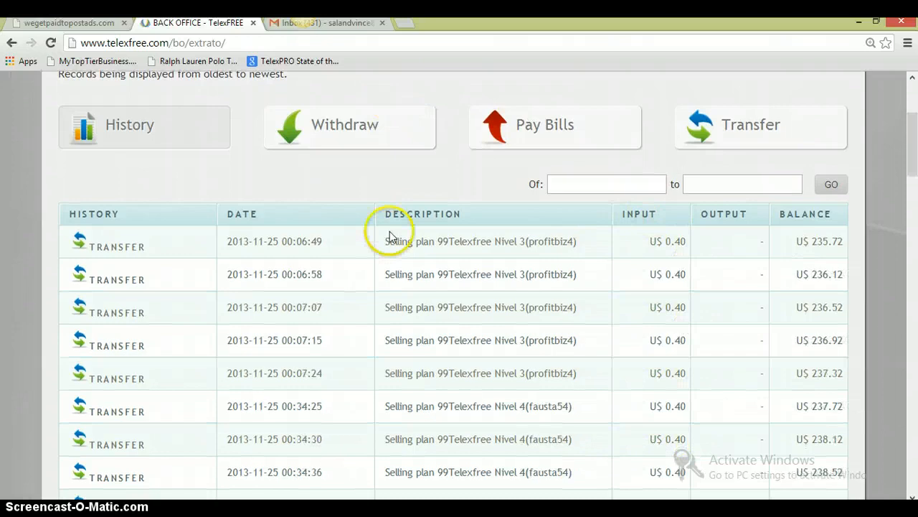
{"action": "scroll", "scroll_direction": "down", "scroll_amount": 3}
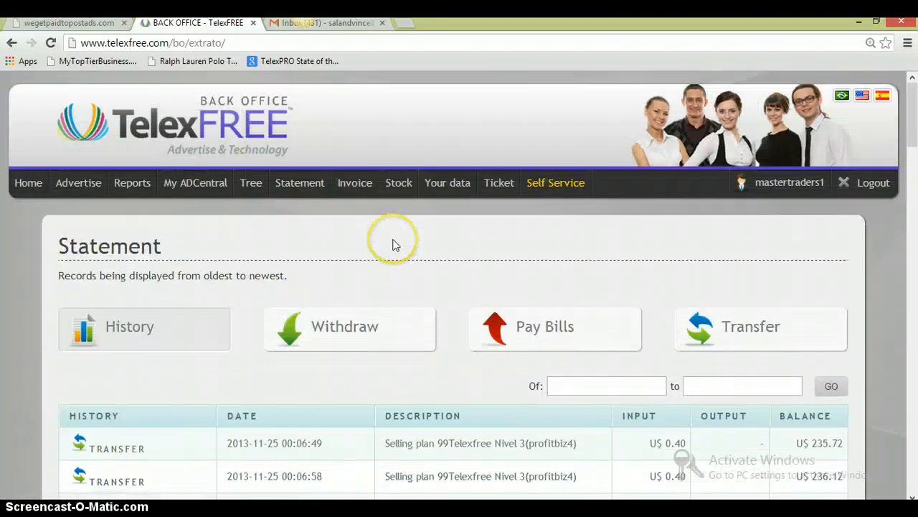
{"action": "scroll", "scroll_direction": "down", "scroll_amount": 3}
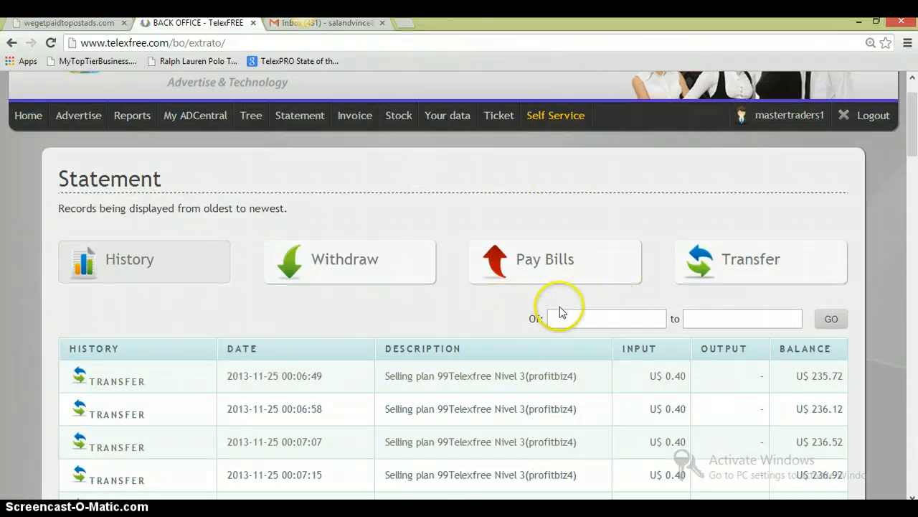
Click the empty date field and hover the top menu to show stock history, repurchase and accession options.
{"action": "left_click", "coordinate": [606, 318]}
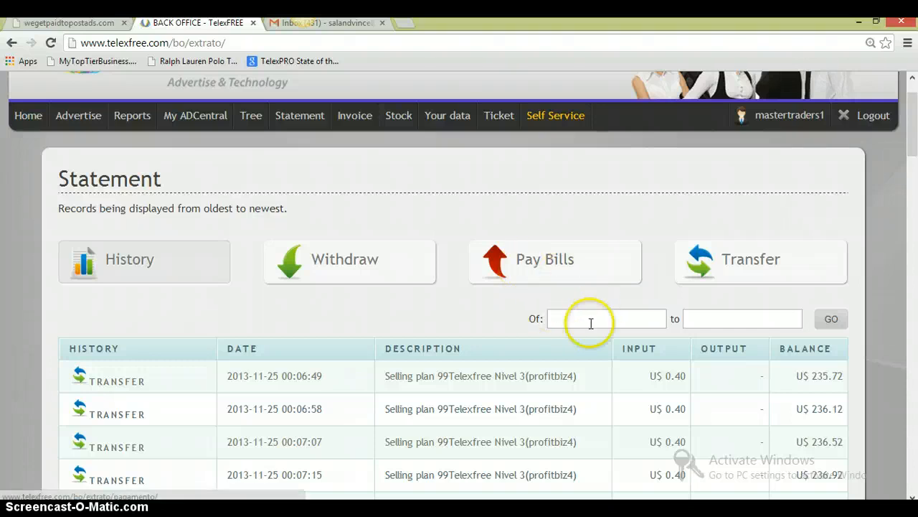
{"action": "left_click", "coordinate": [606, 319]}
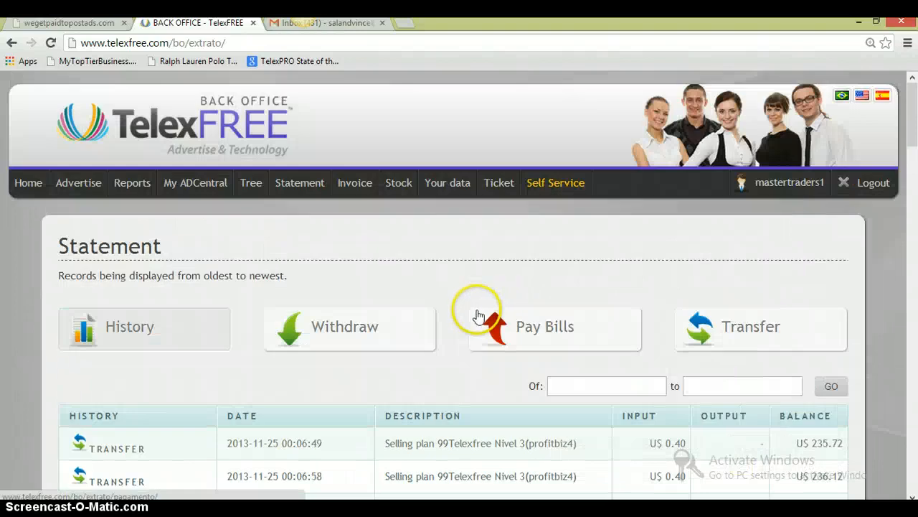
{"action": "left_click", "coordinate": [399, 182]}
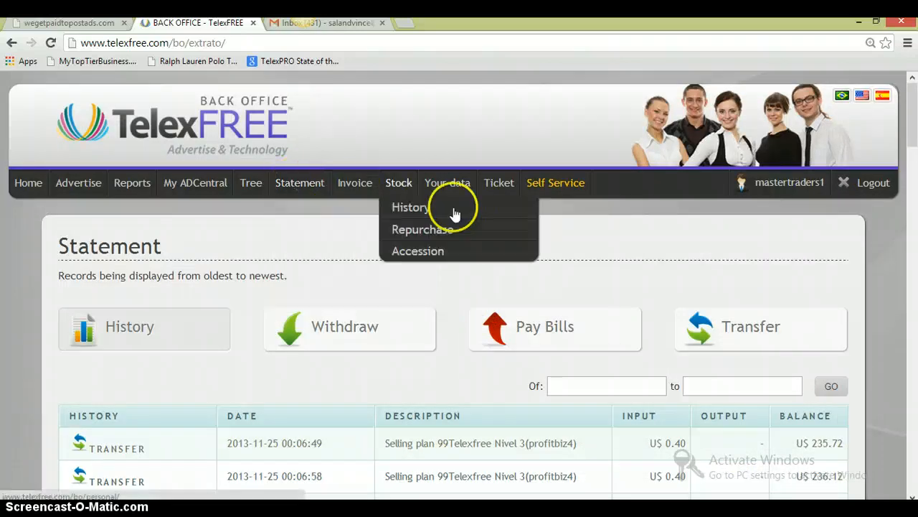
{"action": "mouse_move", "coordinate": [640, 227]}
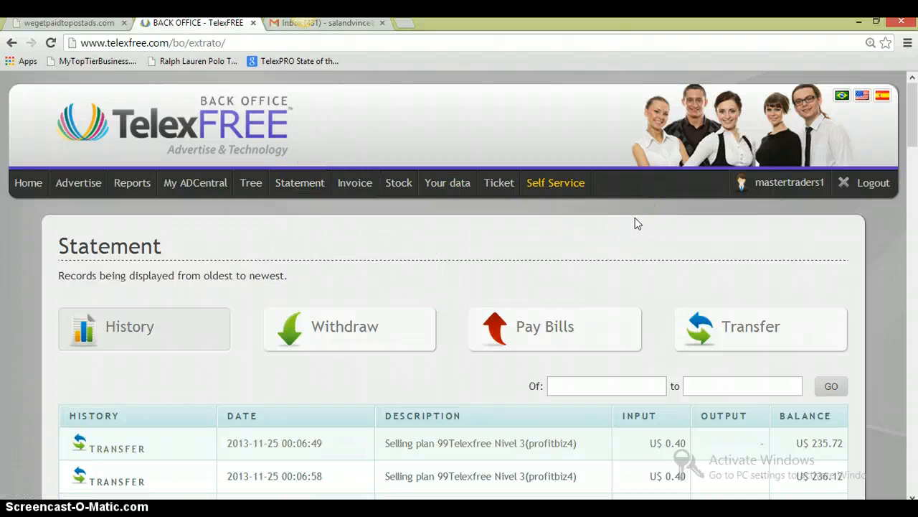
{"action": "mouse_move", "coordinate": [634, 218]}
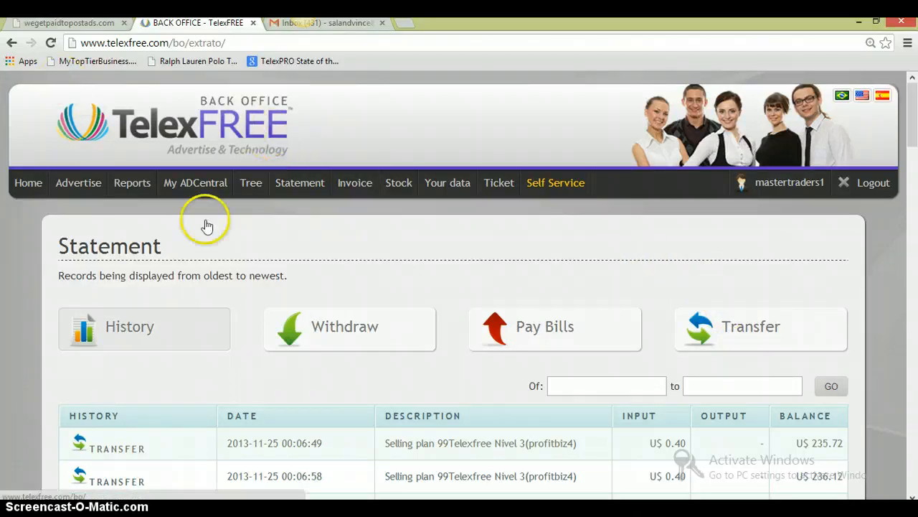
{"action": "mouse_move", "coordinate": [119, 191]}
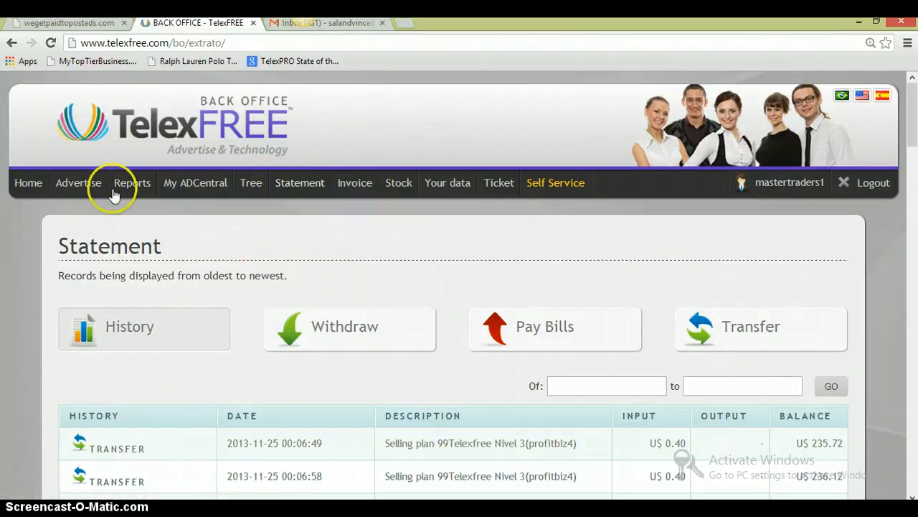
Return to the home page and open My eWallet, which loads as a 502 Bad Gateway error.
{"action": "left_click", "coordinate": [29, 184]}
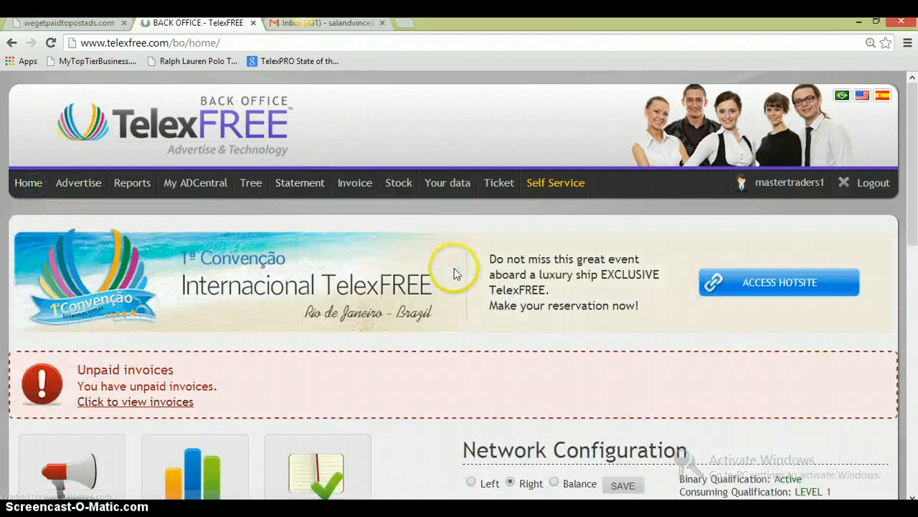
{"action": "scroll", "scroll_direction": "down", "scroll_amount": 3}
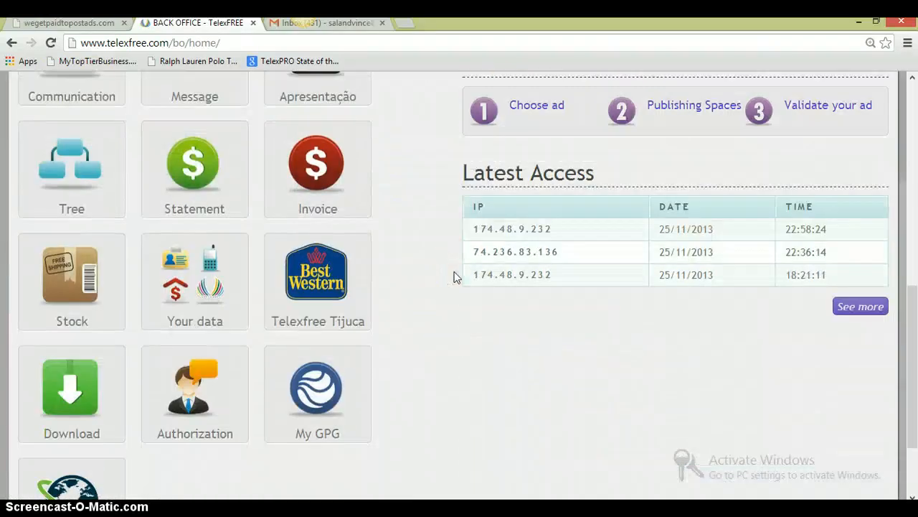
{"action": "scroll", "scroll_direction": "down", "scroll_amount": 3}
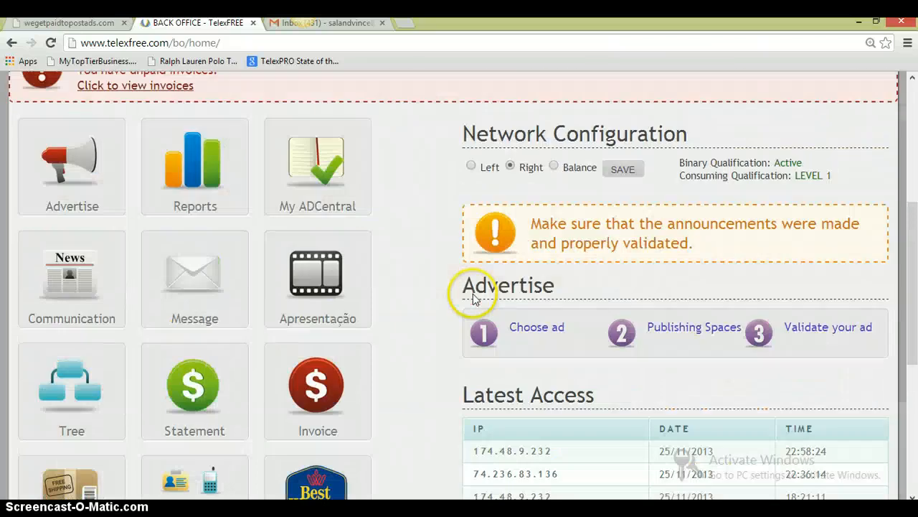
{"action": "scroll", "scroll_direction": "up", "scroll_amount": 3}
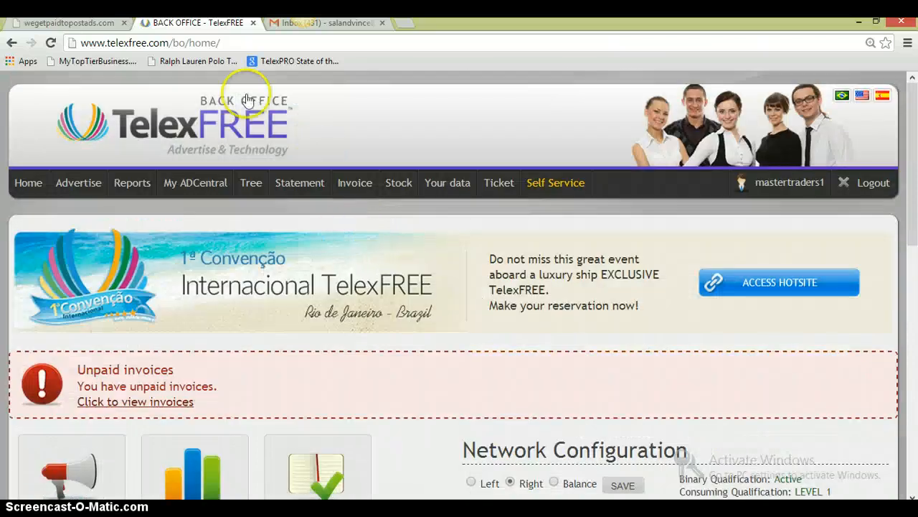
{"action": "scroll", "scroll_direction": "down", "scroll_amount": 3}
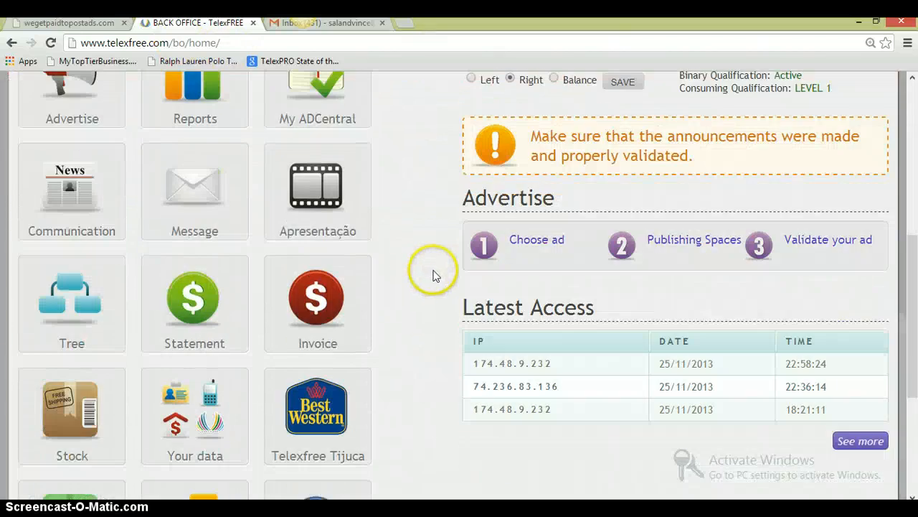
{"action": "scroll", "scroll_direction": "down", "scroll_amount": 3}
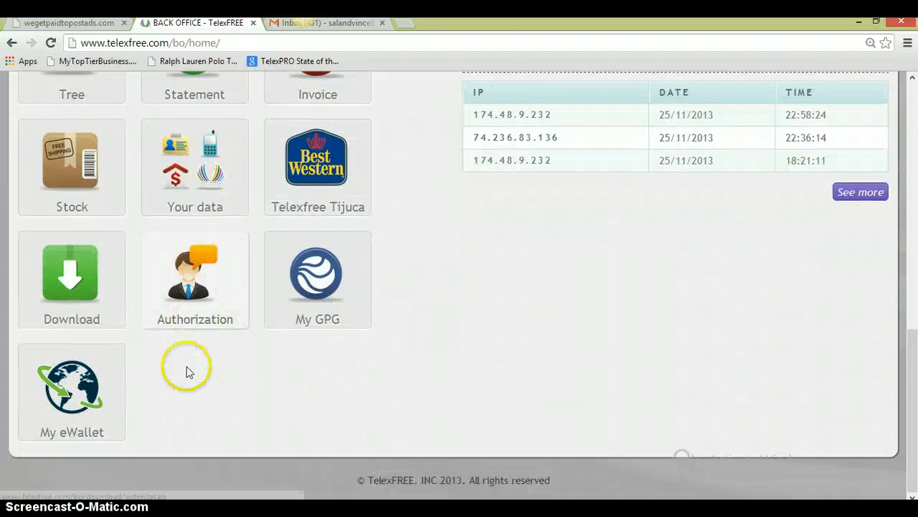
{"action": "left_click", "coordinate": [72, 380]}
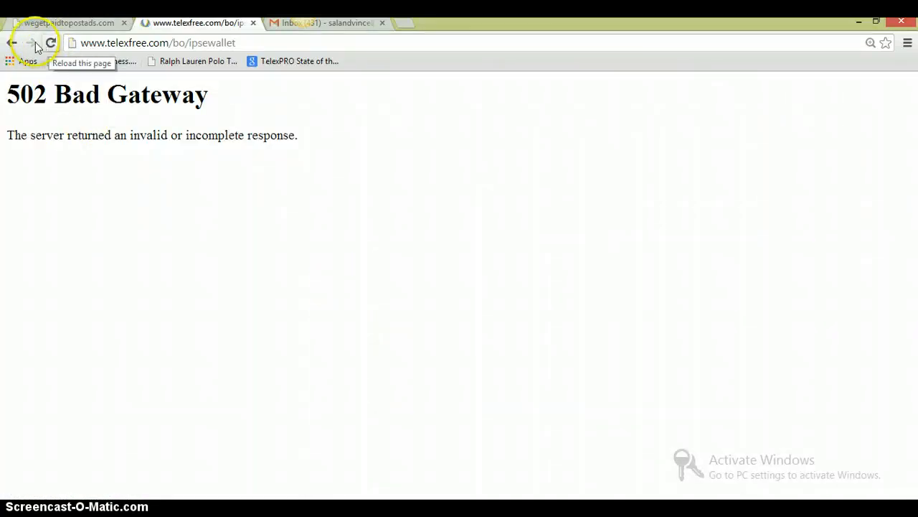
Reload the back office and reach the Advertise section's Choose ad step past the payment-upgrade notice.
{"action": "left_click", "coordinate": [51, 42]}
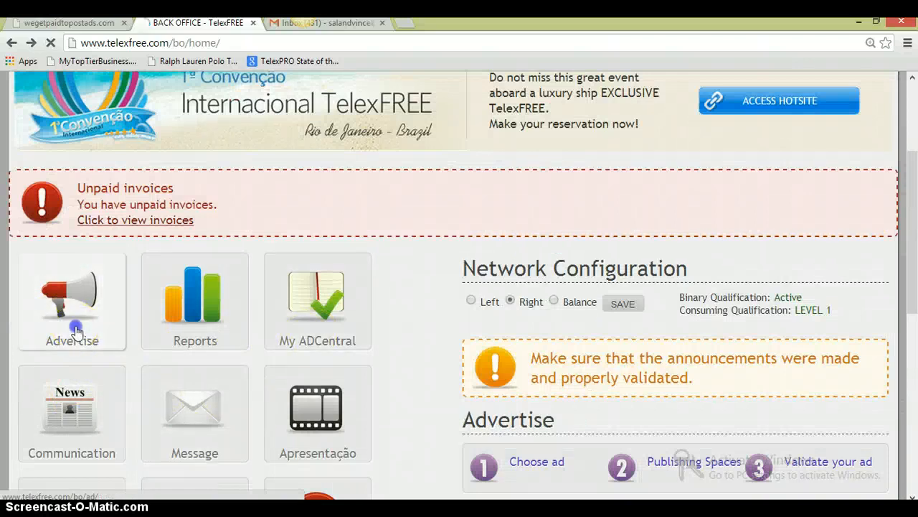
{"action": "left_click", "coordinate": [72, 304]}
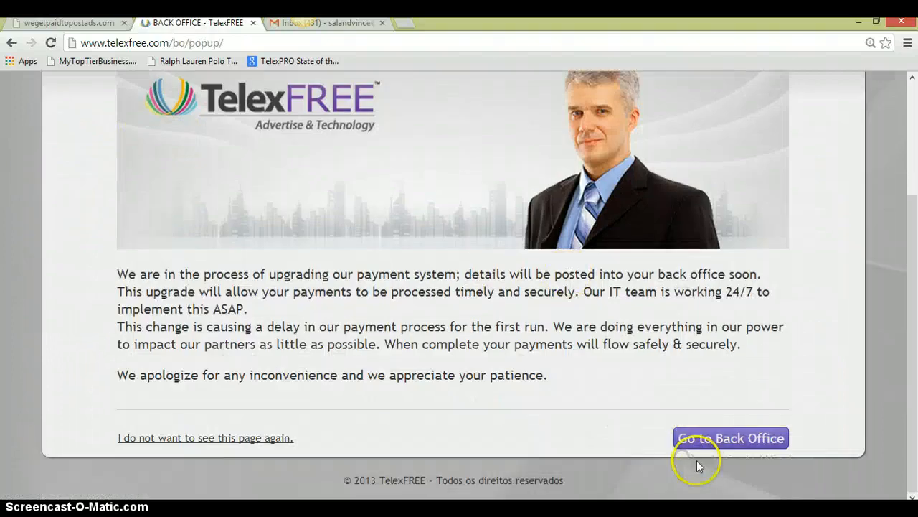
{"action": "left_click", "coordinate": [732, 438]}
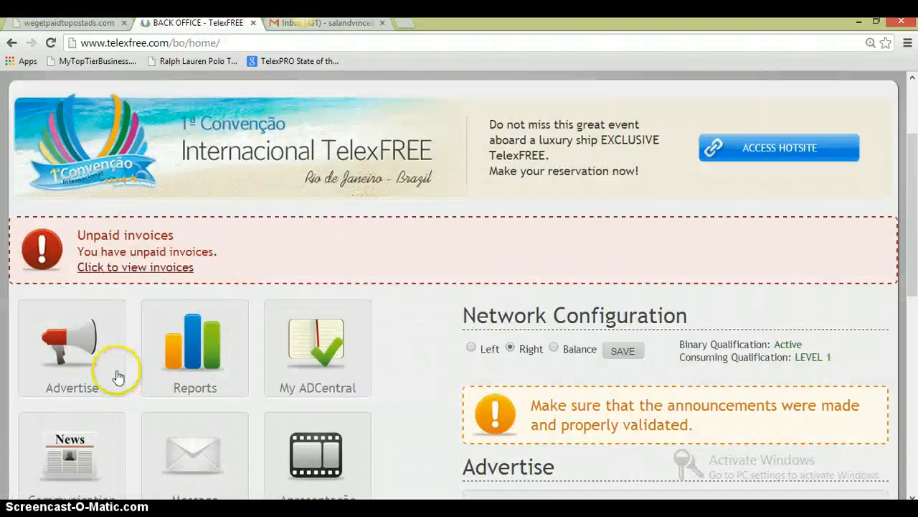
{"action": "left_click", "coordinate": [69, 349]}
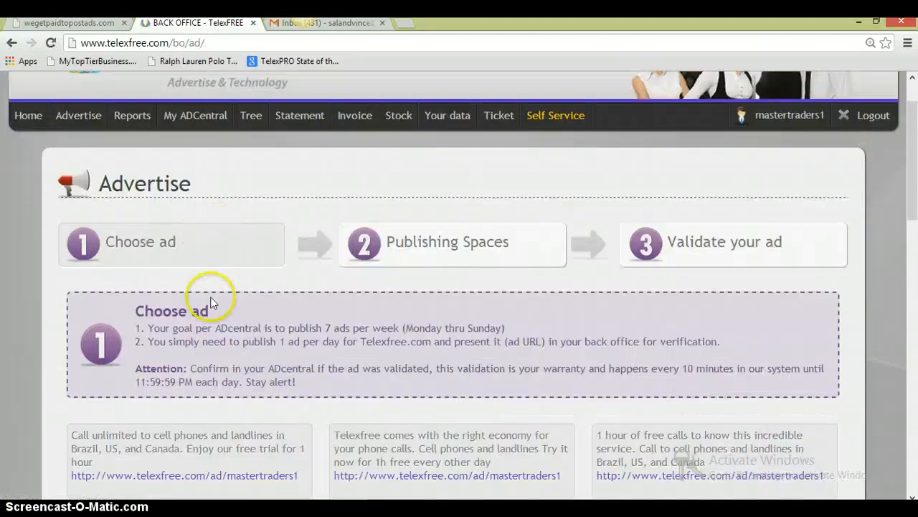
Copy the first ad's text and link from the Choose ad list.
{"action": "scroll", "scroll_direction": "down", "scroll_amount": 3}
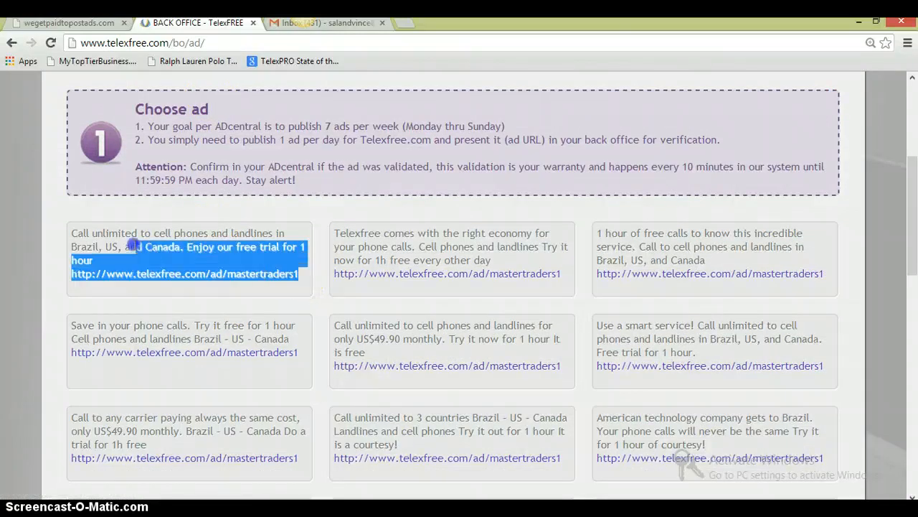
{"action": "right_click", "coordinate": [136, 247]}
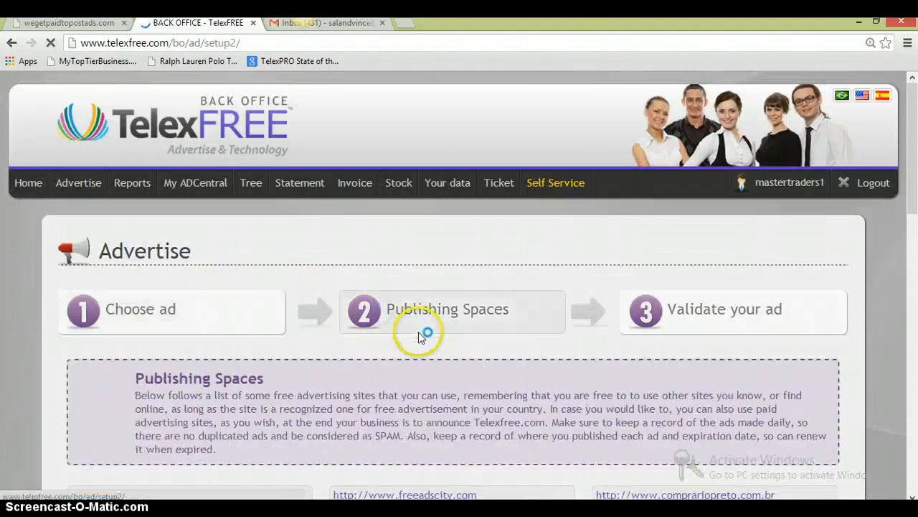
Look through the Publishing Spaces list of free advertising sites.
{"action": "scroll", "scroll_direction": "down", "scroll_amount": 3}
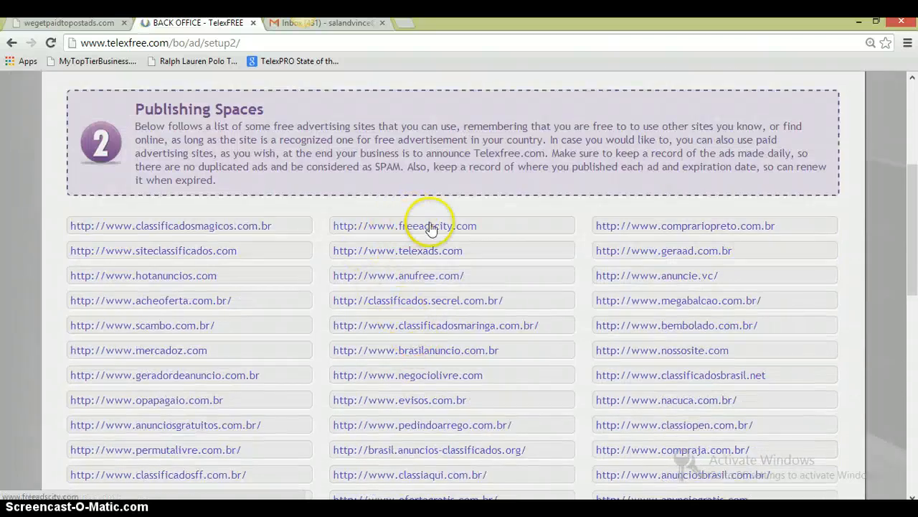
{"action": "mouse_move", "coordinate": [471, 241]}
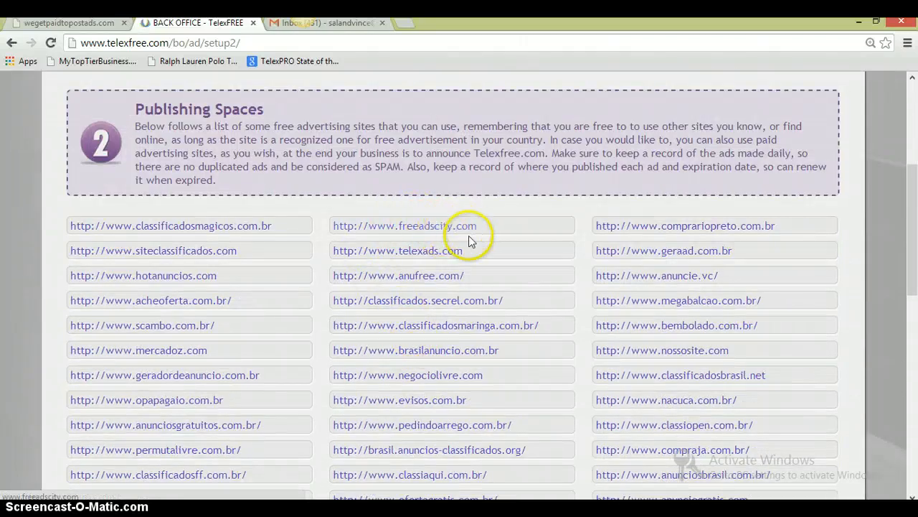
{"action": "scroll", "scroll_direction": "up", "scroll_amount": 3}
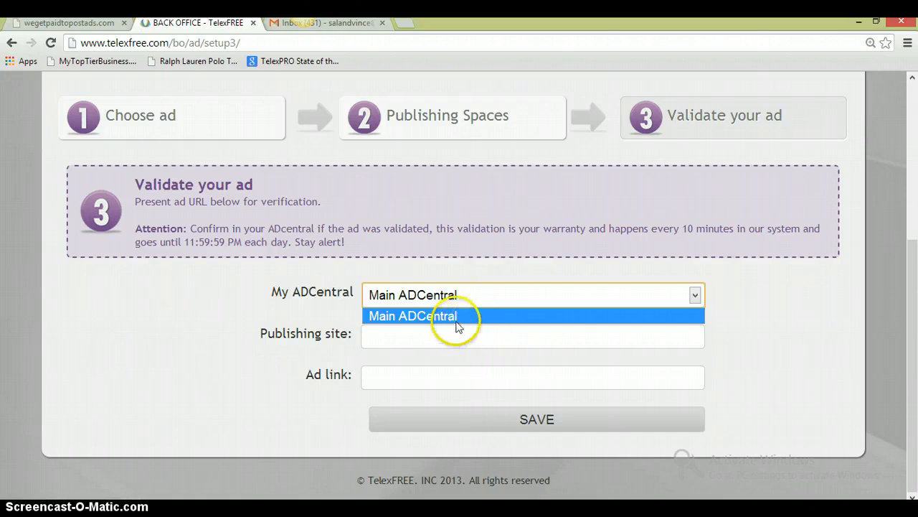
Pick Main ADCentral on the Validate your ad form and start on the Publishing site field.
{"action": "left_click", "coordinate": [417, 316]}
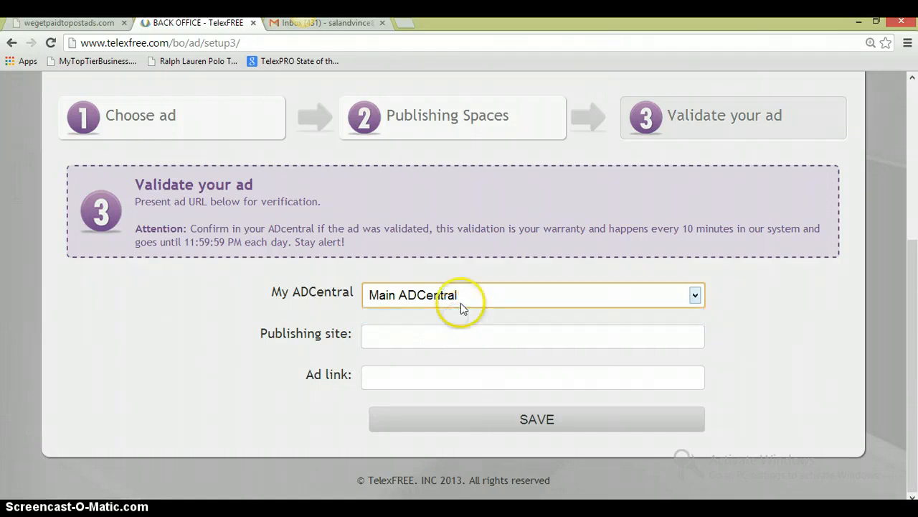
{"action": "left_click", "coordinate": [532, 336]}
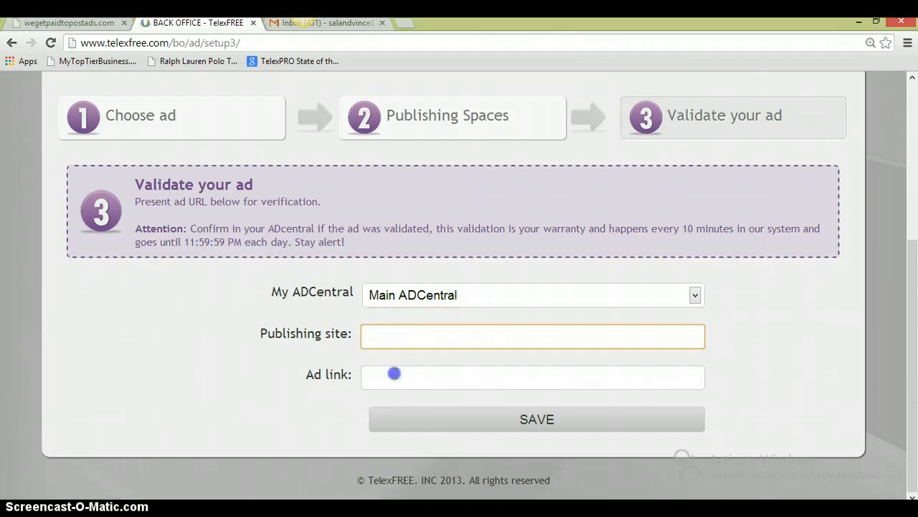
{"action": "scroll", "scroll_direction": "up", "scroll_amount": 3}
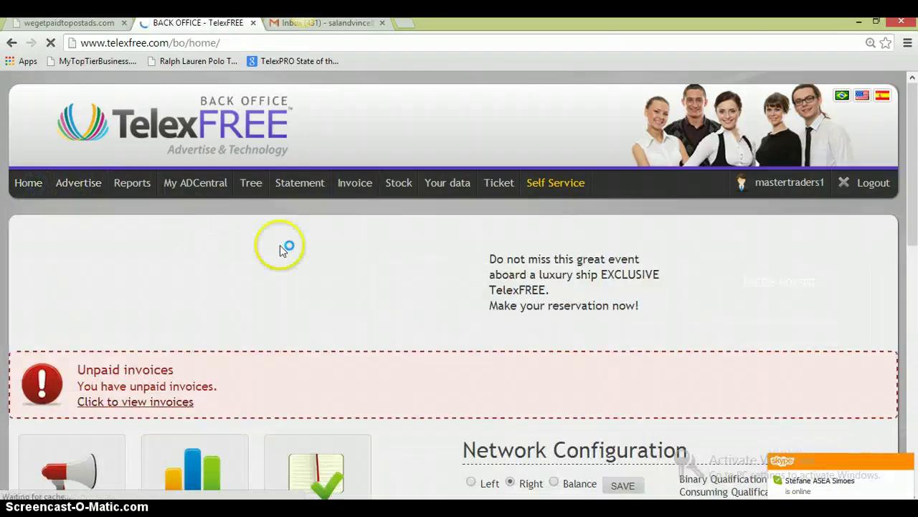
{"action": "scroll", "scroll_direction": "down", "scroll_amount": 3}
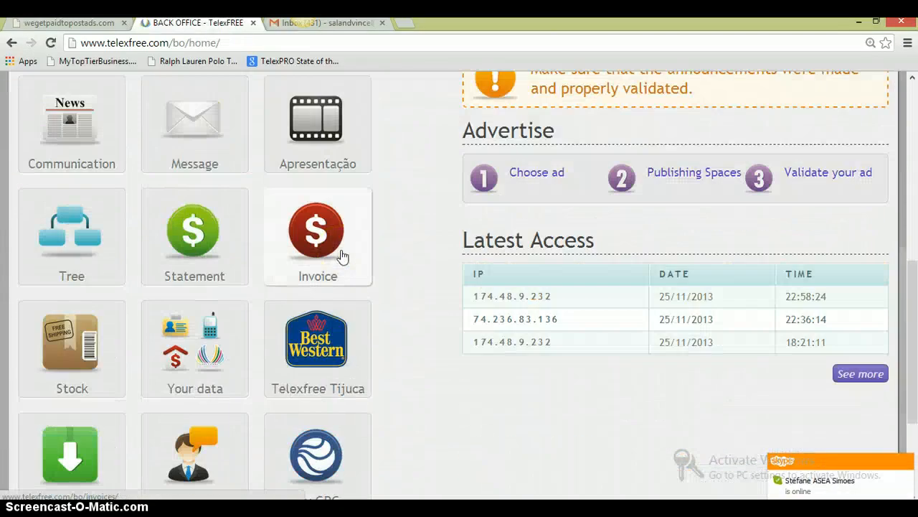
{"action": "scroll", "scroll_direction": "up", "scroll_amount": 3}
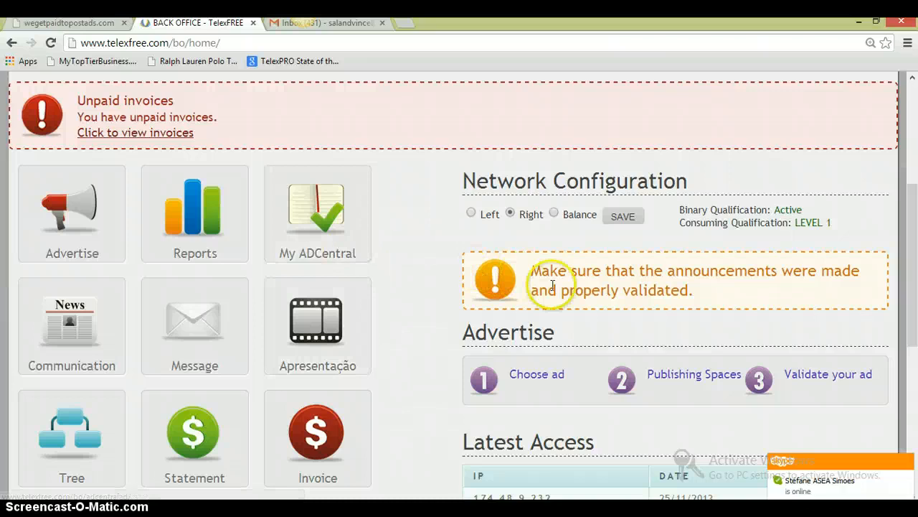
{"action": "mouse_move", "coordinate": [743, 293]}
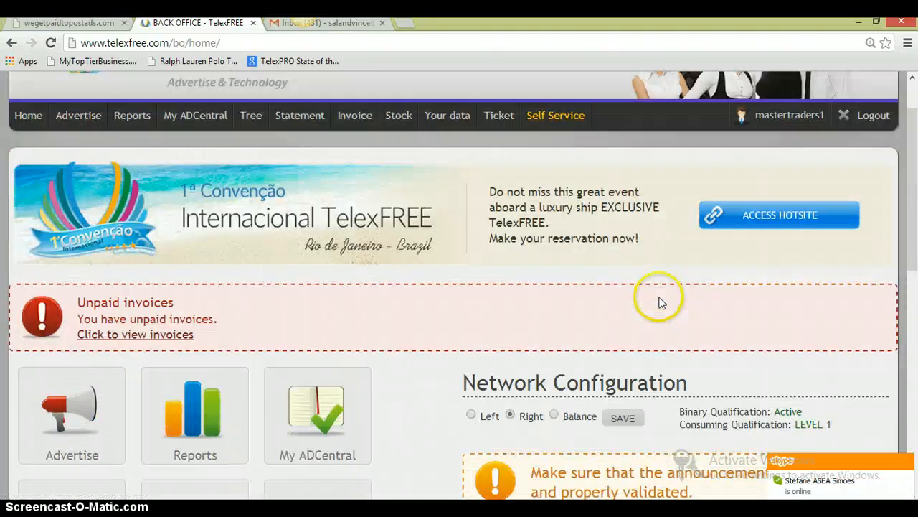
{"action": "scroll", "scroll_direction": "down", "scroll_amount": 3}
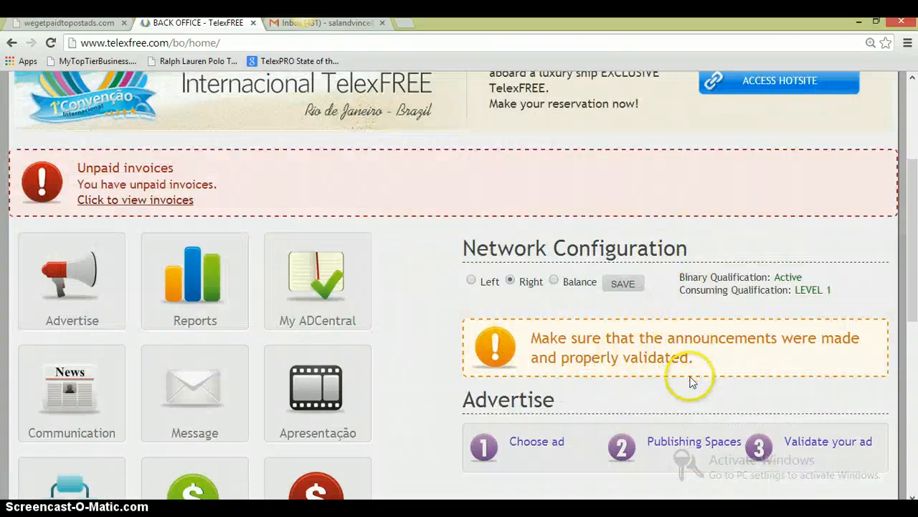
{"action": "mouse_move", "coordinate": [502, 353]}
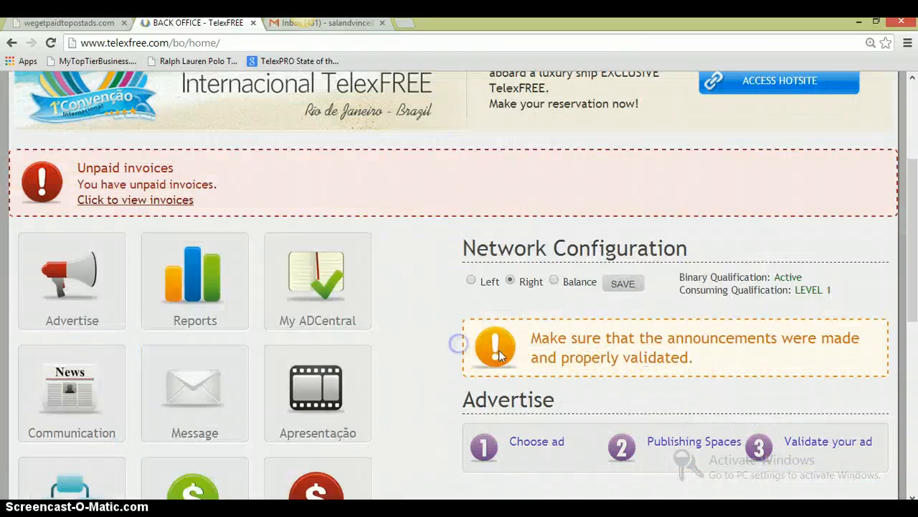
{"action": "scroll", "scroll_direction": "up", "scroll_amount": 3}
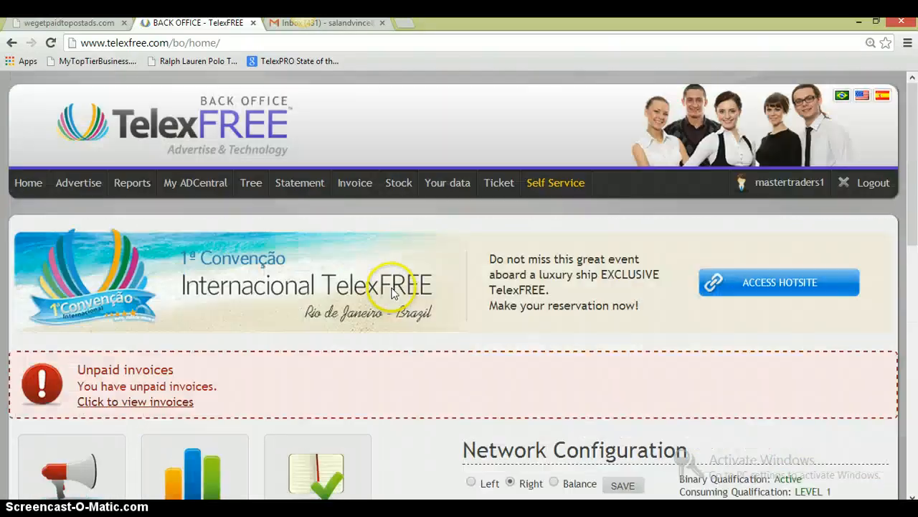
{"action": "mouse_move", "coordinate": [249, 183]}
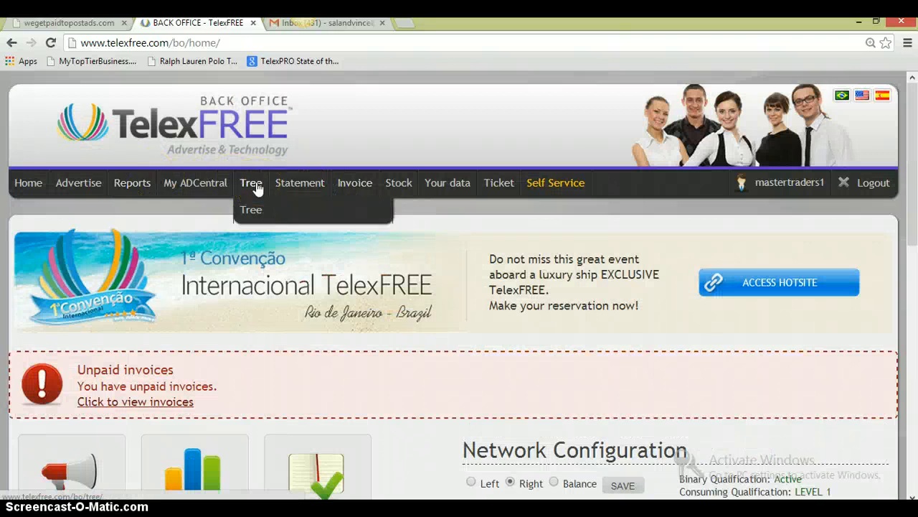
{"action": "left_click", "coordinate": [399, 182]}
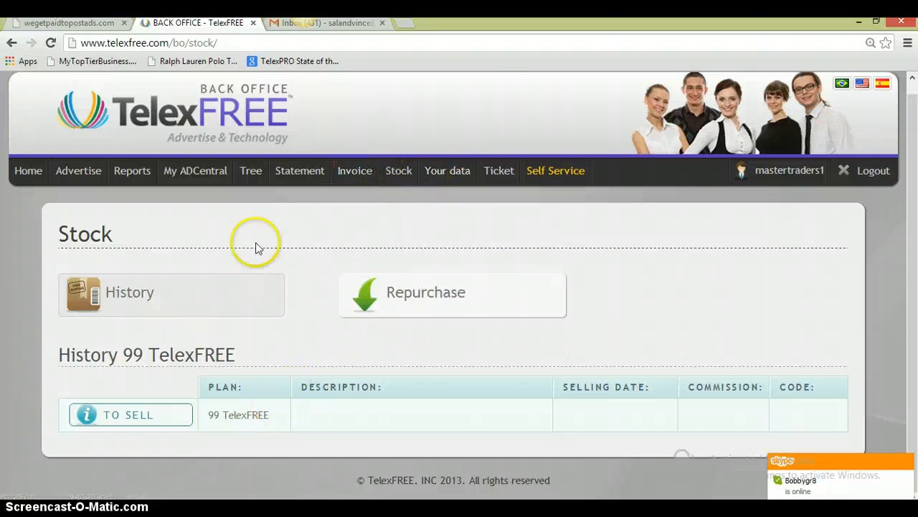
{"action": "left_click", "coordinate": [77, 170]}
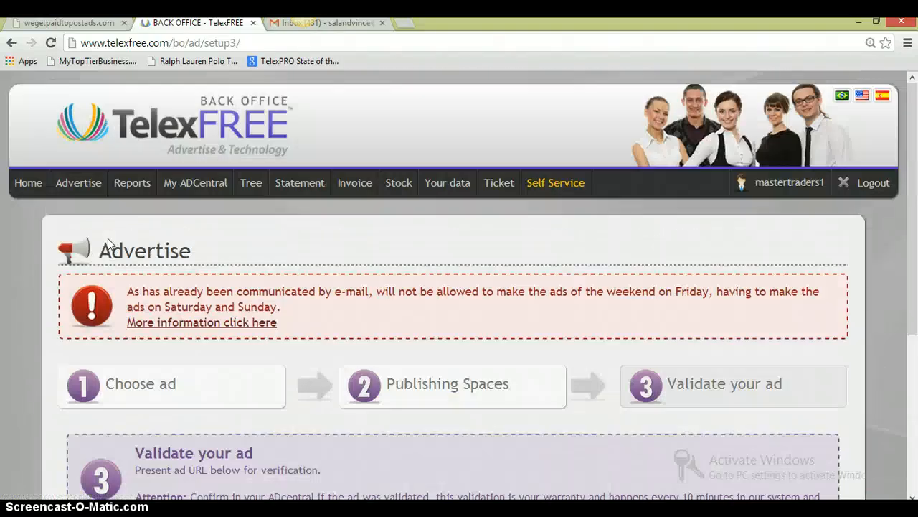
{"action": "left_click", "coordinate": [29, 184]}
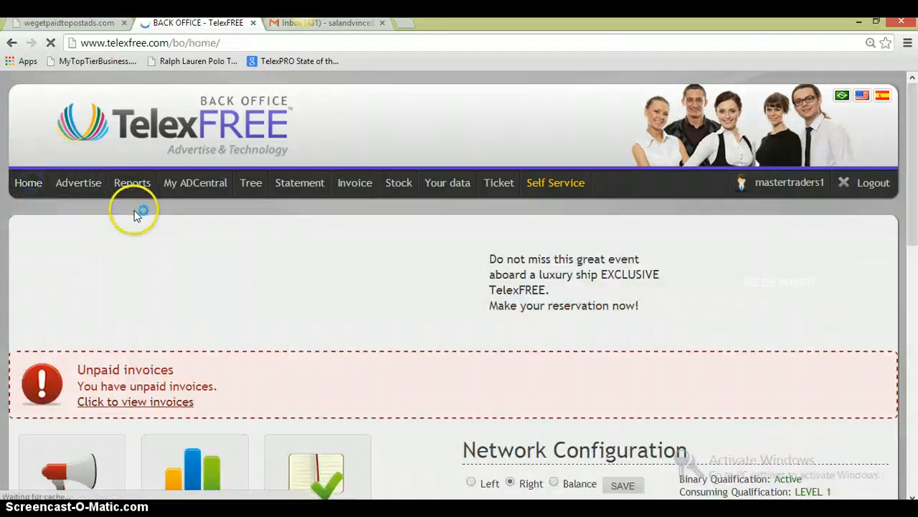
{"action": "scroll", "scroll_direction": "down", "scroll_amount": 3}
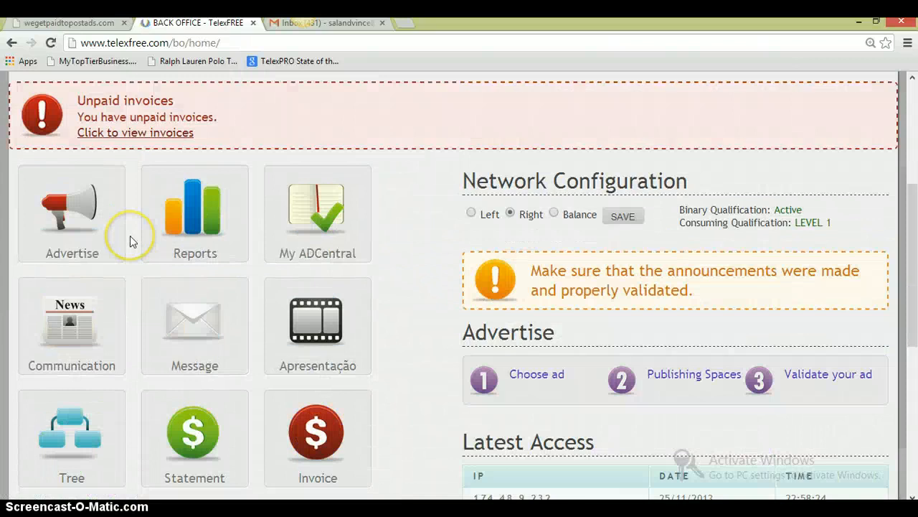
{"action": "left_click", "coordinate": [317, 208]}
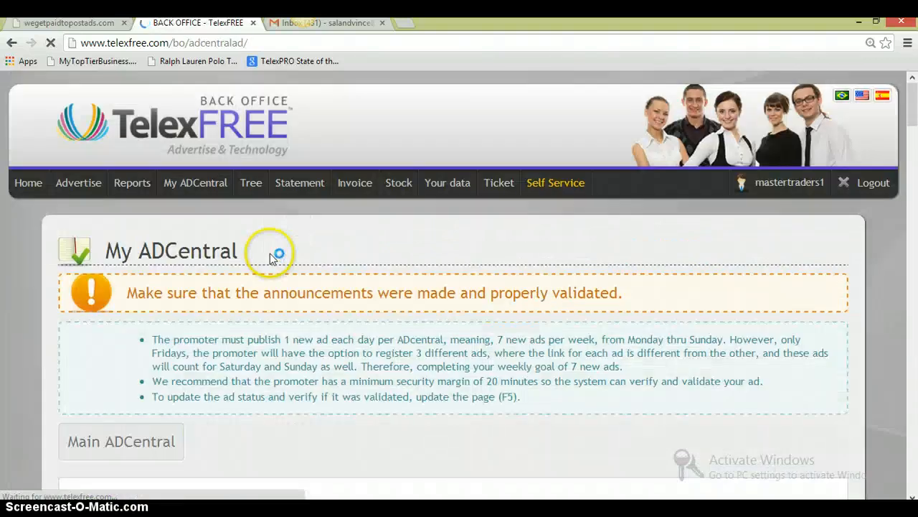
{"action": "scroll", "scroll_direction": "down", "scroll_amount": 3}
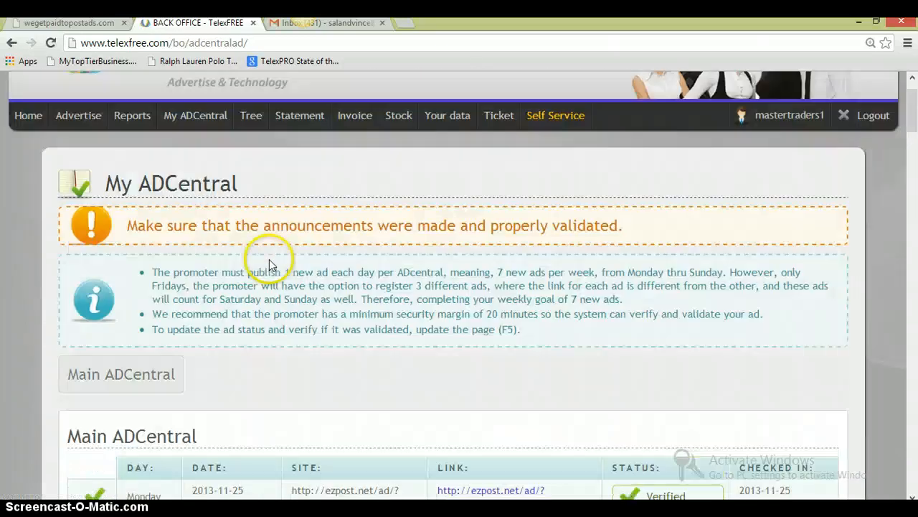
{"action": "mouse_move", "coordinate": [57, 137]}
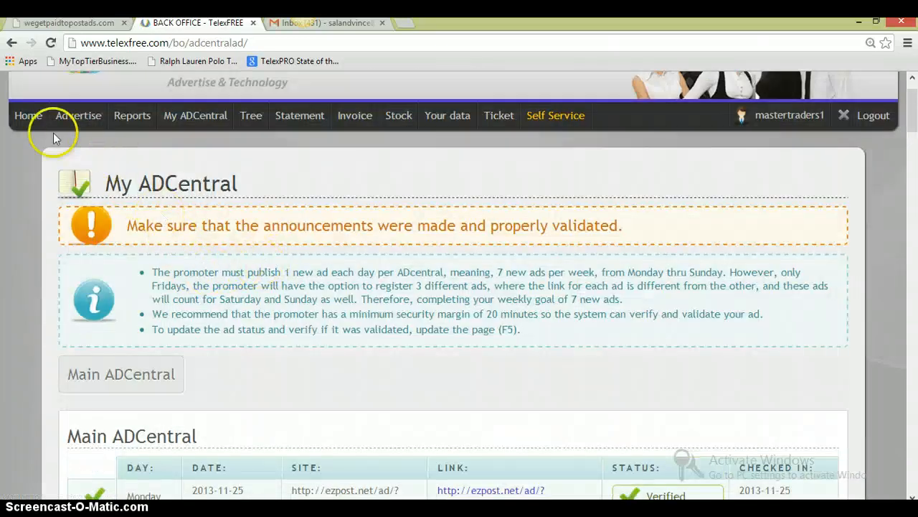
{"action": "left_click", "coordinate": [23, 115]}
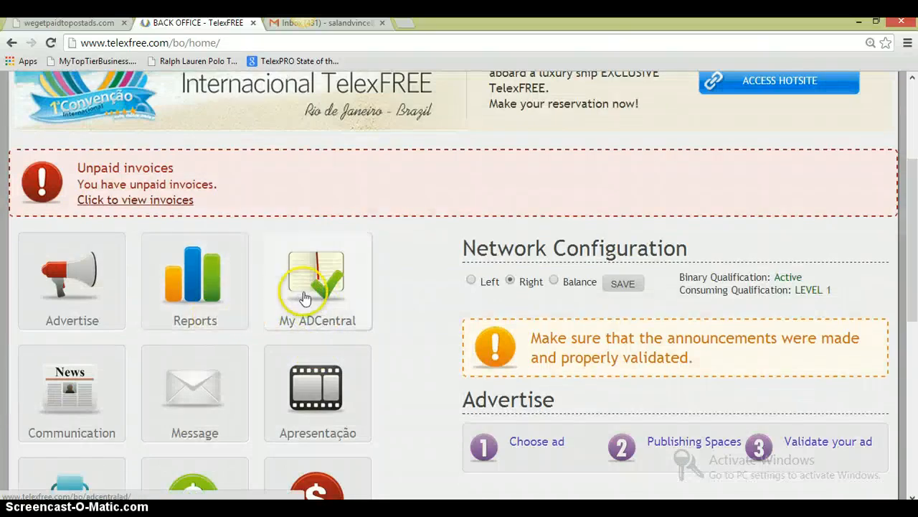
{"action": "left_click", "coordinate": [311, 284]}
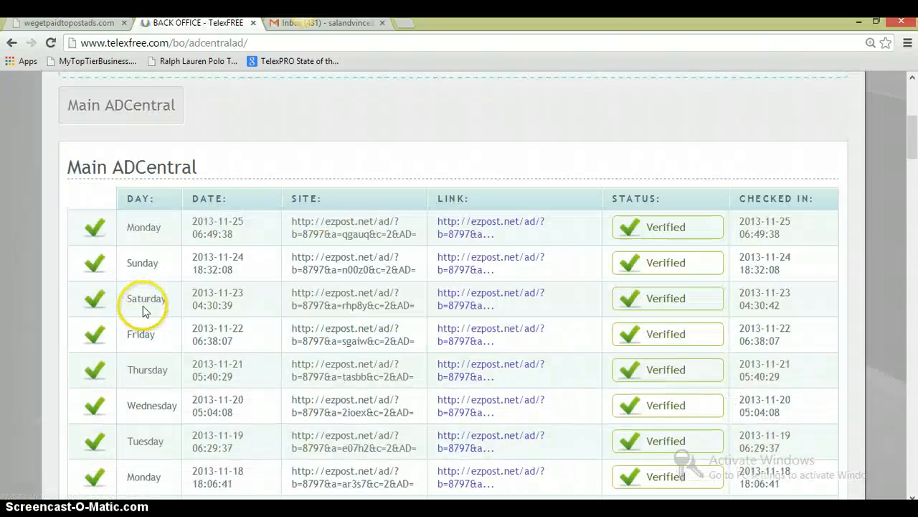
{"action": "mouse_move", "coordinate": [166, 237]}
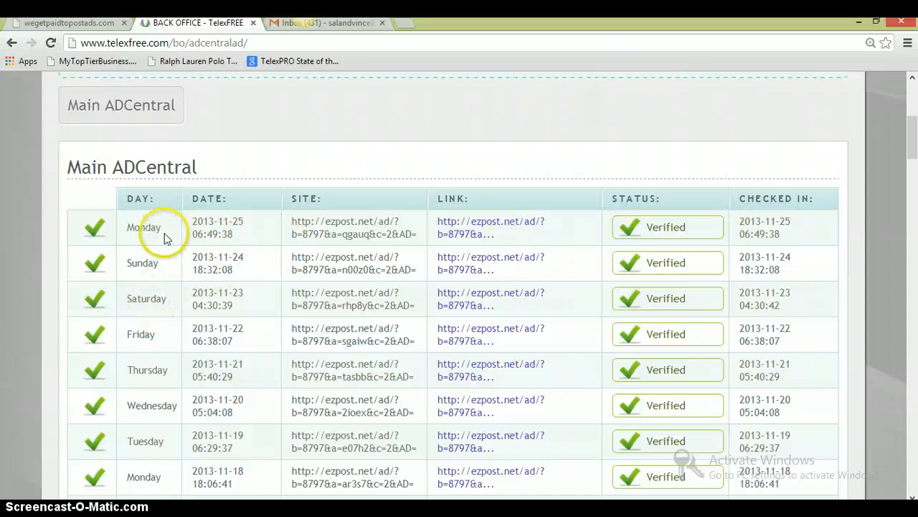
{"action": "mouse_move", "coordinate": [95, 227]}
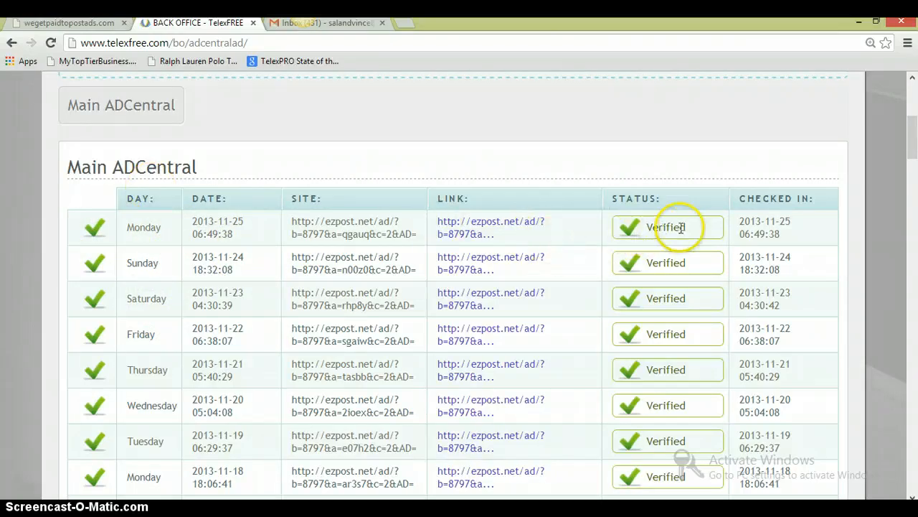
{"action": "scroll", "scroll_direction": "down", "scroll_amount": 3}
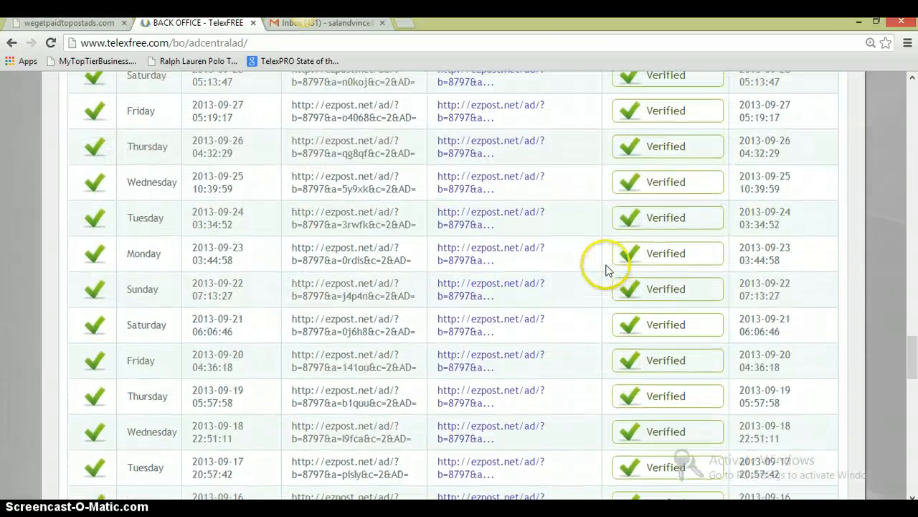
{"action": "scroll", "scroll_direction": "down", "scroll_amount": 3}
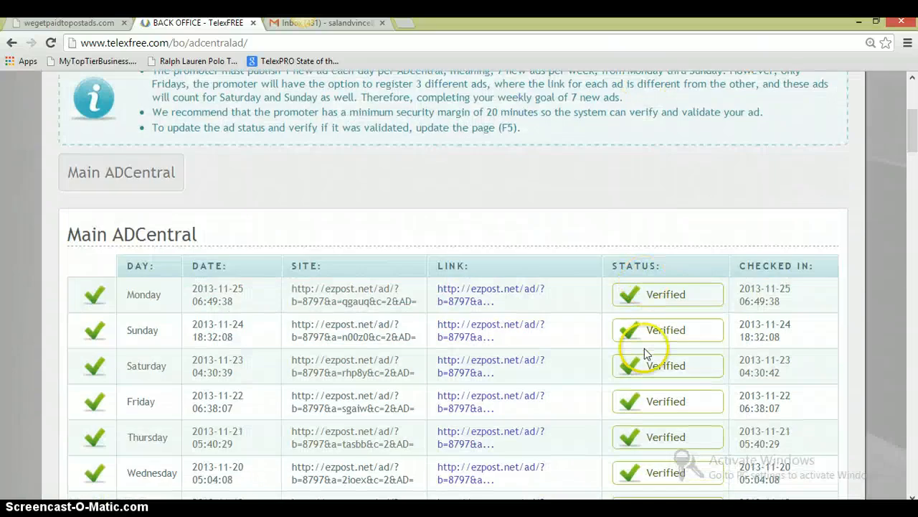
{"action": "mouse_move", "coordinate": [337, 237]}
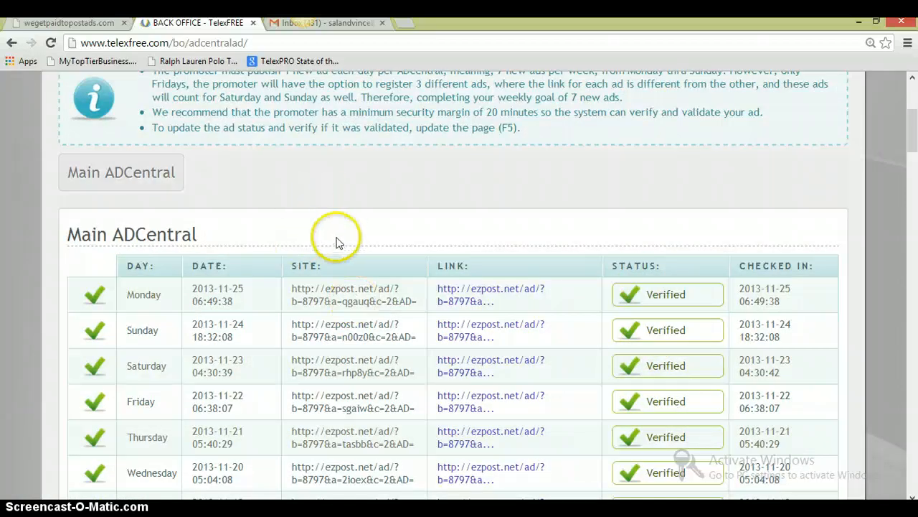
{"action": "mouse_move", "coordinate": [510, 275]}
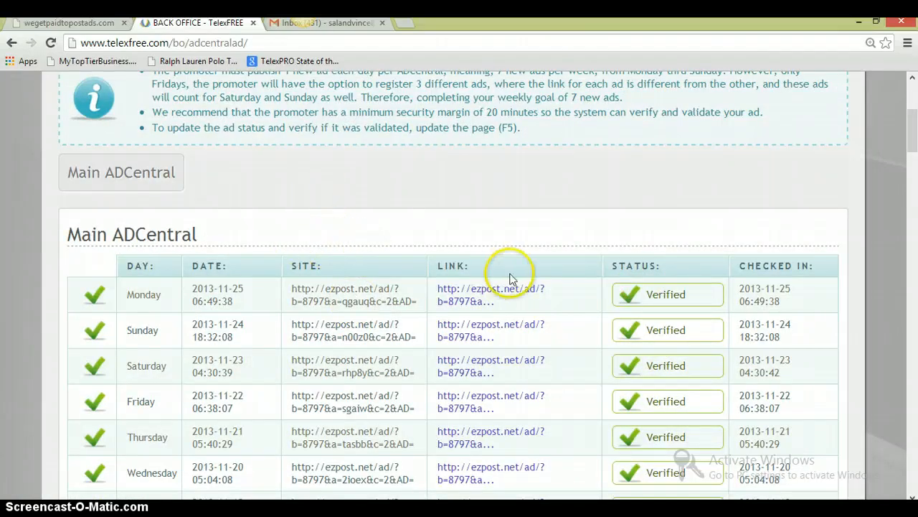
Return to the home dashboard and review its tiles, unpaid invoices notice and Latest Access table.
{"action": "left_click", "coordinate": [71, 182]}
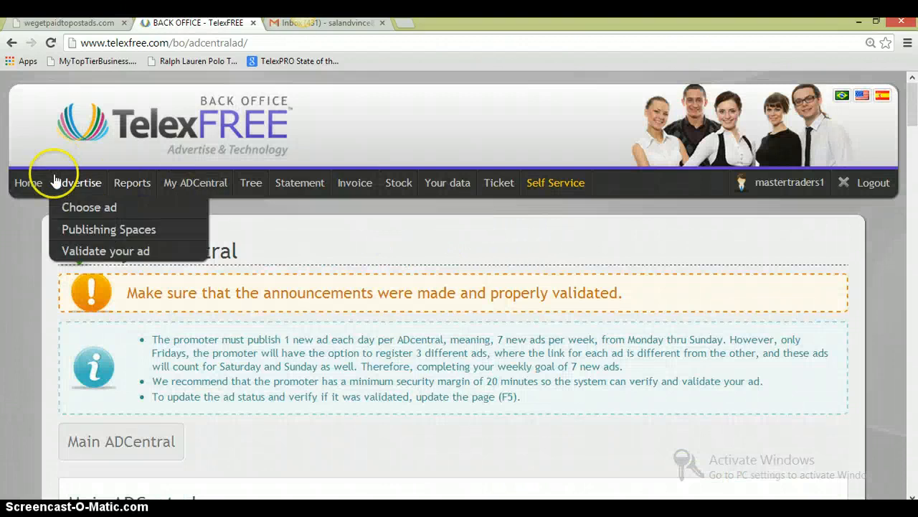
{"action": "left_click", "coordinate": [20, 182]}
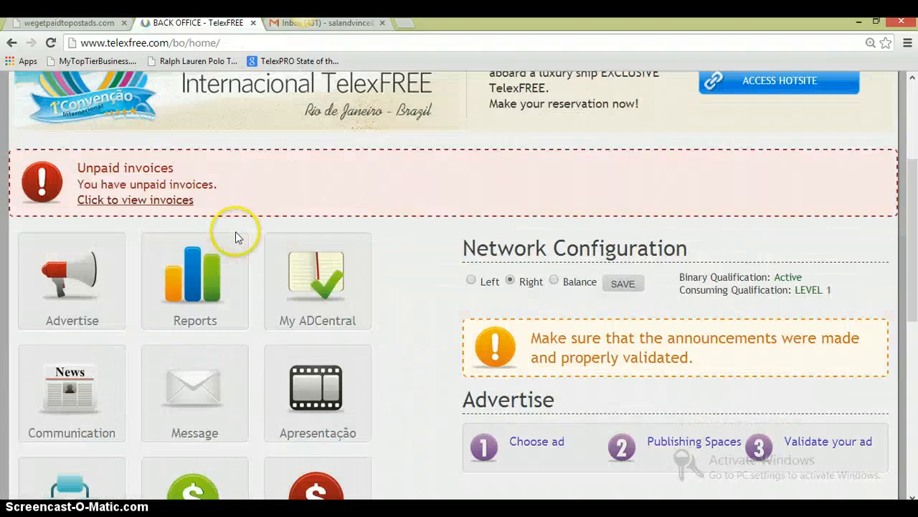
{"action": "scroll", "scroll_direction": "down", "scroll_amount": 3}
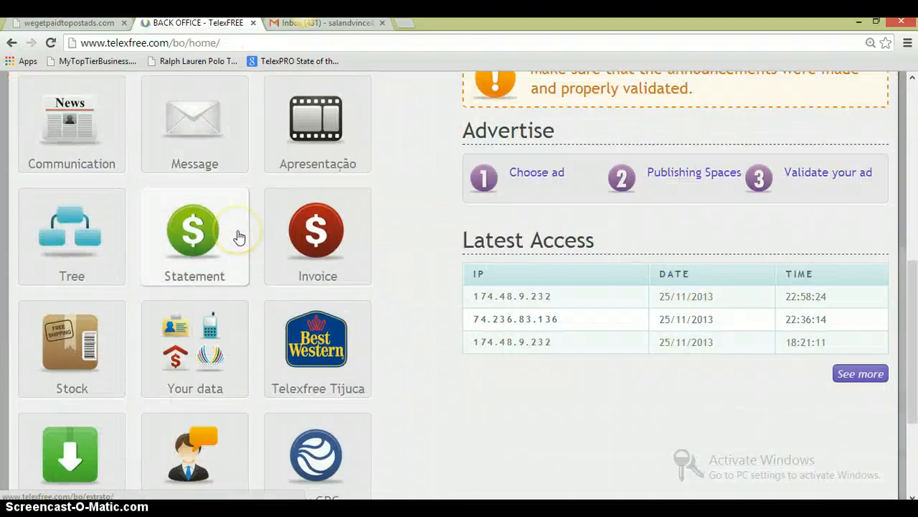
{"action": "scroll", "scroll_direction": "down", "scroll_amount": 3}
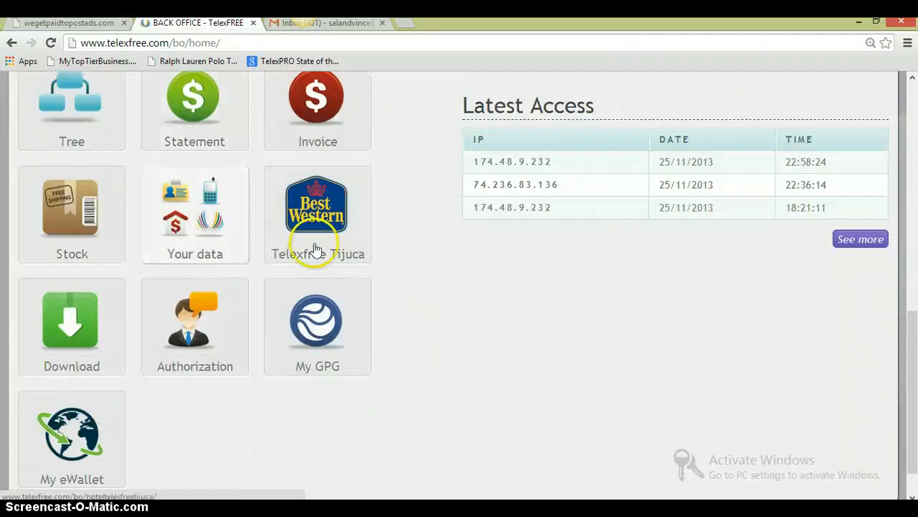
{"action": "mouse_move", "coordinate": [169, 69]}
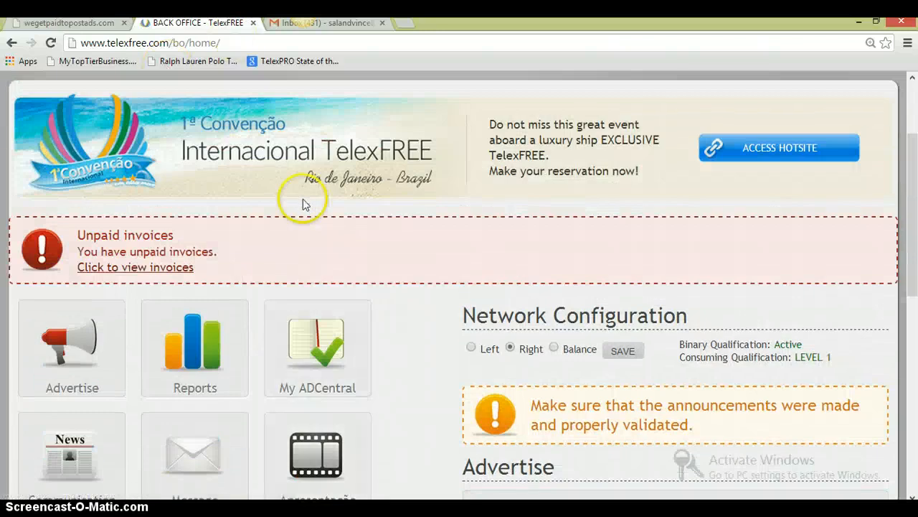
{"action": "scroll", "scroll_direction": "down", "scroll_amount": 3}
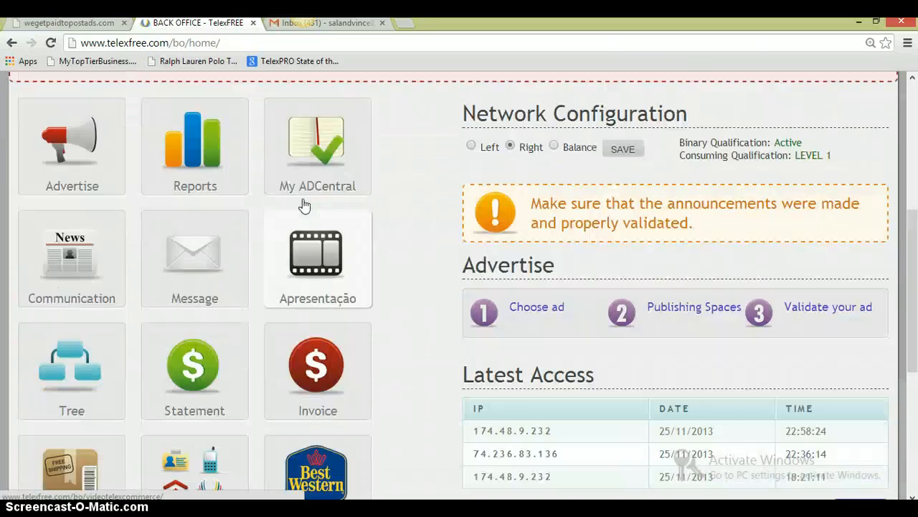
{"action": "scroll", "scroll_direction": "up", "scroll_amount": 3}
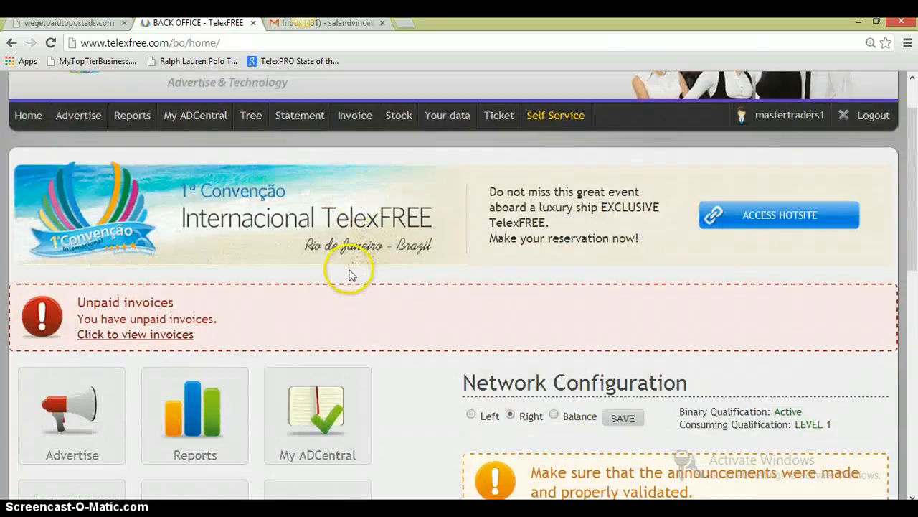
{"action": "mouse_move", "coordinate": [327, 278]}
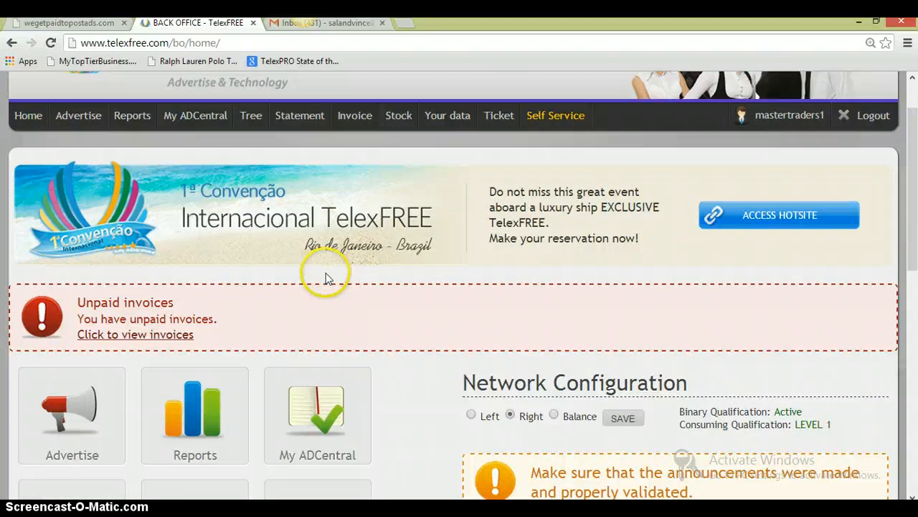
{"action": "scroll", "scroll_direction": "down", "scroll_amount": 3}
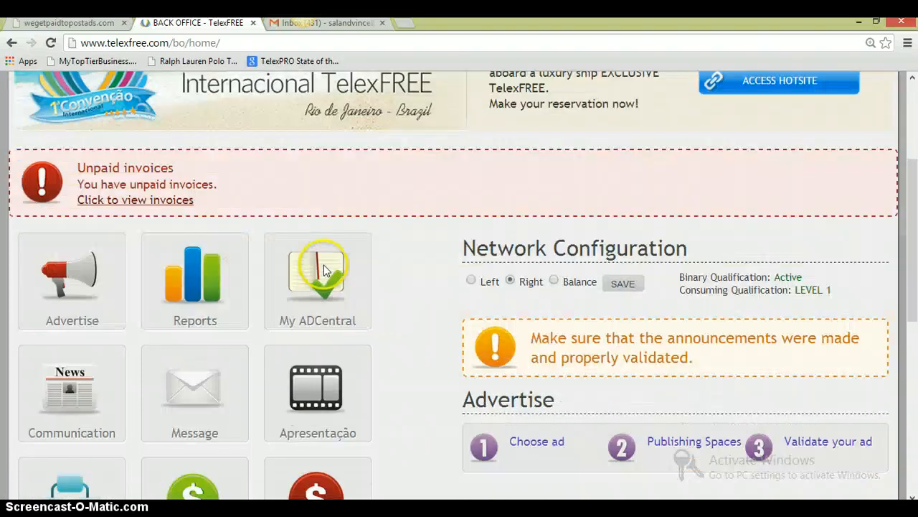
{"action": "scroll", "scroll_direction": "down", "scroll_amount": 3}
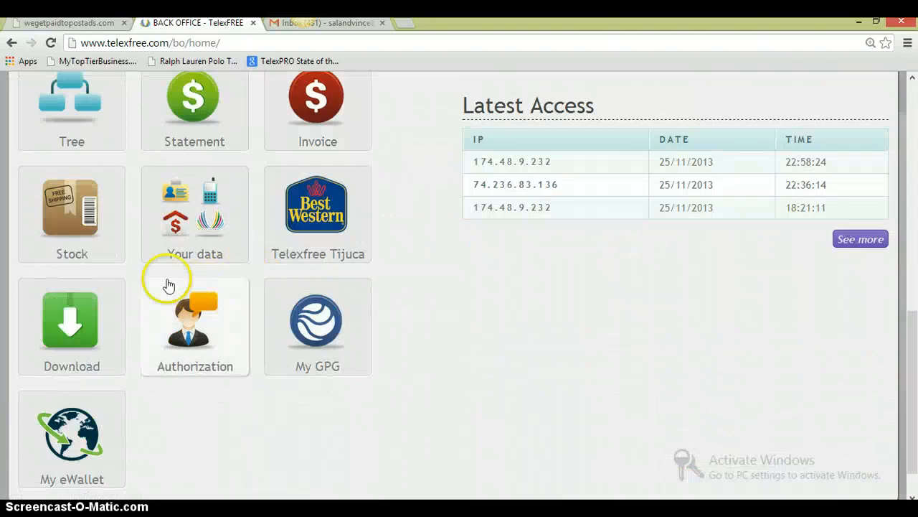
{"action": "scroll", "scroll_direction": "down", "scroll_amount": 3}
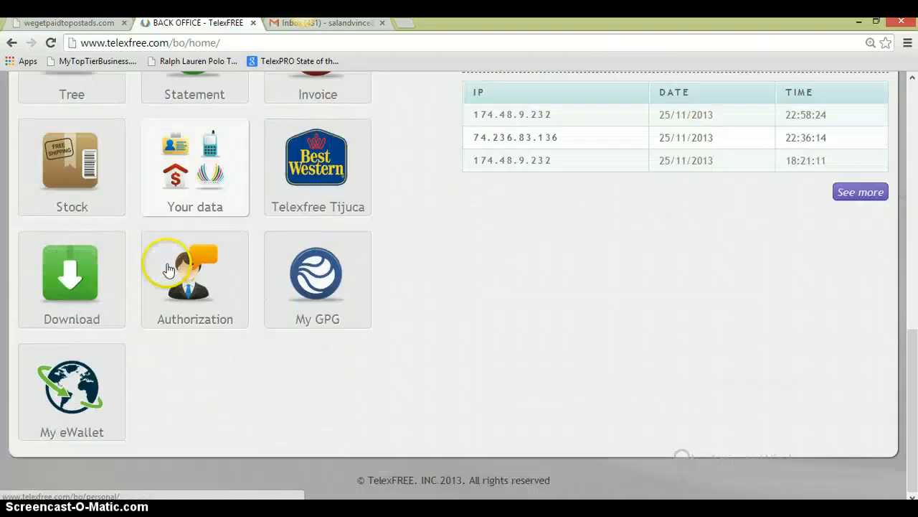
Browse the Stock, Reports, Your data and Statement menus, leaving the Statement options showing.
{"action": "left_click", "coordinate": [72, 388]}
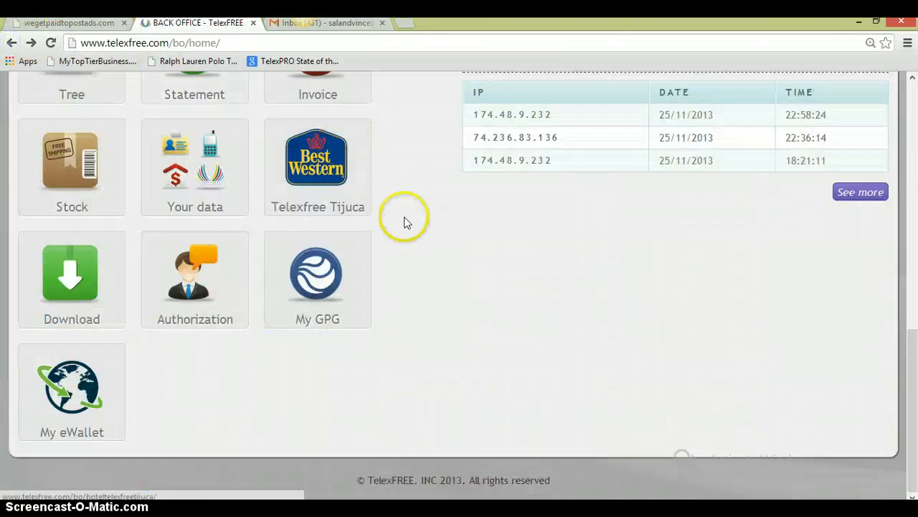
{"action": "scroll", "scroll_direction": "up", "scroll_amount": 3}
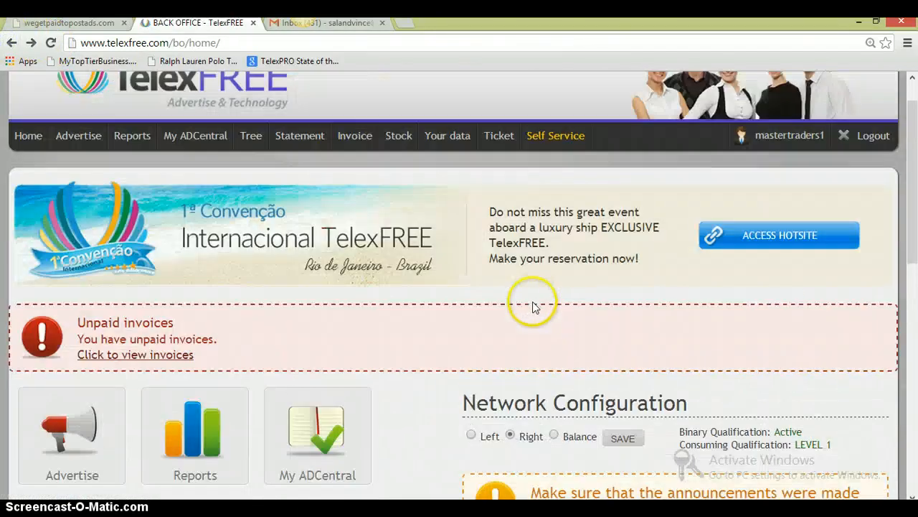
{"action": "left_click", "coordinate": [399, 135]}
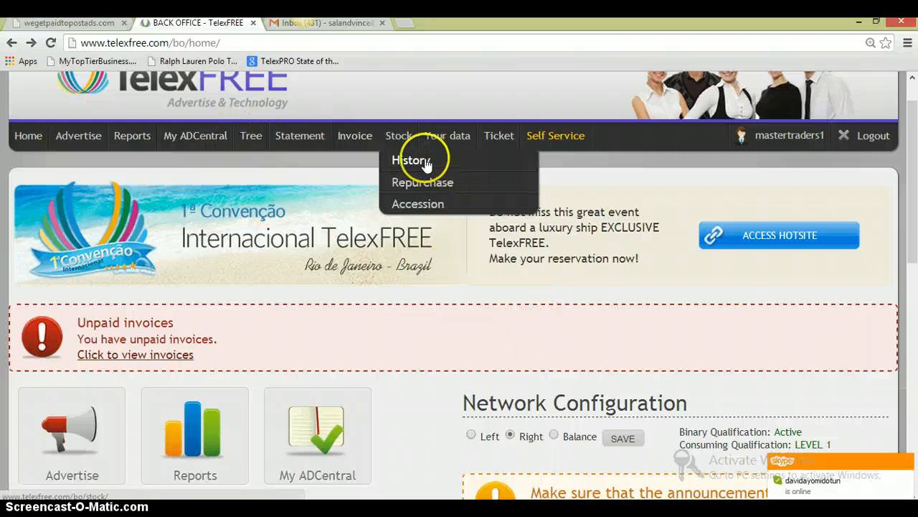
{"action": "mouse_move", "coordinate": [128, 135]}
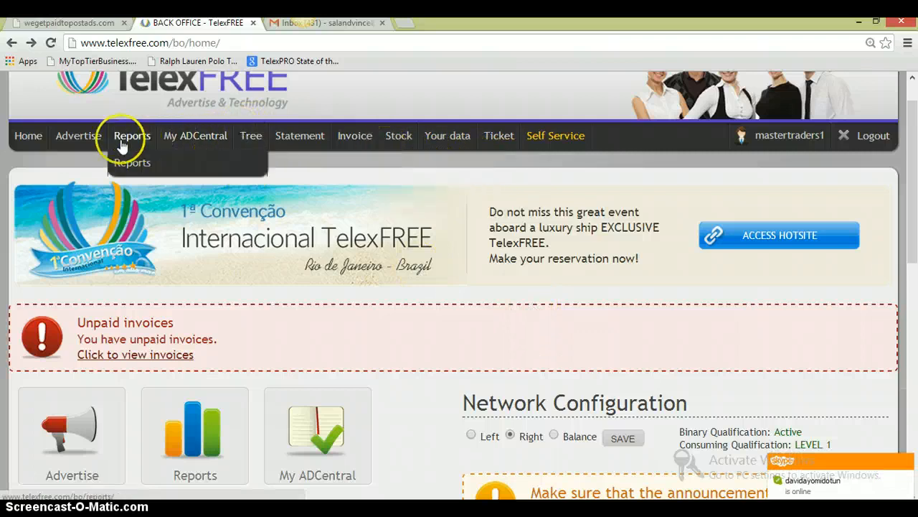
{"action": "left_click", "coordinate": [447, 183]}
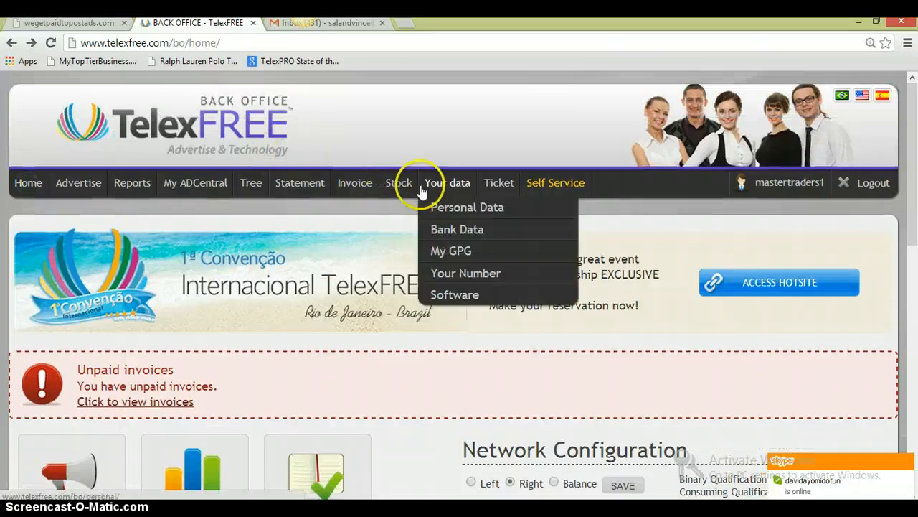
{"action": "scroll", "scroll_direction": "down", "scroll_amount": 3}
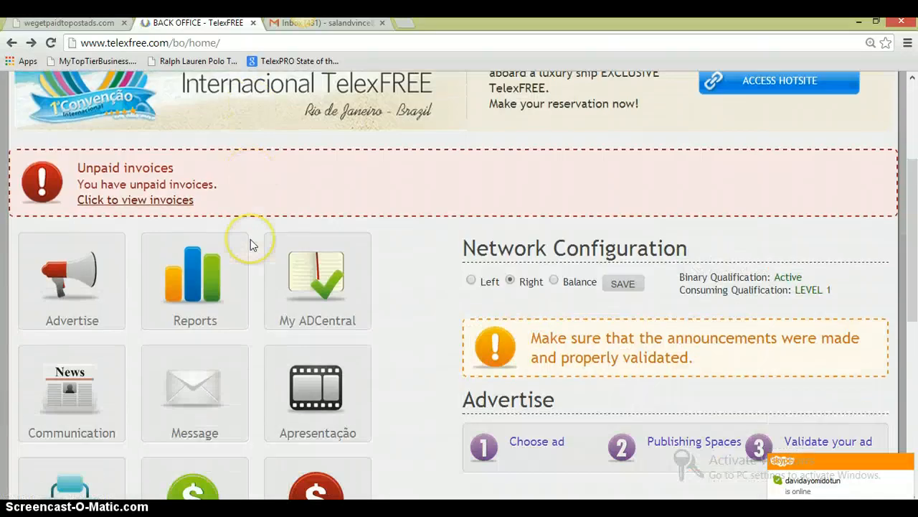
{"action": "left_click", "coordinate": [301, 182]}
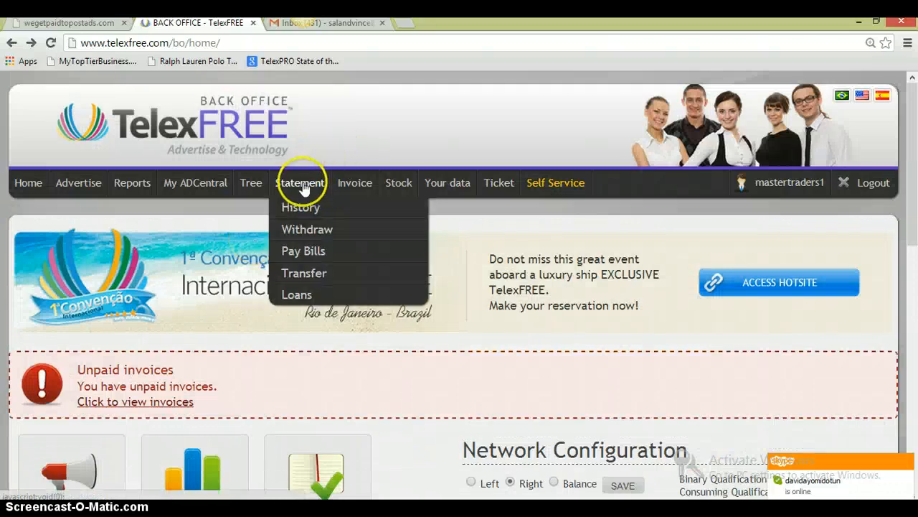
Reach the Statement Withdraw form showing US$2.12 available against a US$300.00 minimum.
{"action": "left_click", "coordinate": [305, 230]}
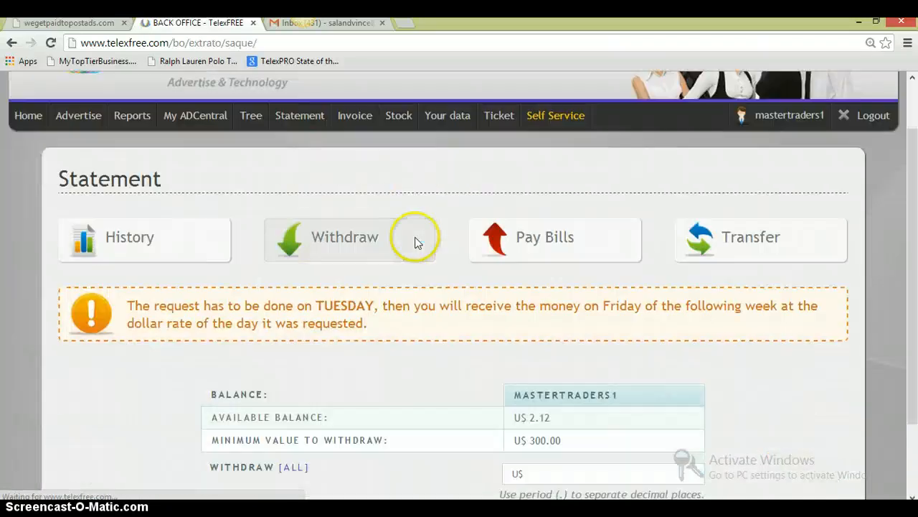
{"action": "scroll", "scroll_direction": "down", "scroll_amount": 3}
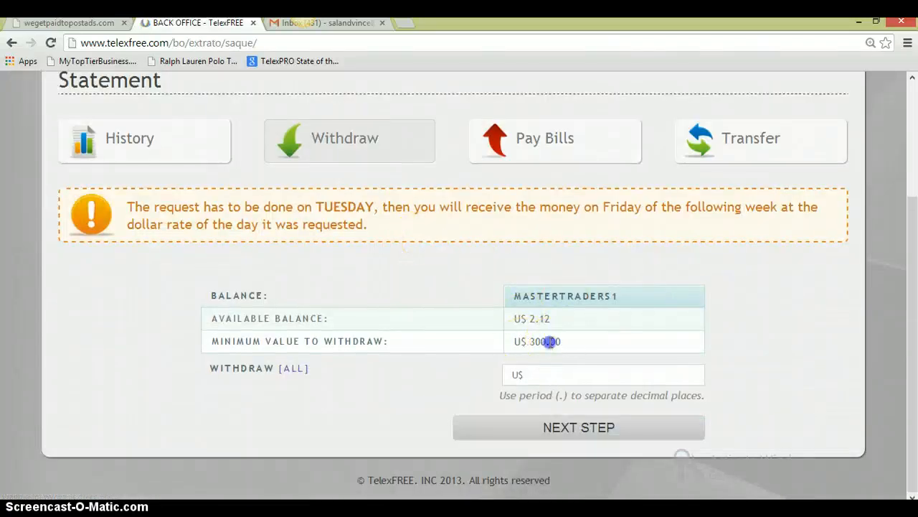
{"action": "left_click", "coordinate": [551, 373]}
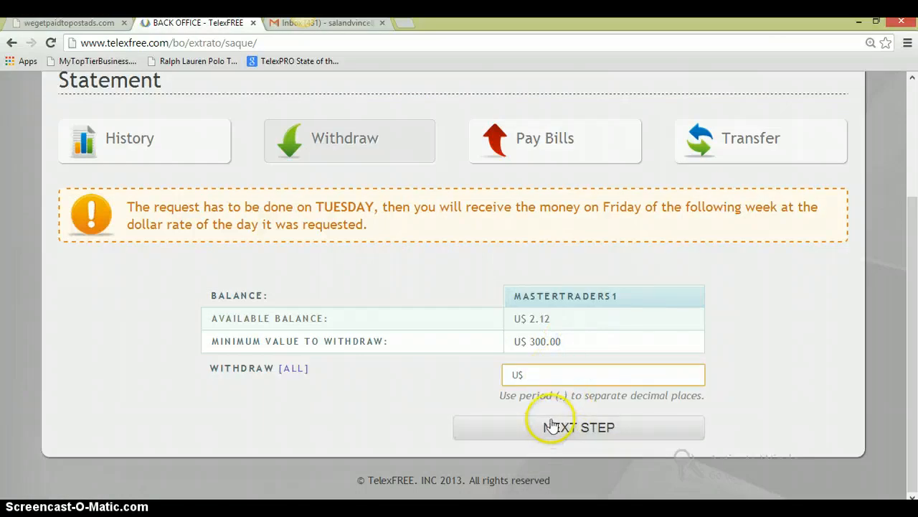
{"action": "mouse_move", "coordinate": [394, 77]}
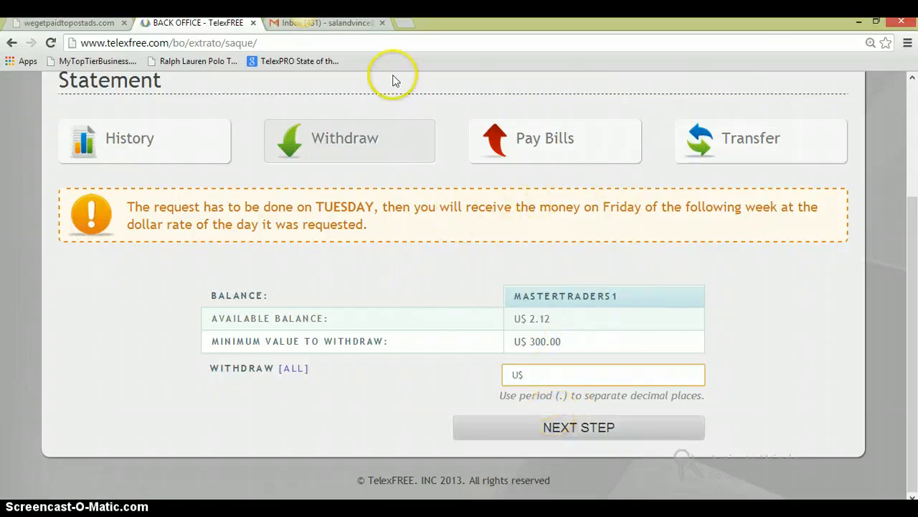
Flip between the Gmail inbox tab and the back office Withdraw form, ending on Gmail.
{"action": "left_click", "coordinate": [316, 23]}
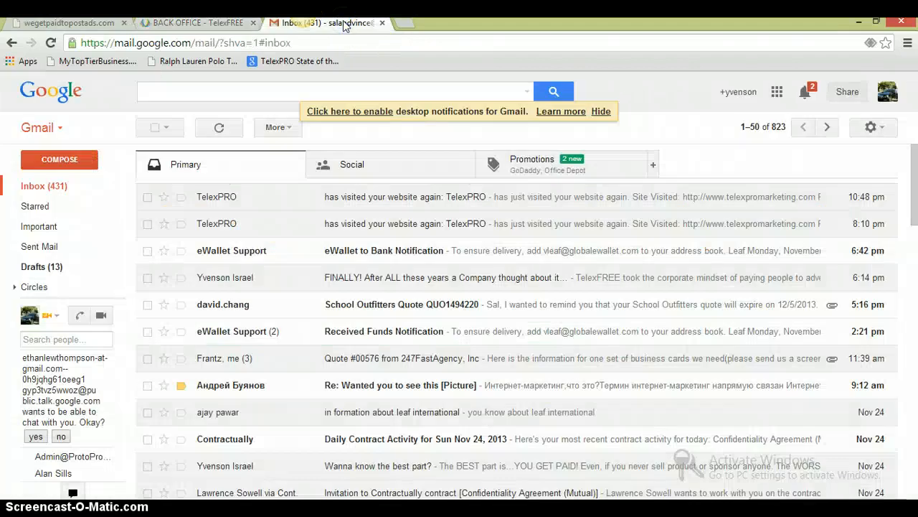
{"action": "left_click", "coordinate": [196, 22]}
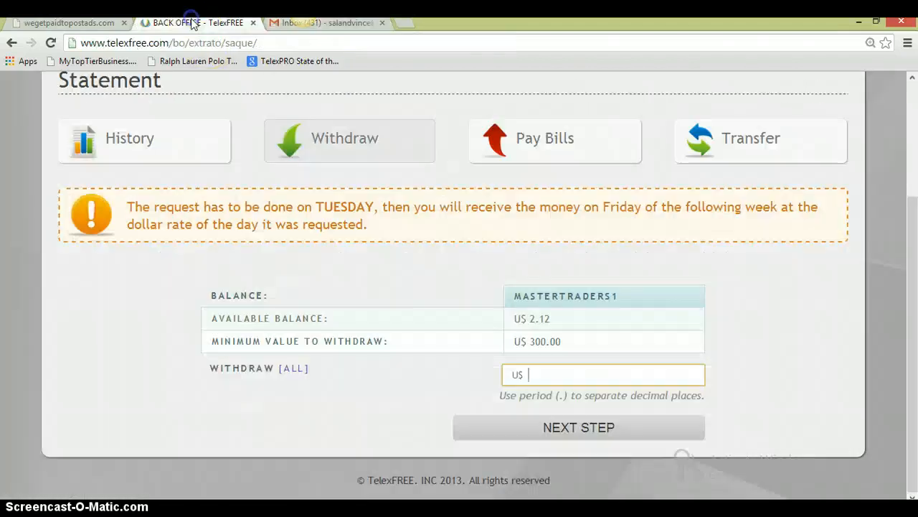
{"action": "left_click", "coordinate": [334, 23]}
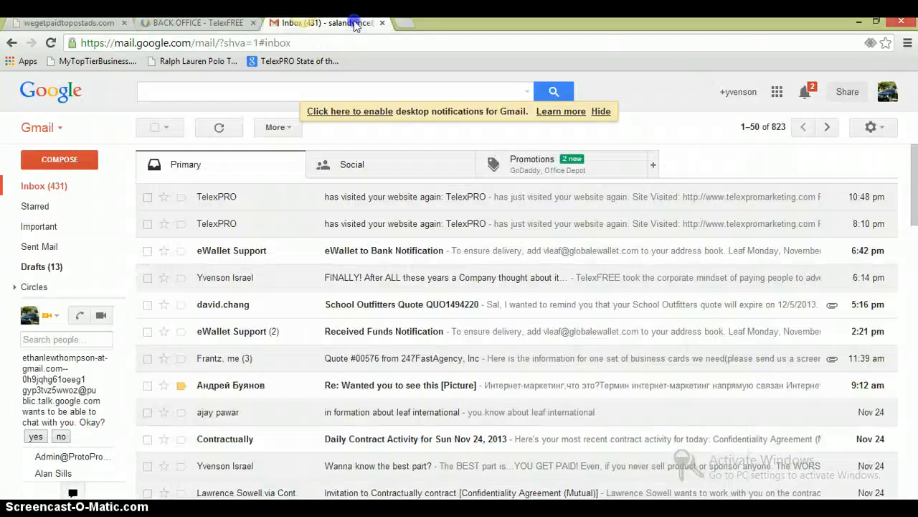